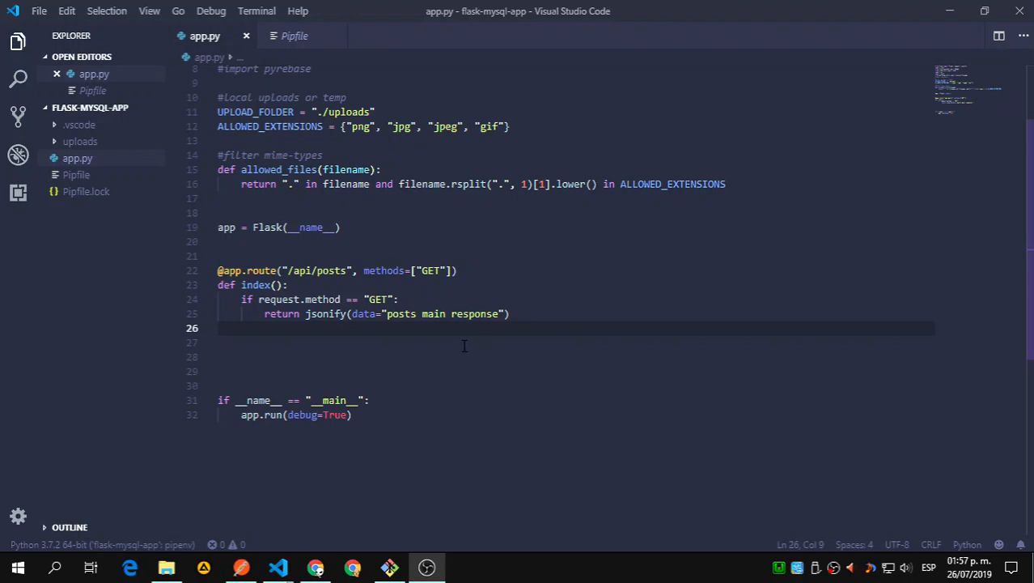
# Step: Insert blank lines below app = Flask(__name__) in app.py
pyautogui.press('enter')
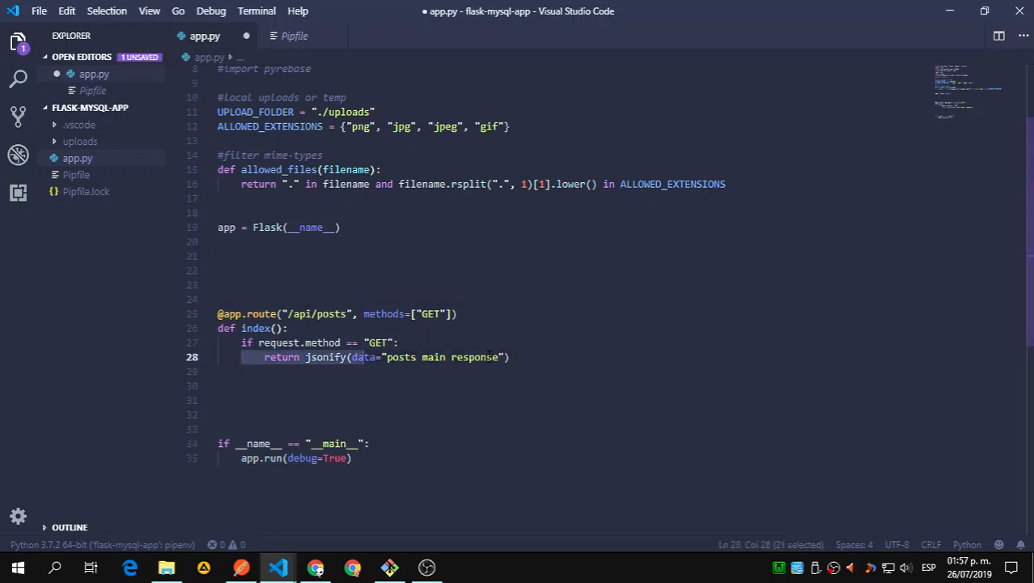
# Step: Add a #config comment with MYSQL_HOST 'localhost' and MYSQL_USER 'root' entries
pyautogui.click(333, 270)
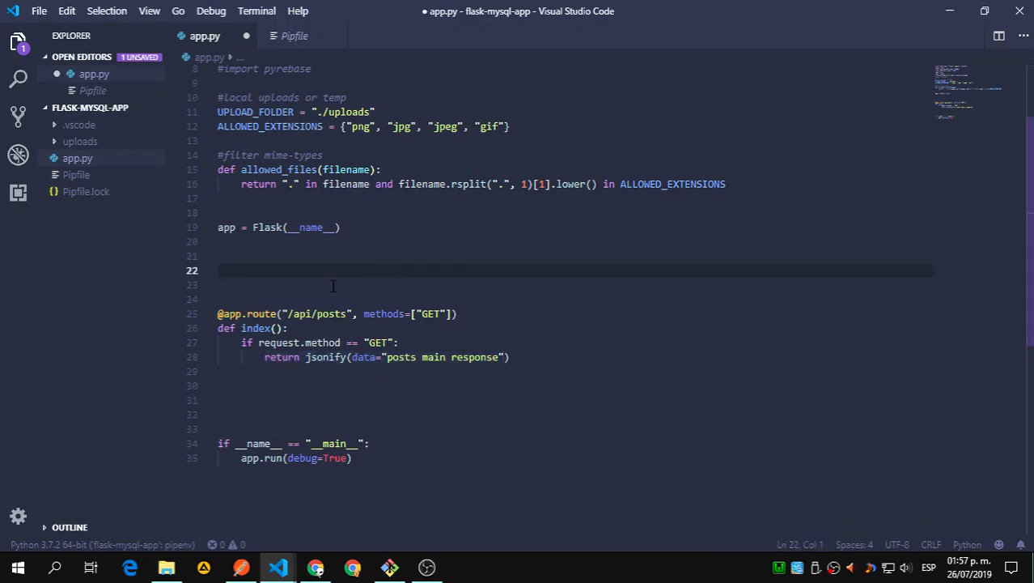
pyautogui.write('#cod')
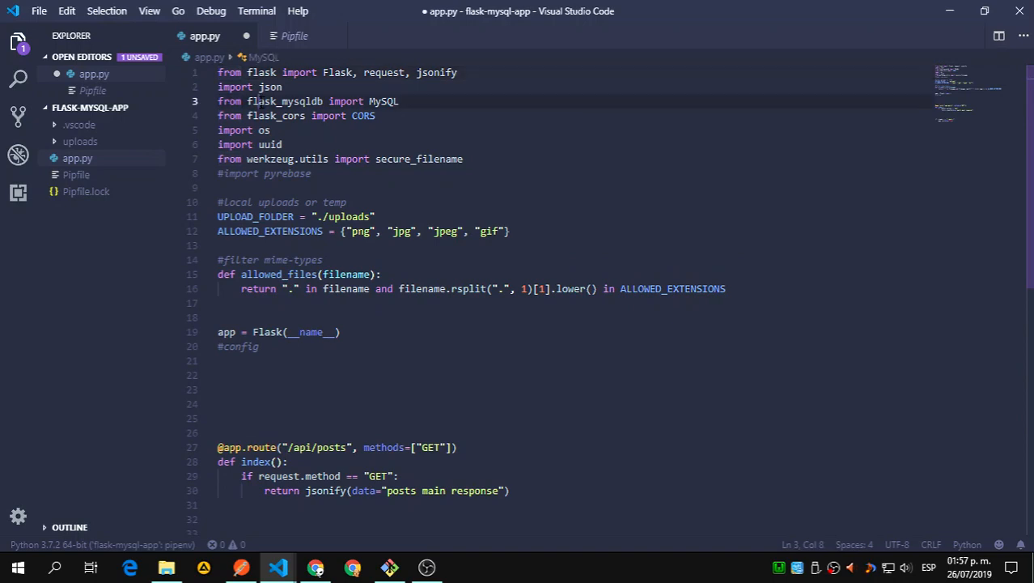
pyautogui.scroll(-3)
pyautogui.write('app.config')
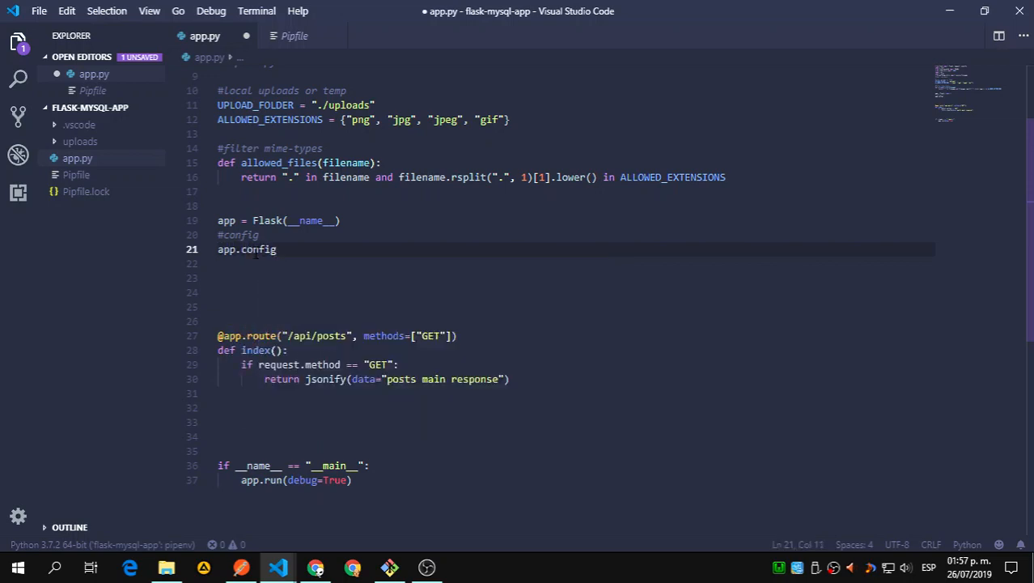
pyautogui.write('["M"]')
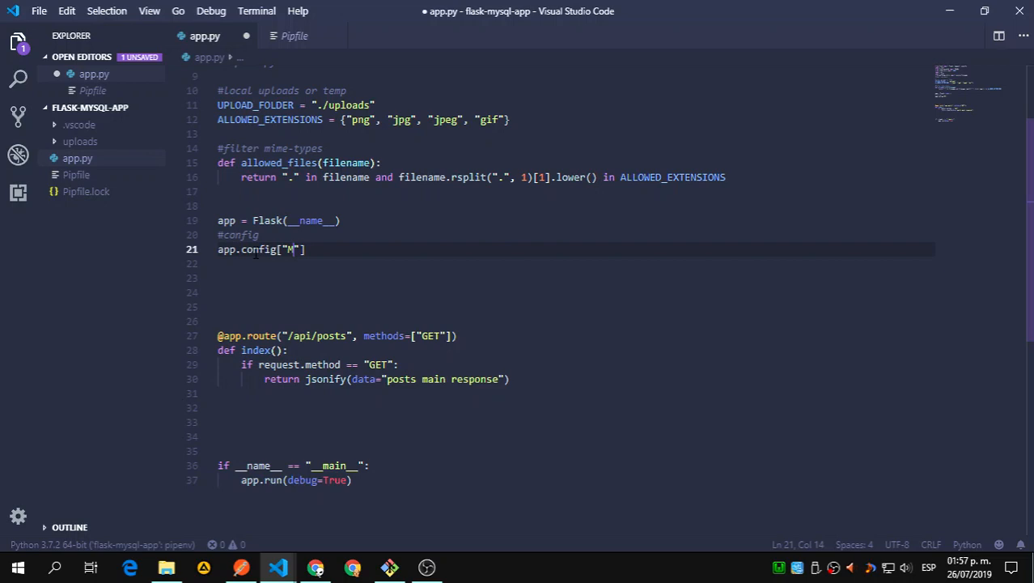
pyautogui.write('YSQL_')
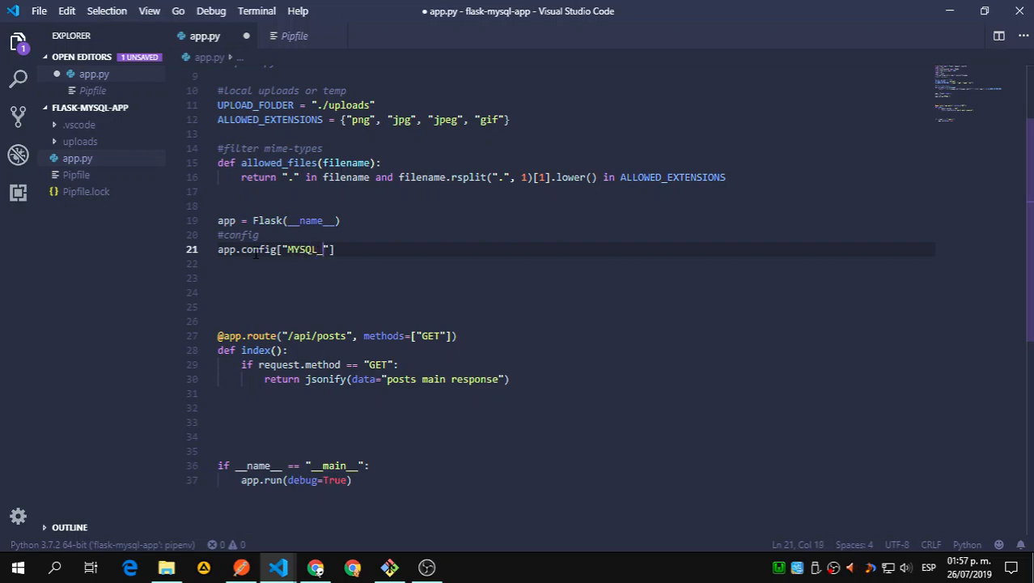
pyautogui.write('HOST')
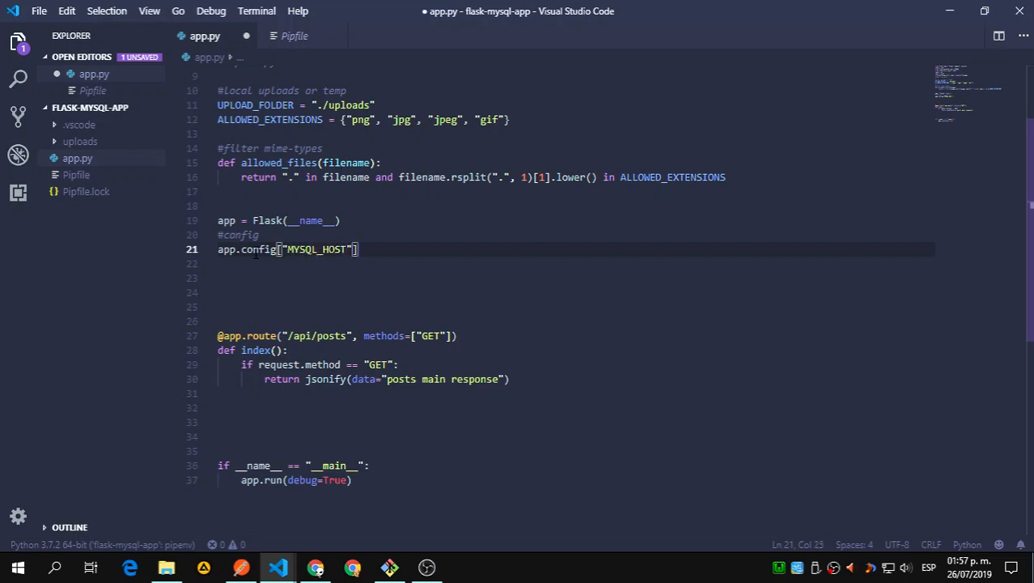
pyautogui.write('= ""')
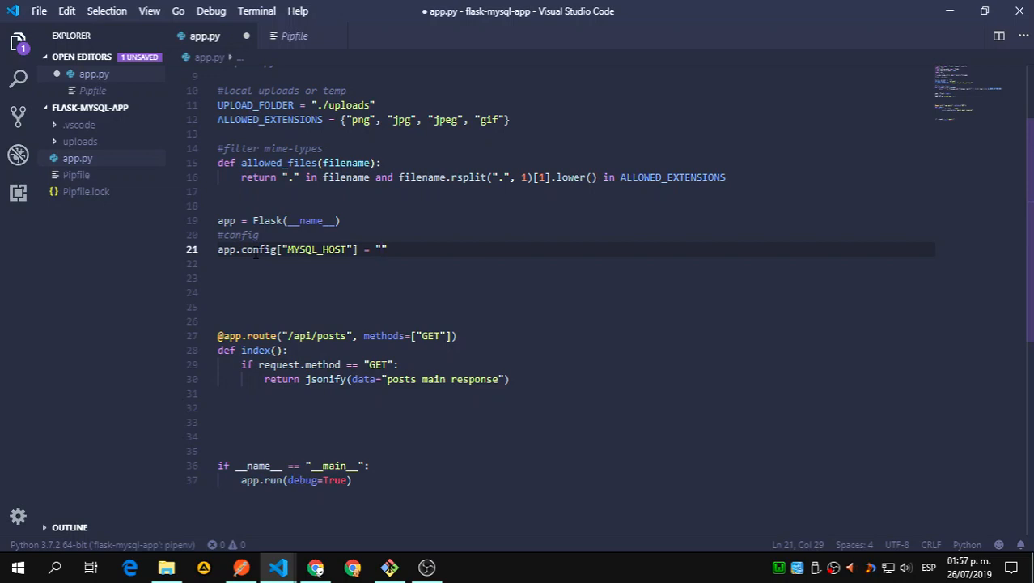
pyautogui.write('localhost')
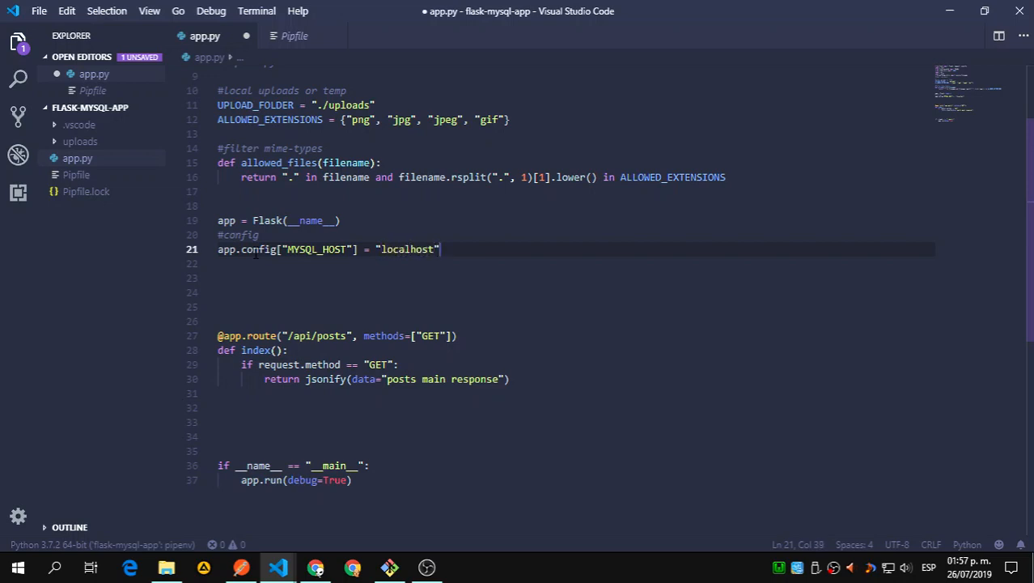
pyautogui.write('app.config["')
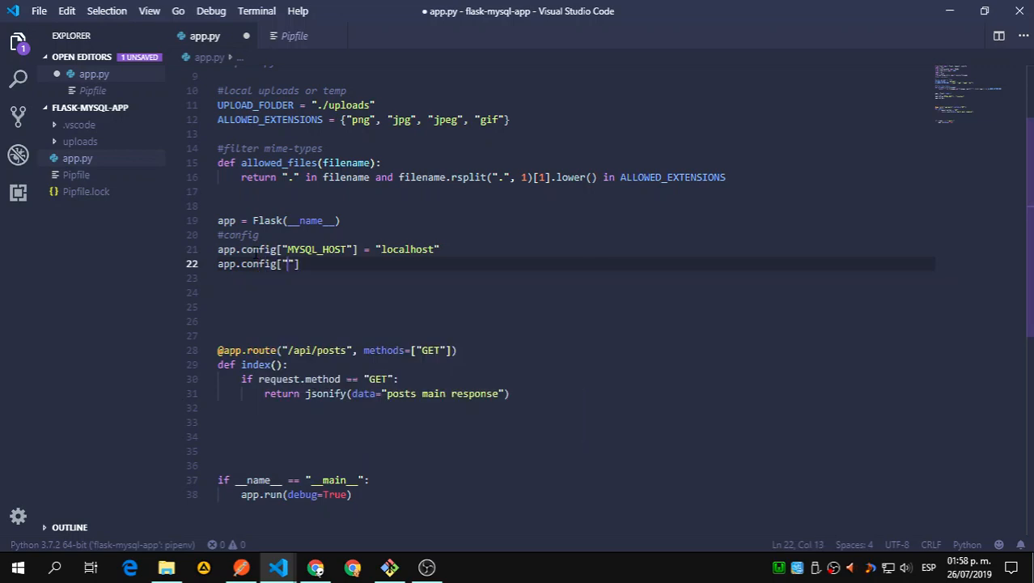
pyautogui.write('MYS')
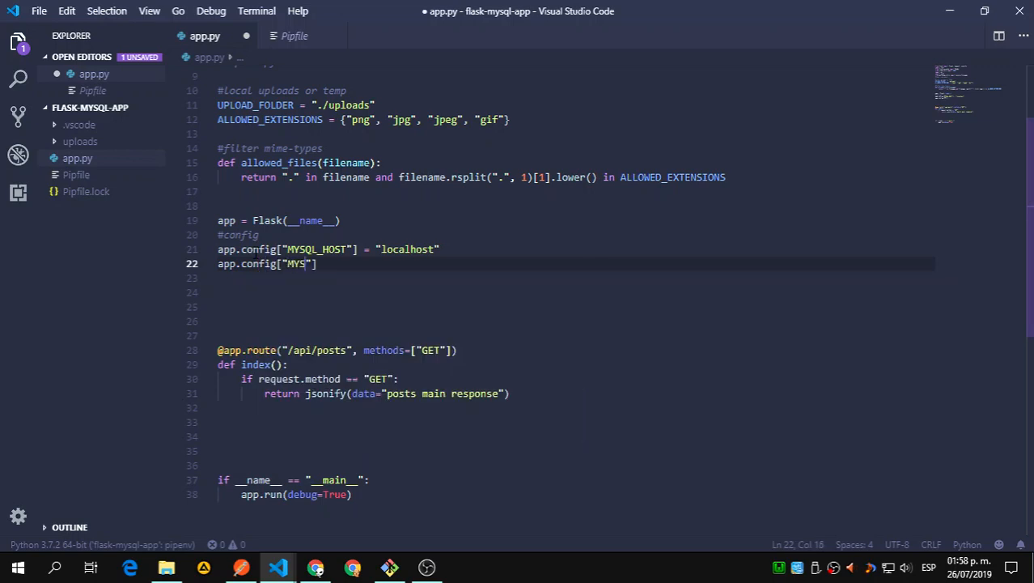
pyautogui.write('MYSQL_USER')
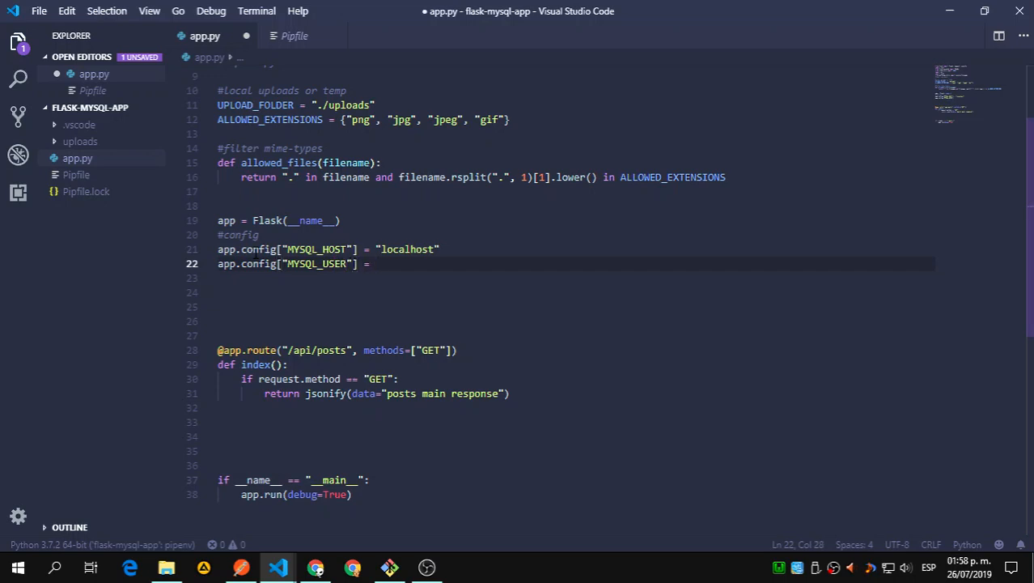
pyautogui.write('"root"')
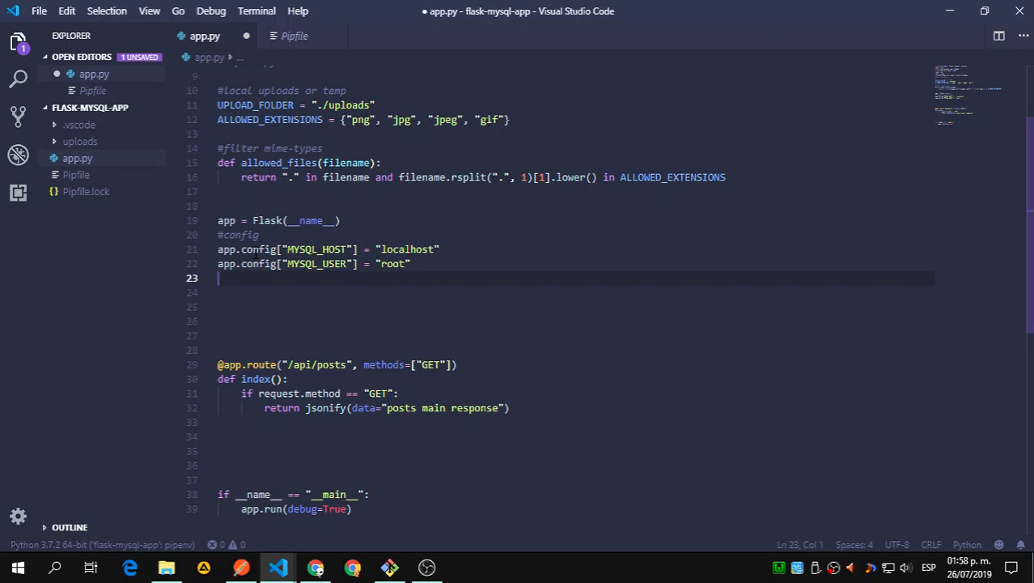
# Step: Add an empty MYSQL_PASSWORD entry and a MYSQL_DB entry for flaskpoststut
pyautogui.write('app.comnf')
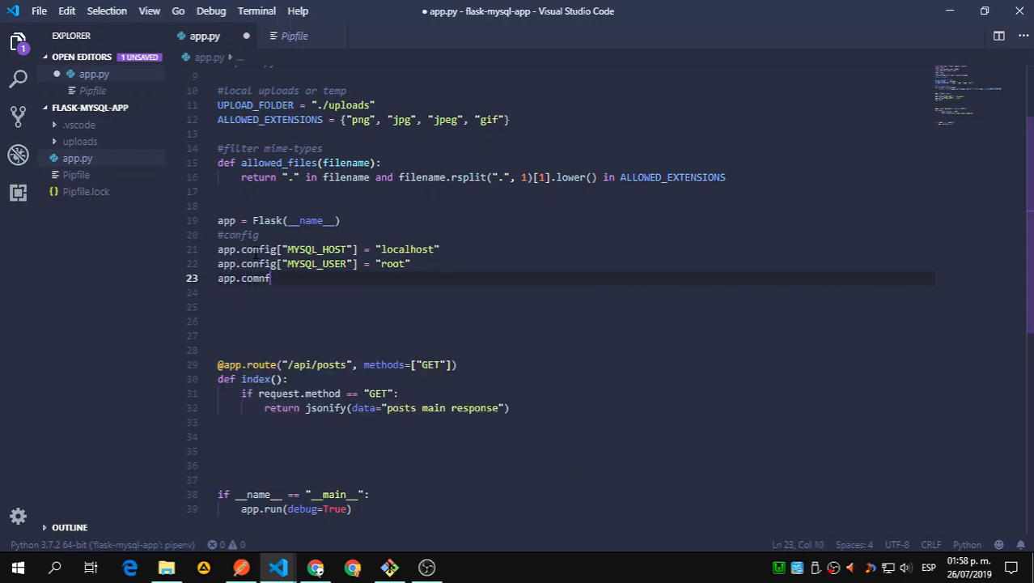
pyautogui.write('gi')
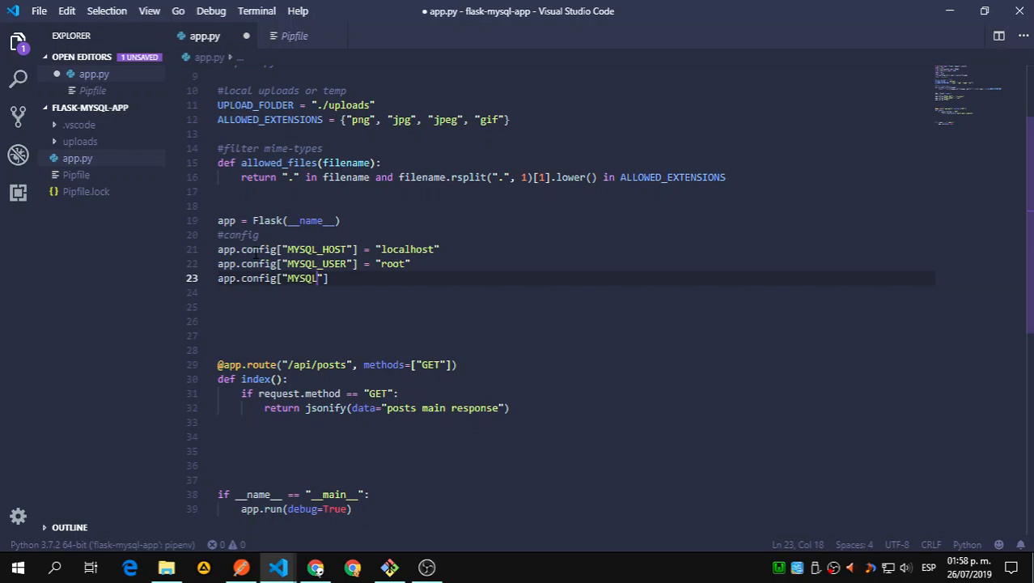
pyautogui.write('_')
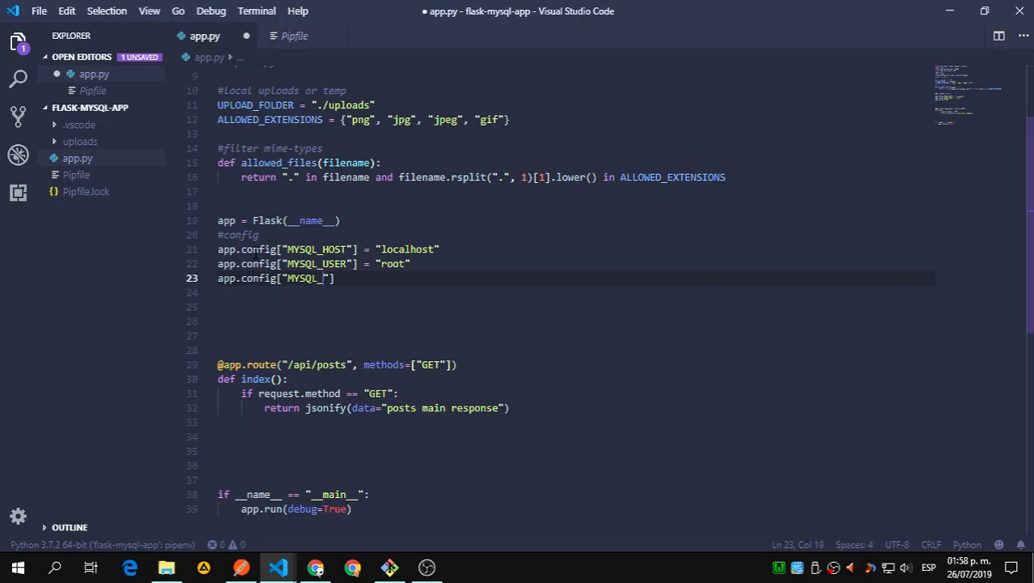
pyautogui.write('PASSWORD"]')
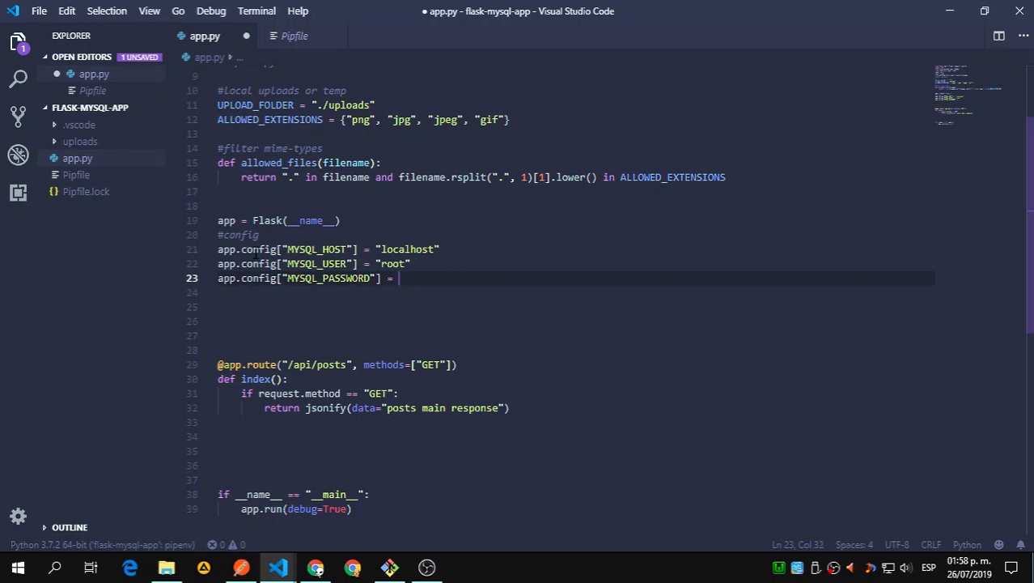
pyautogui.write('""')
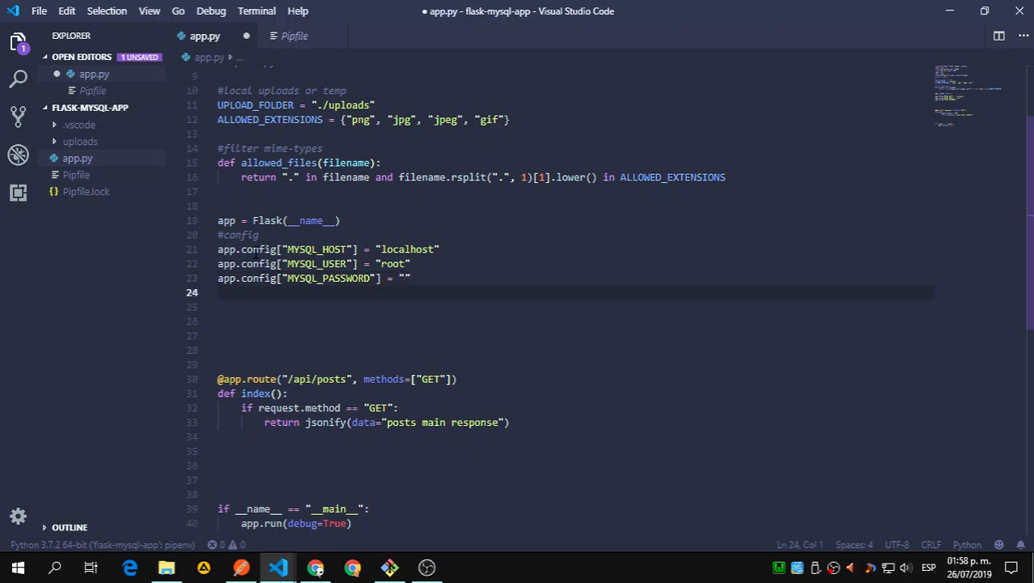
pyautogui.write('app.config["M"]')
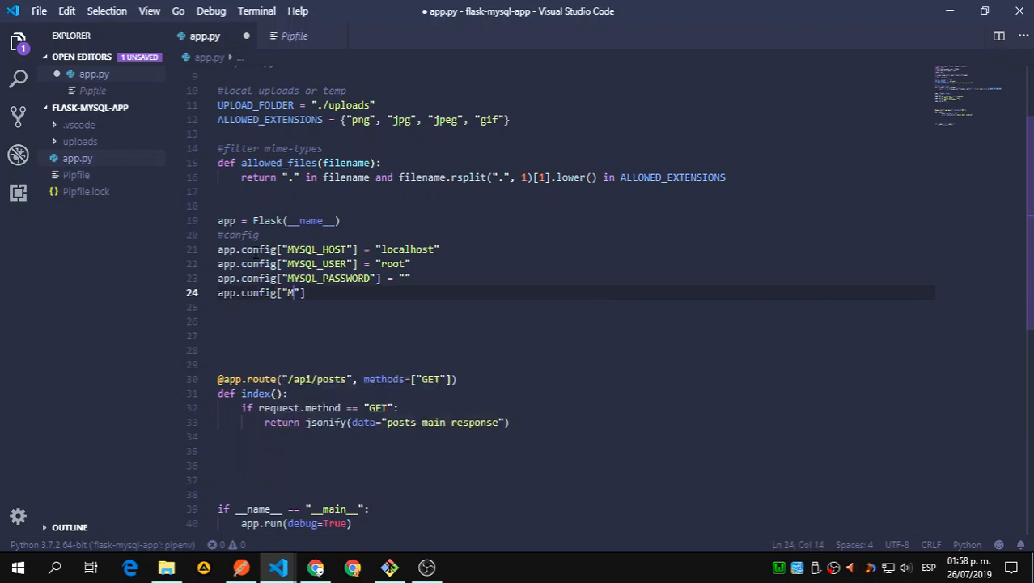
pyautogui.write('YSQL_DB')
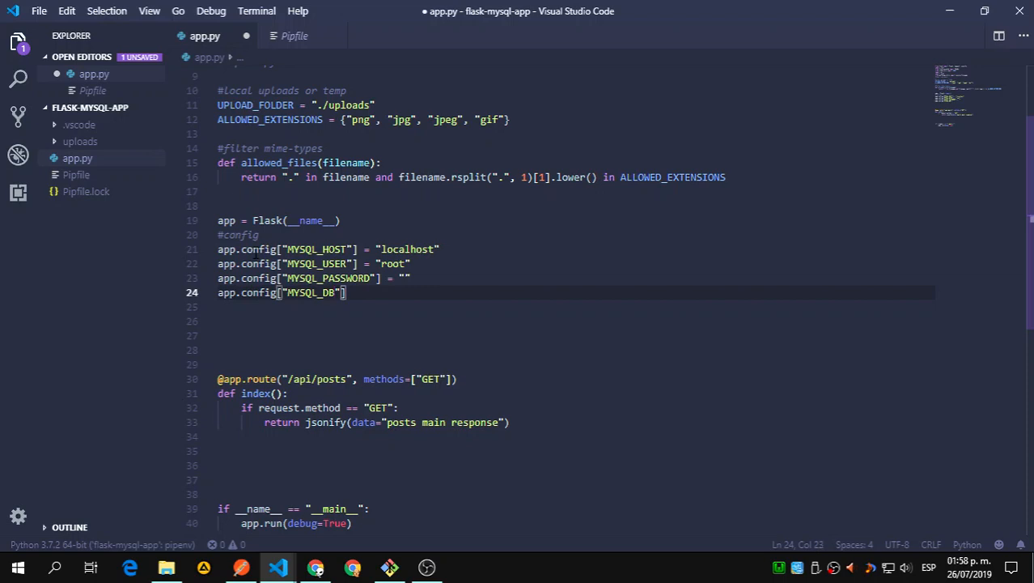
pyautogui.write('= "flaskpoststut"')
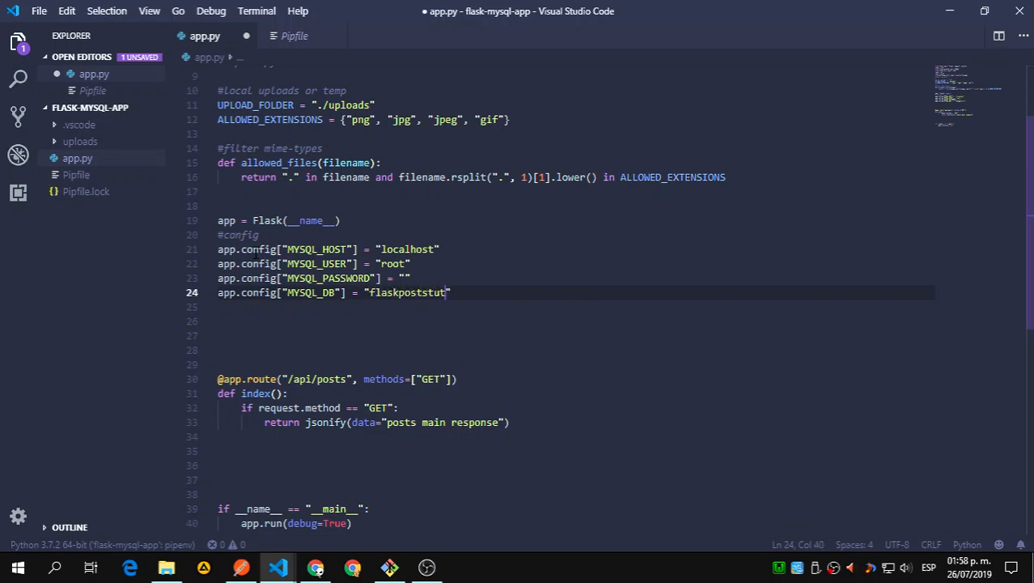
# Step: Add an UPLOAD_FOLDER config entry, accepting the suggested UPLOAD_FOLDER value
pyautogui.press('Enter')
pyautogui.write('app.config["')
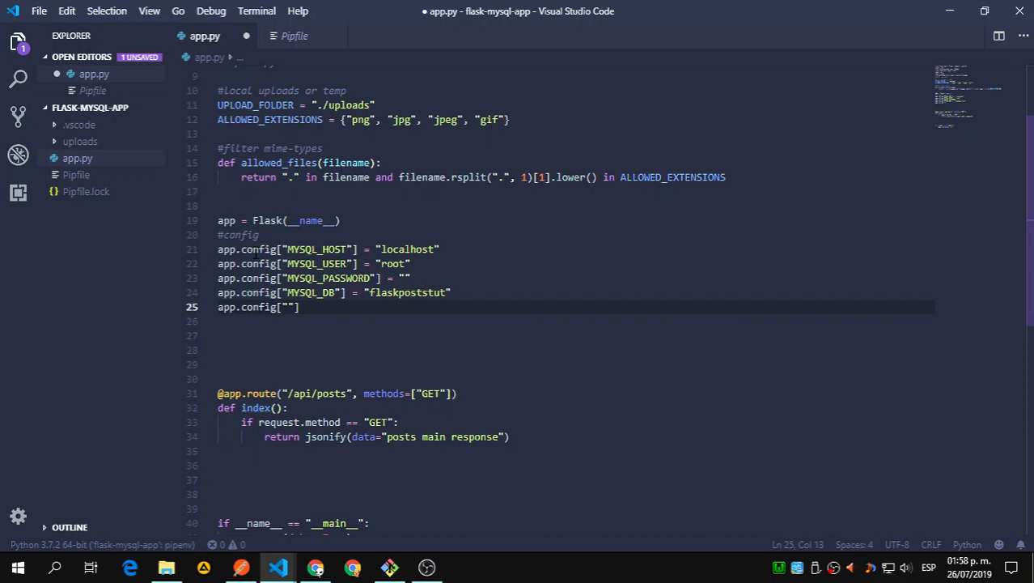
pyautogui.write('UPLOAD')
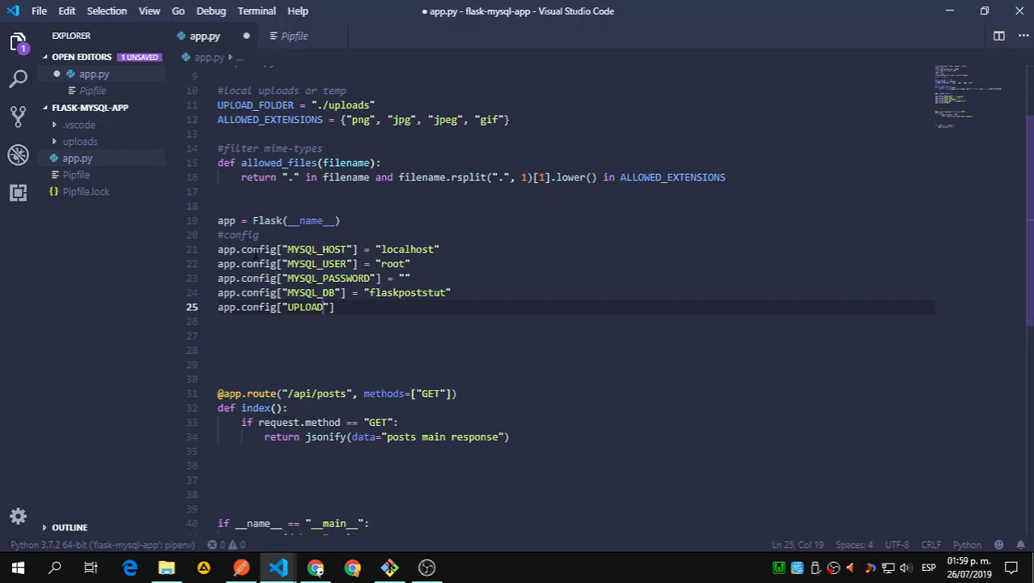
pyautogui.write('_FOLD')
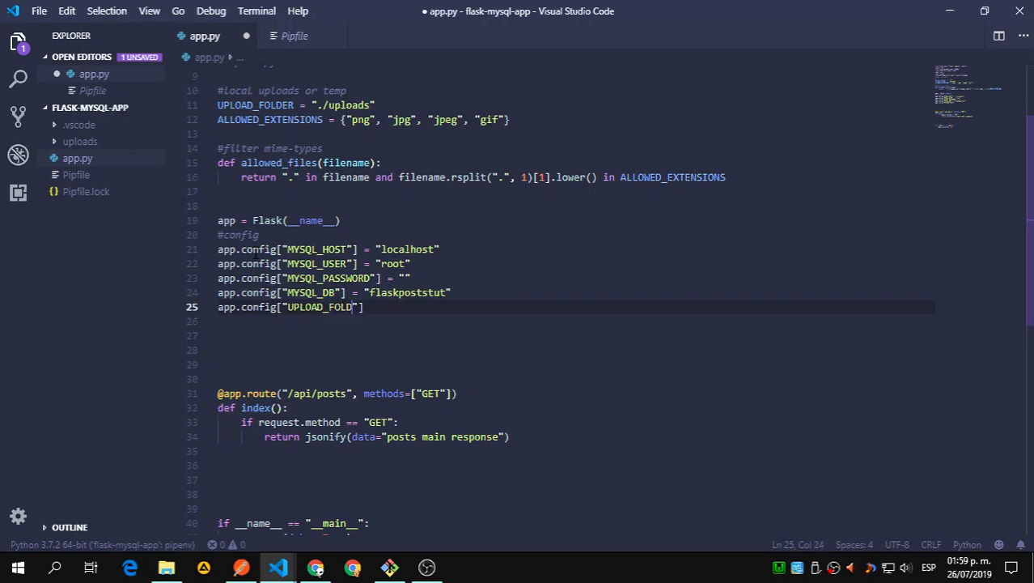
pyautogui.write('ER')
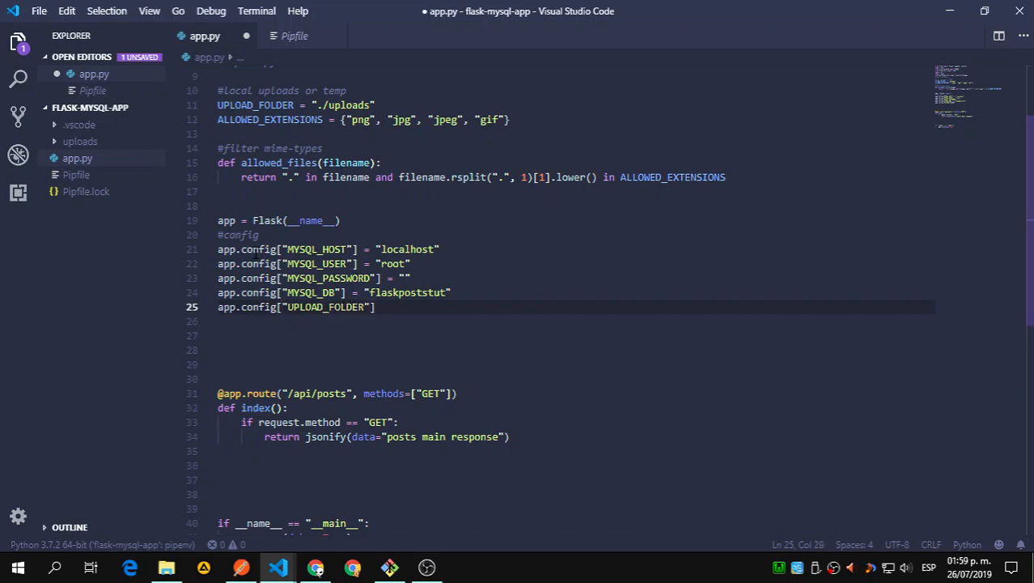
pyautogui.write('= UPLA')
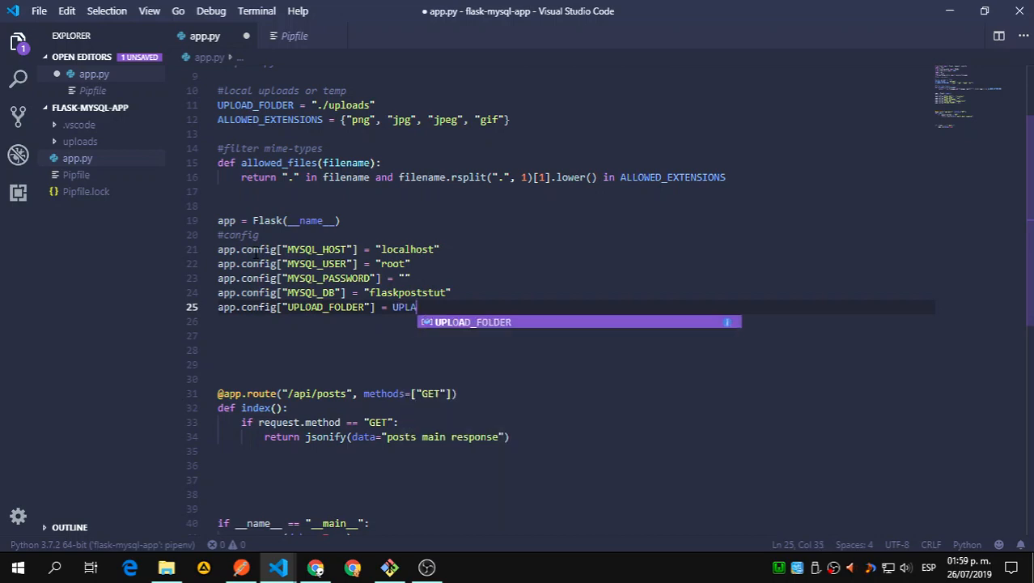
pyautogui.press('Tab')
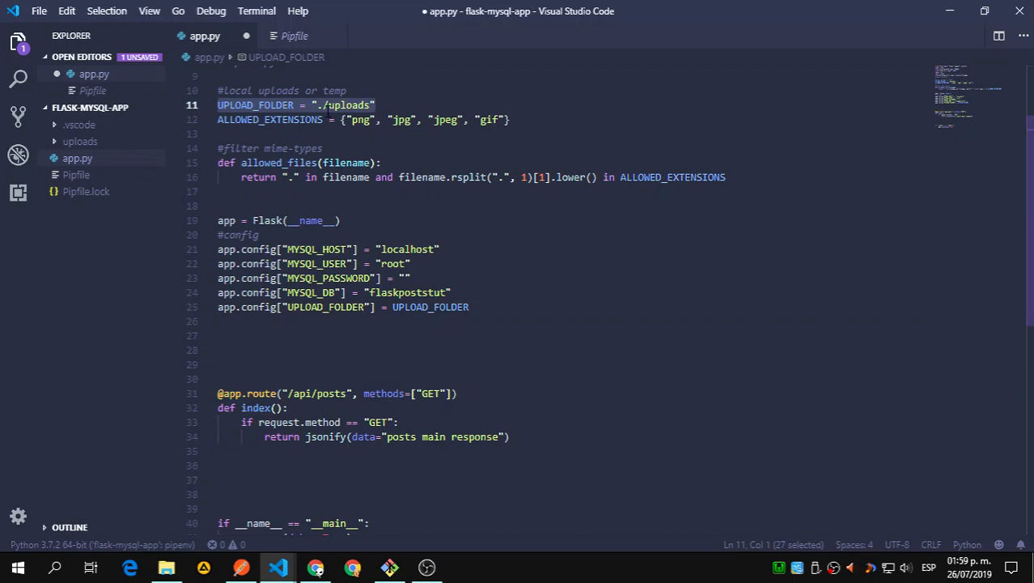
# Step: Add mysql = MySQL(app) and CORS(app) lines and save app.py
pyautogui.click(339, 220)
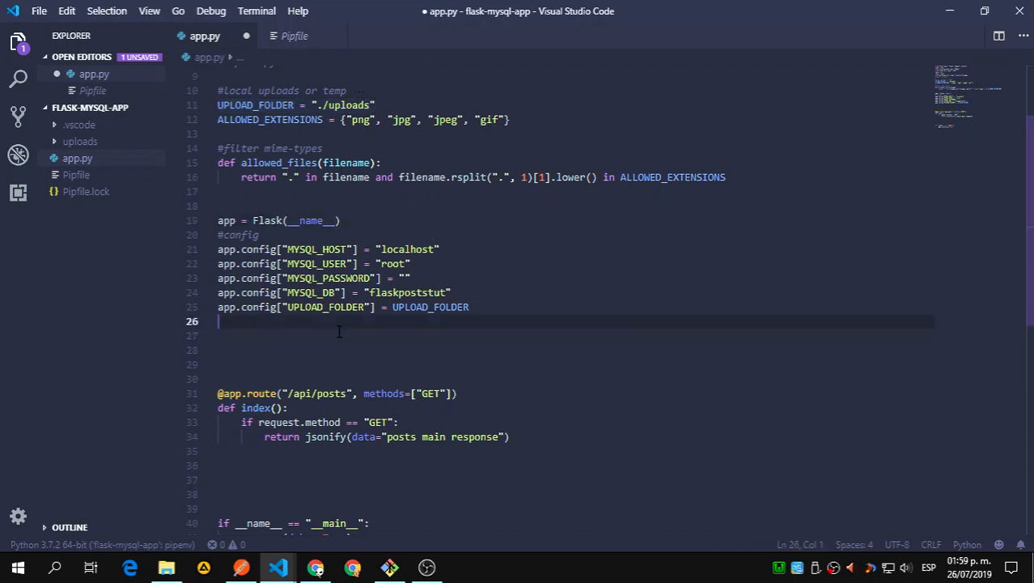
pyautogui.write('app')
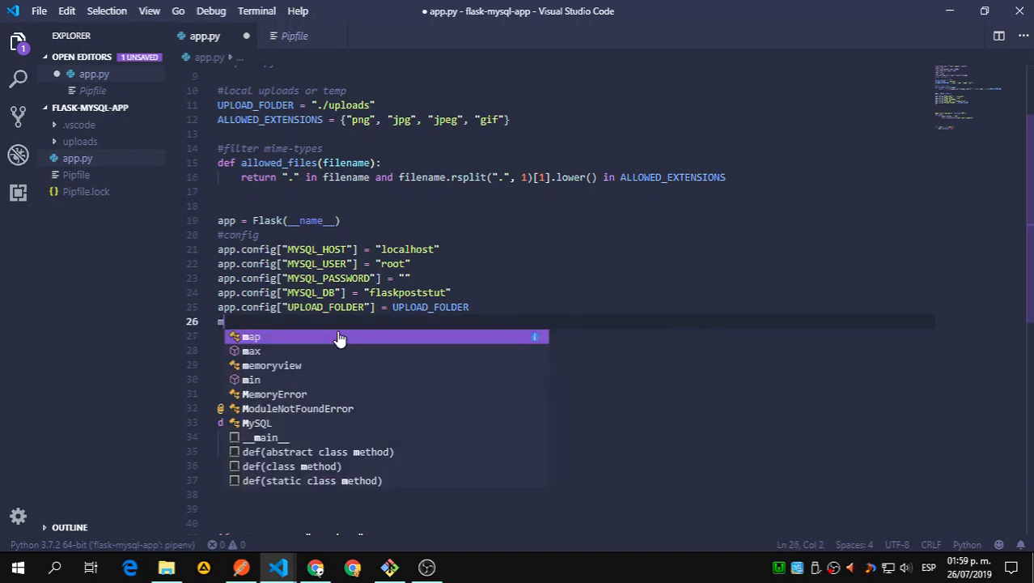
pyautogui.write('ysql')
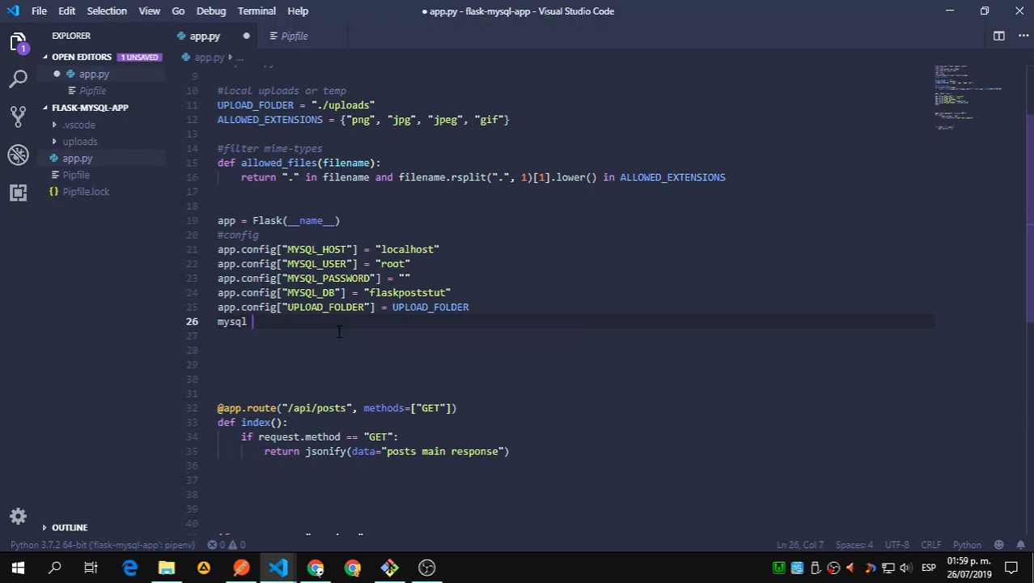
pyautogui.write('= MySQL')
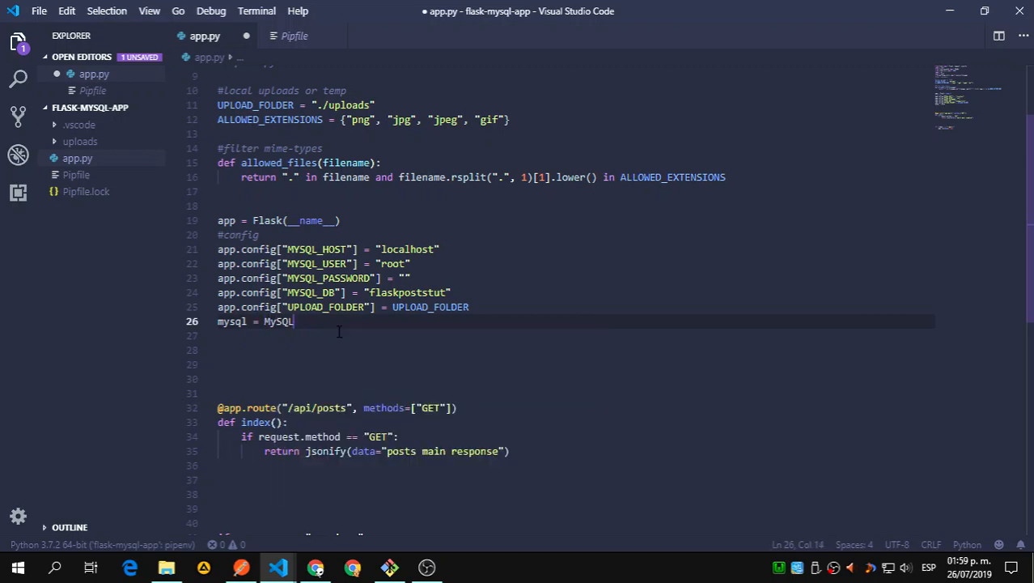
pyautogui.write('(app)')
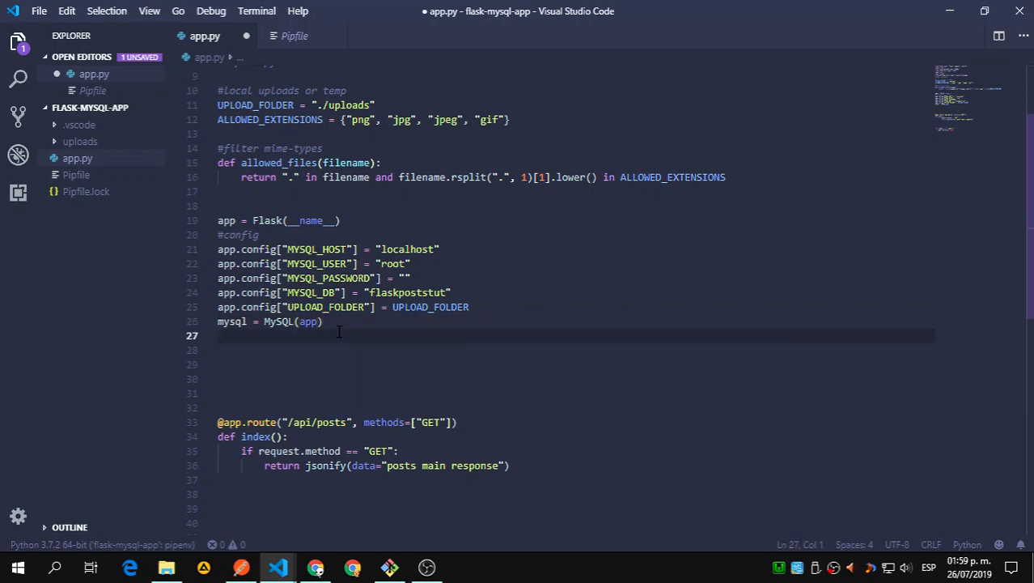
pyautogui.write('CORS(ap')
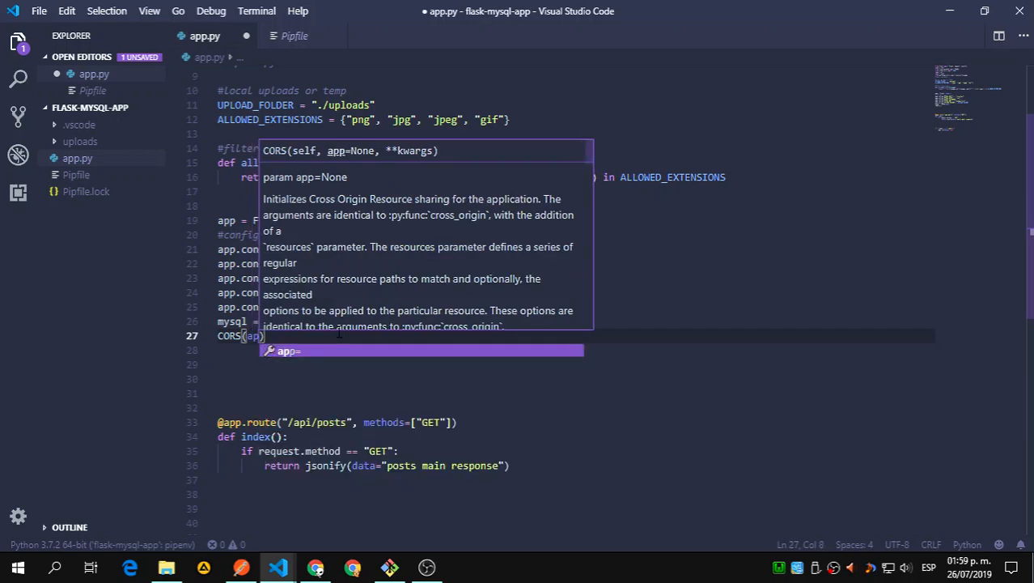
pyautogui.write('p')
pyautogui.press('Enter')
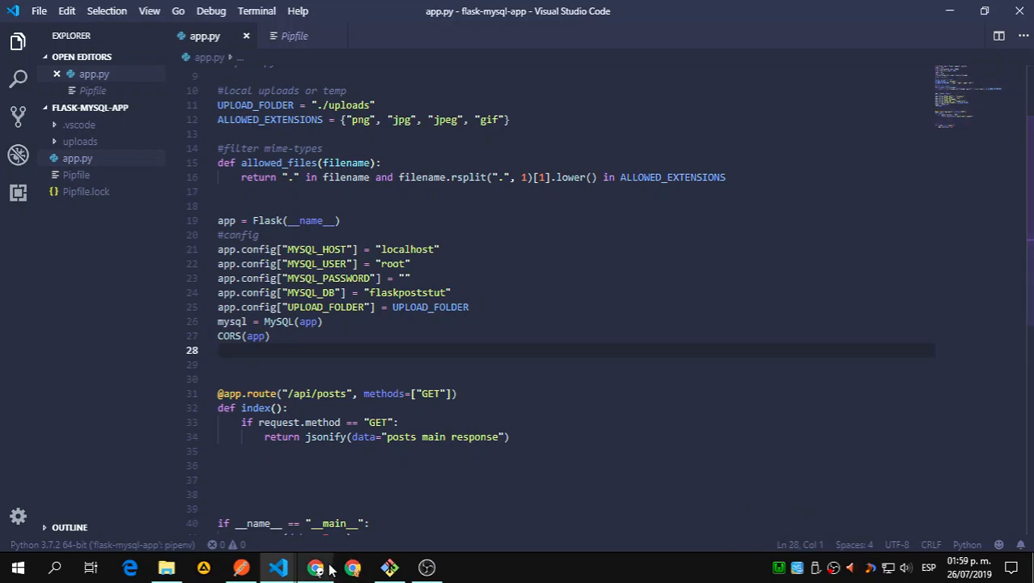
# Step: Switch to the phpMyAdmin browser window and start a new tab for Firebase's Firestore guide
pyautogui.click(316, 567)
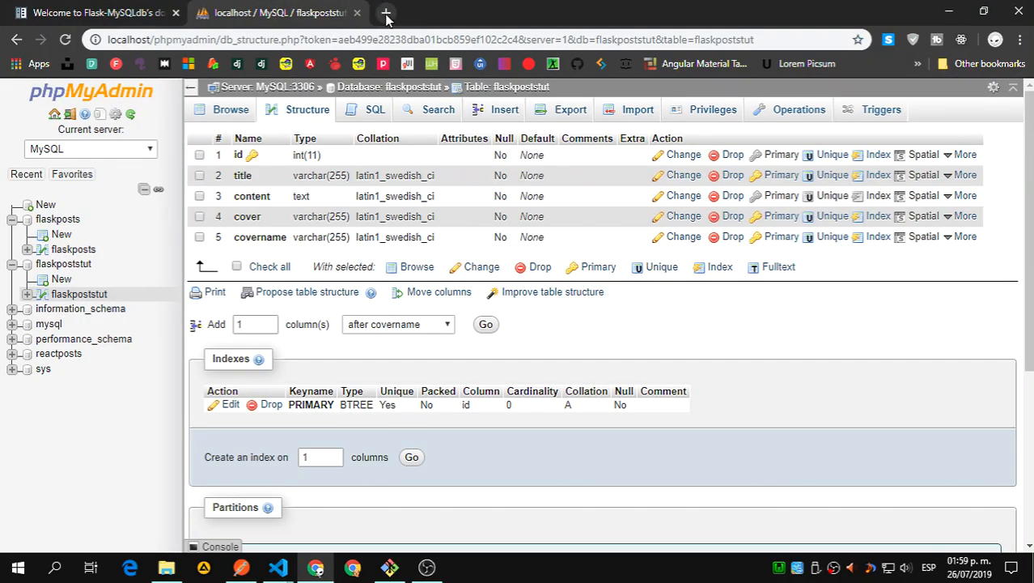
pyautogui.click(386, 13)
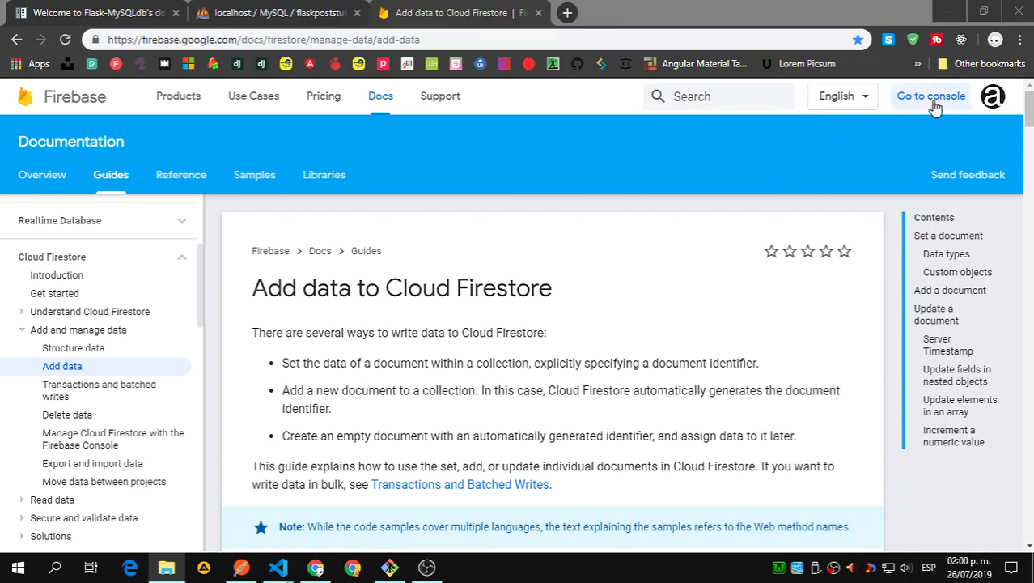
# Step: Register the flaskpoststut web app in flask-posts-tut, then search Google for 'flask pyrebase'
pyautogui.click(930, 95)
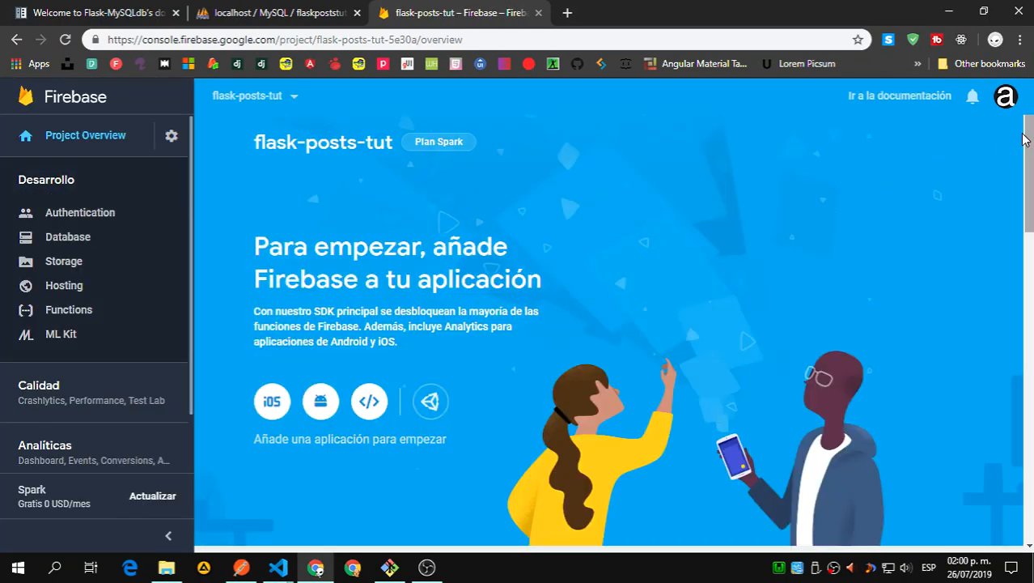
pyautogui.moveTo(369, 402)
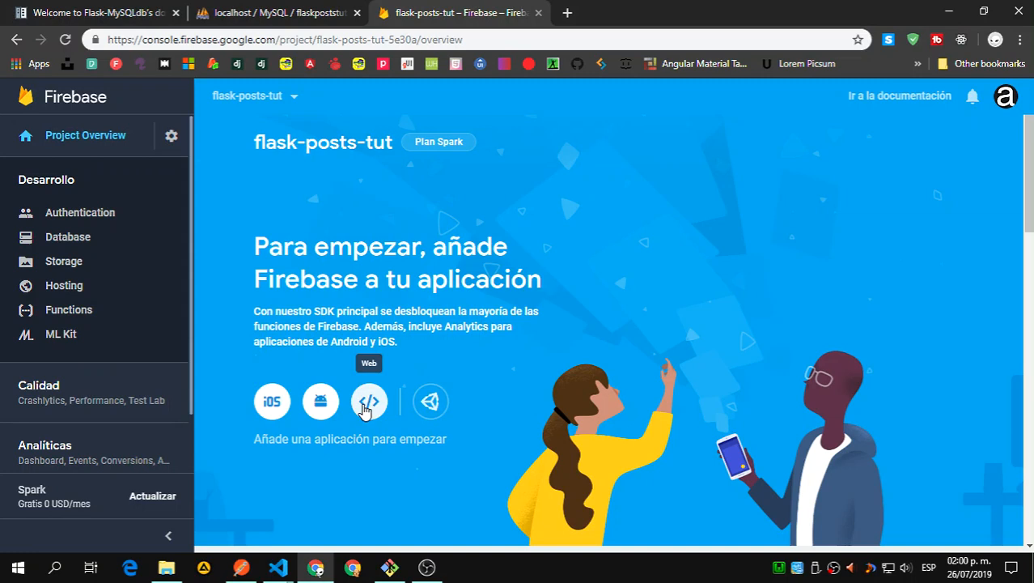
pyautogui.click(369, 401)
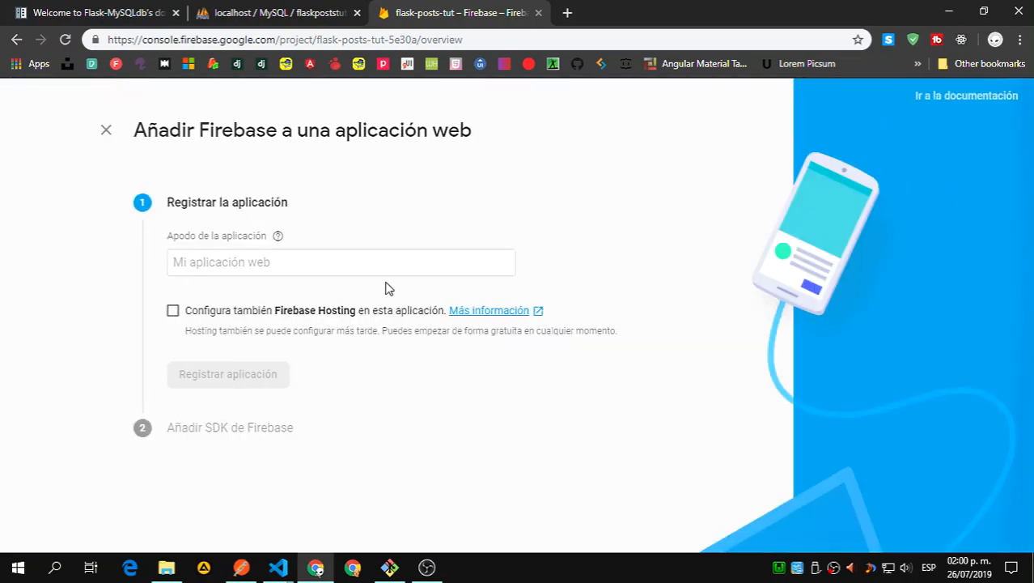
pyautogui.write('flaks')
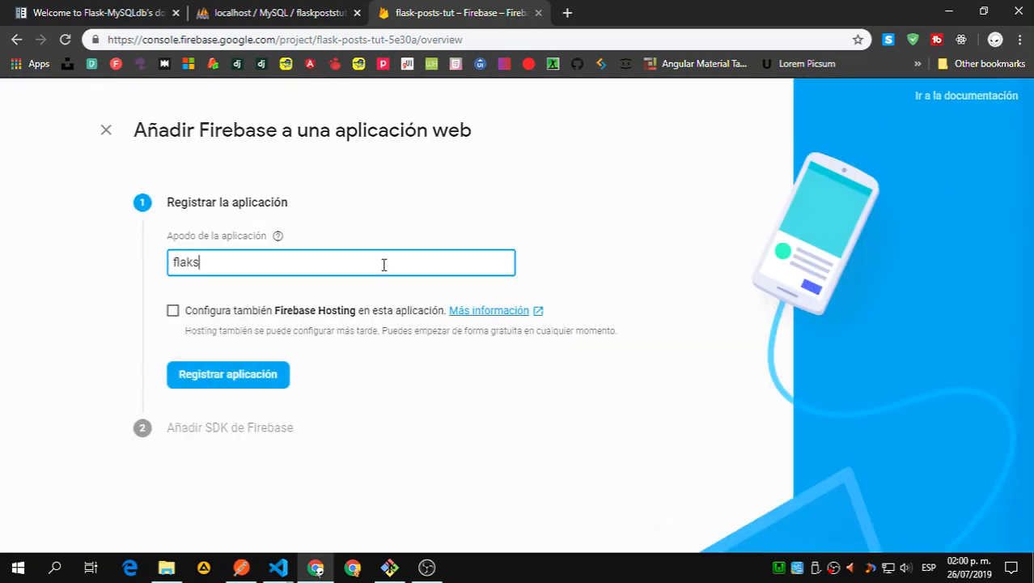
pyautogui.write('flask-tut')
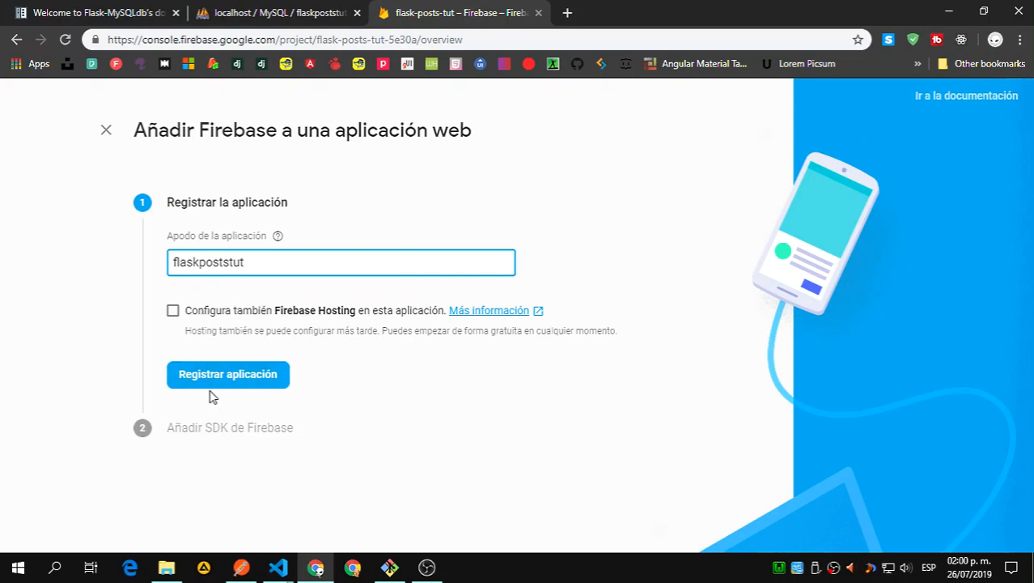
pyautogui.click(227, 373)
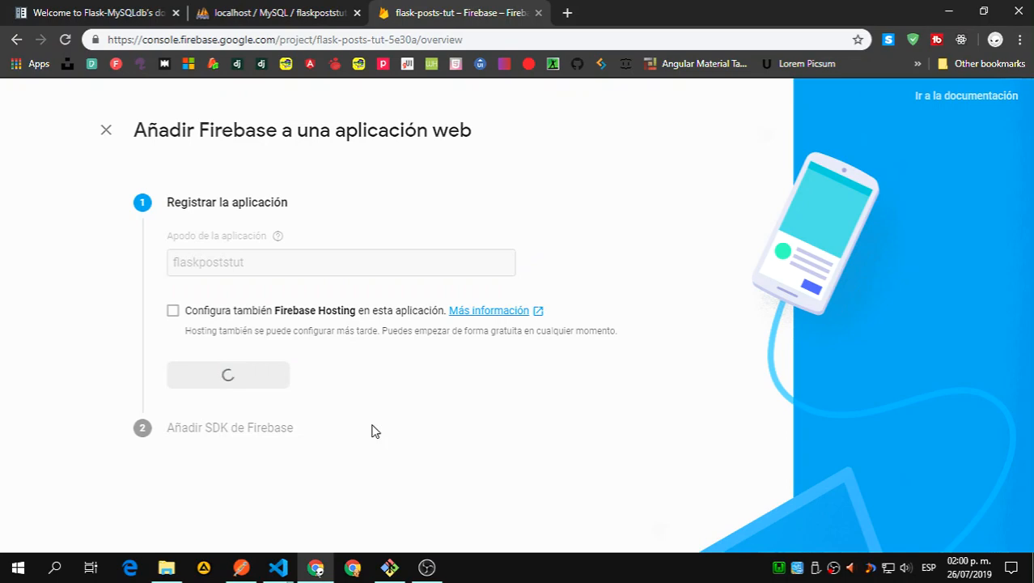
pyautogui.moveTo(427, 13)
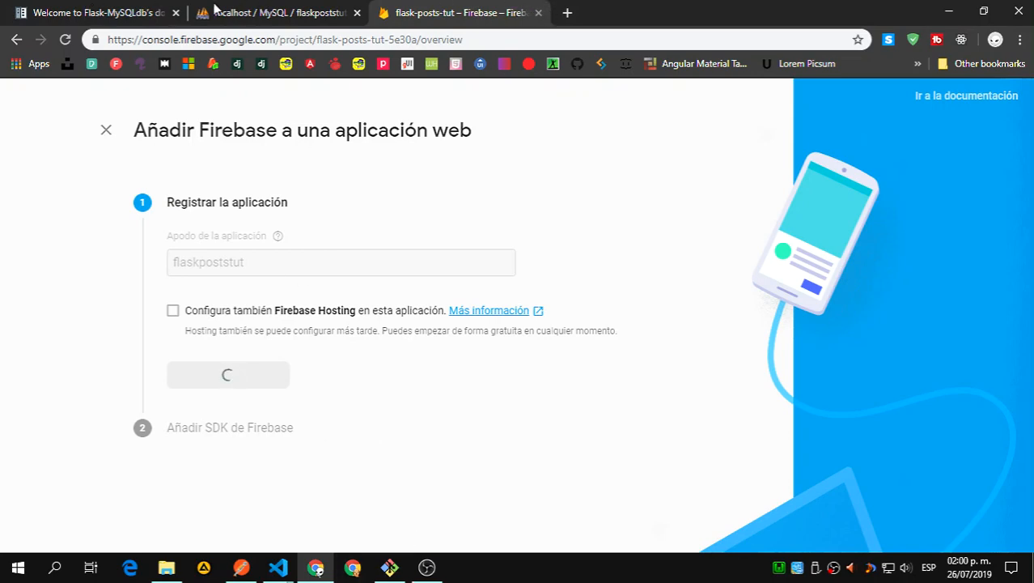
pyautogui.write('flask pyrebase 4')
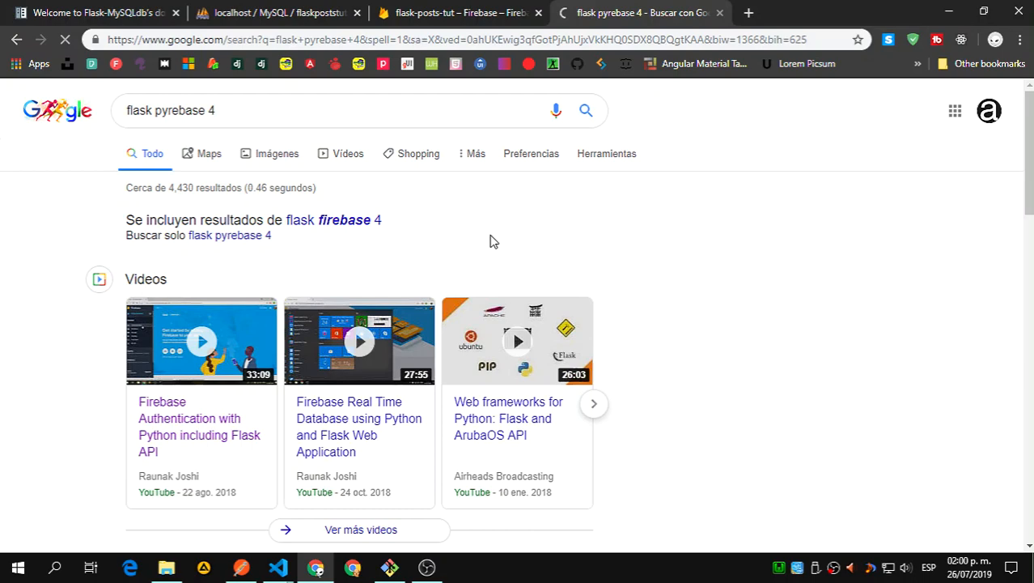
# Step: Open the nhorvath/Pyrebase4 GitHub result and scroll to its pip install pyrebase4 README
pyautogui.scroll(-3)
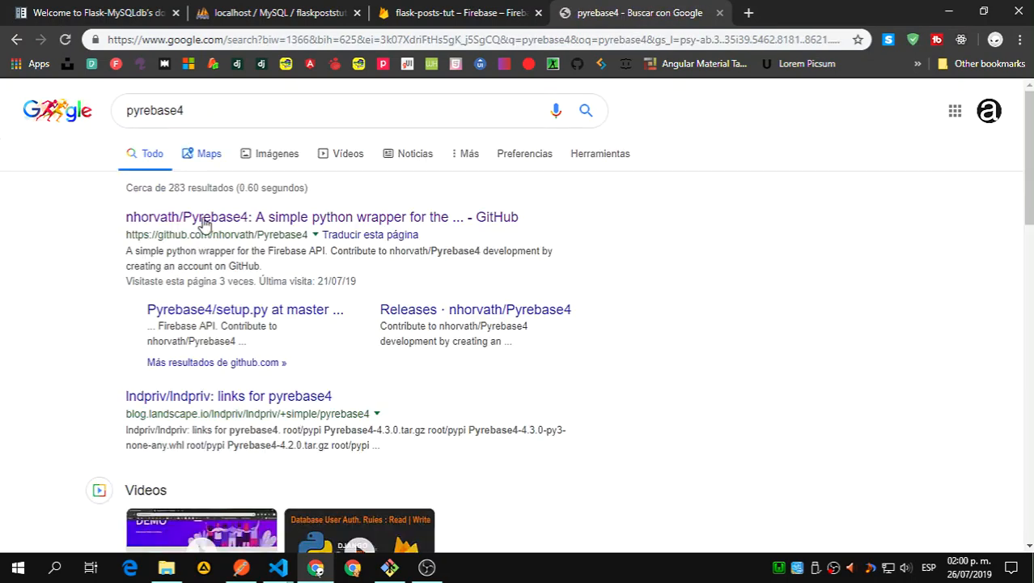
pyautogui.click(321, 216)
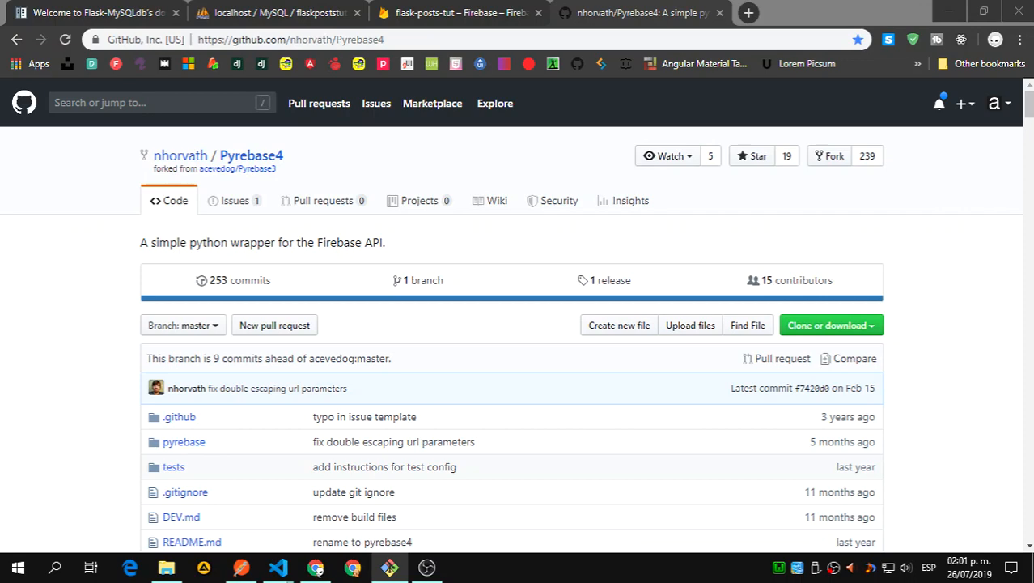
pyautogui.scroll(-3)
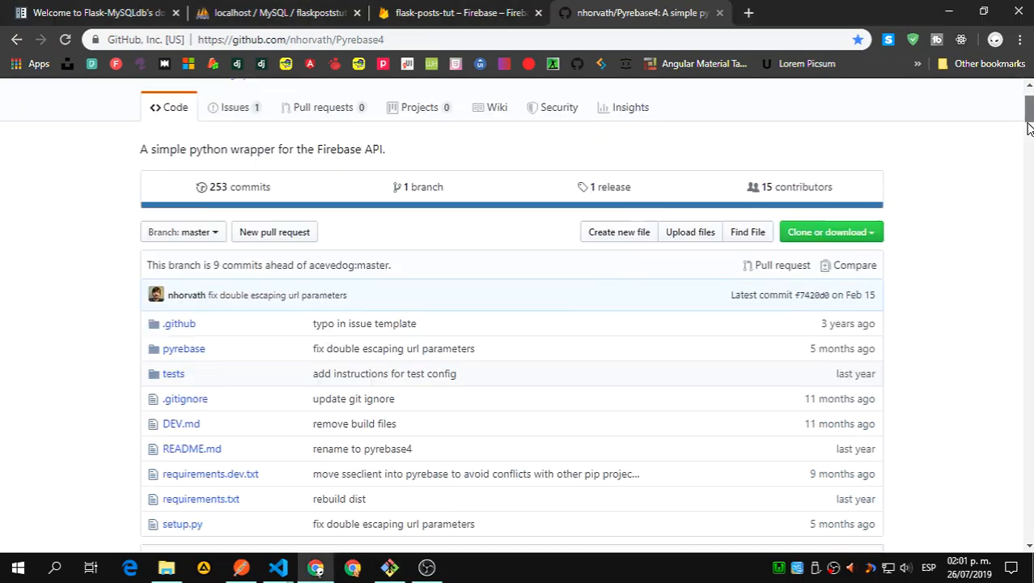
pyautogui.scroll(-3)
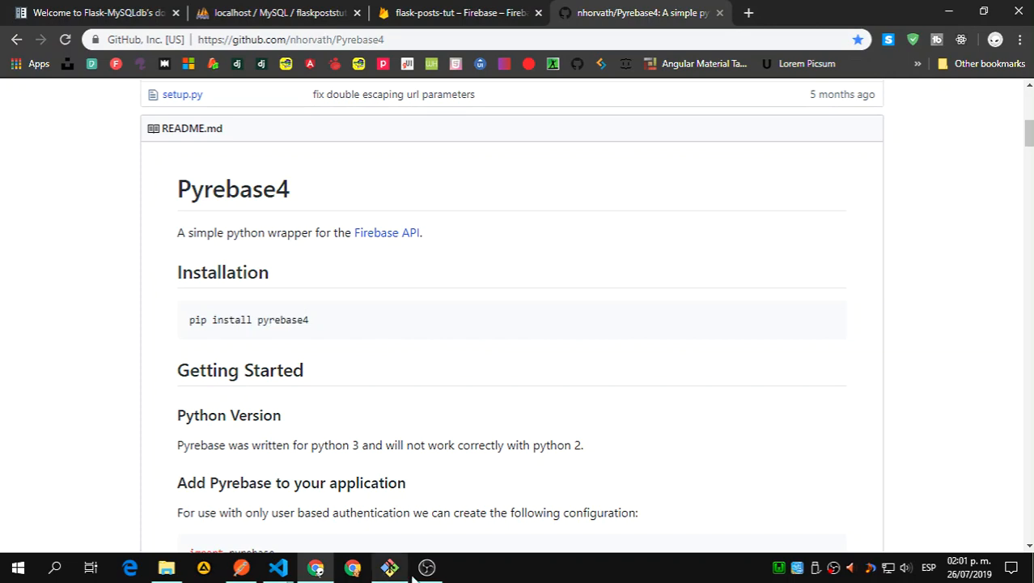
# Step: Enter the pipenv install pyrebase4 command in the Git Bash terminal
pyautogui.click(390, 566)
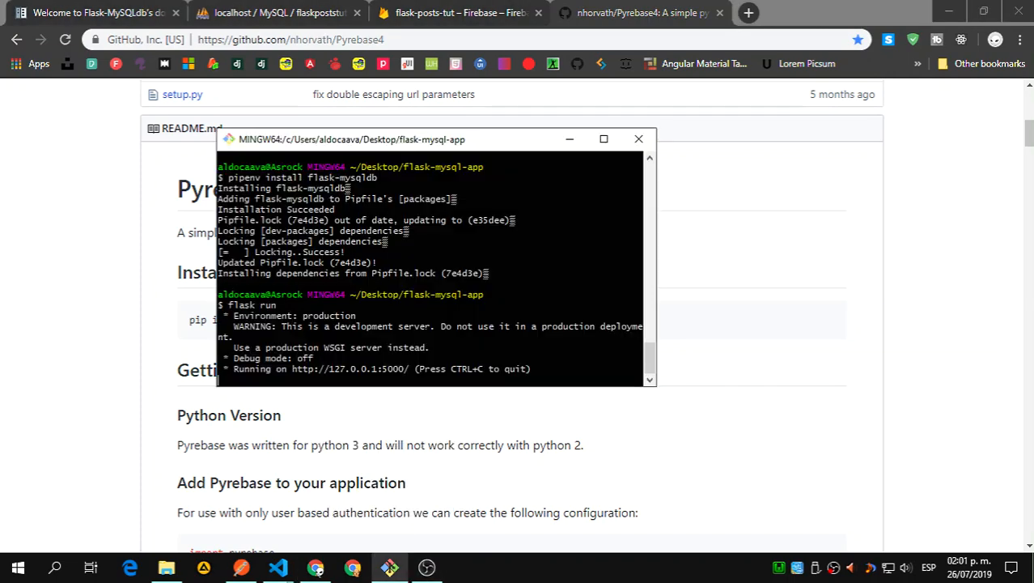
pyautogui.write('pipenv i')
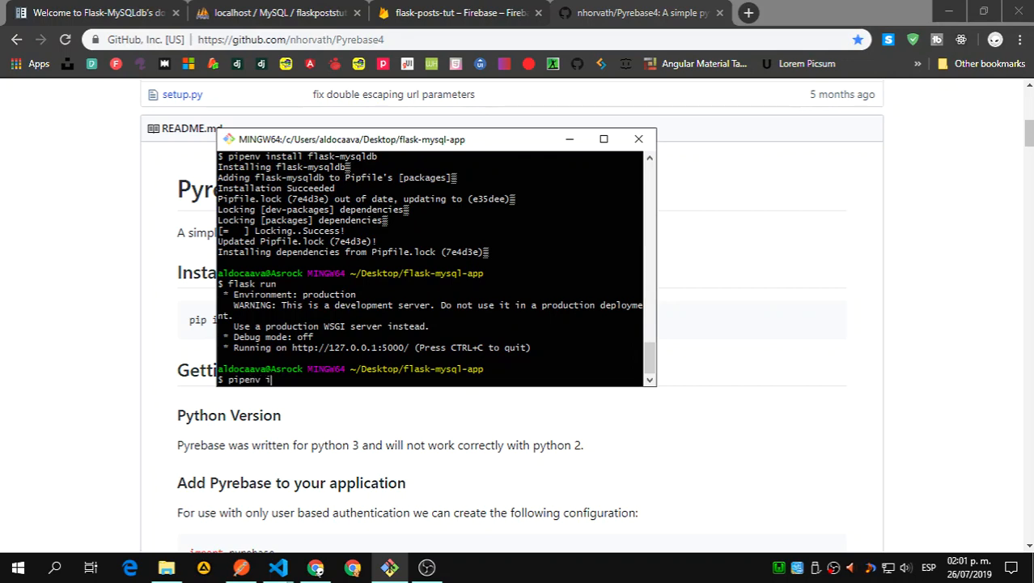
pyautogui.write('nstall')
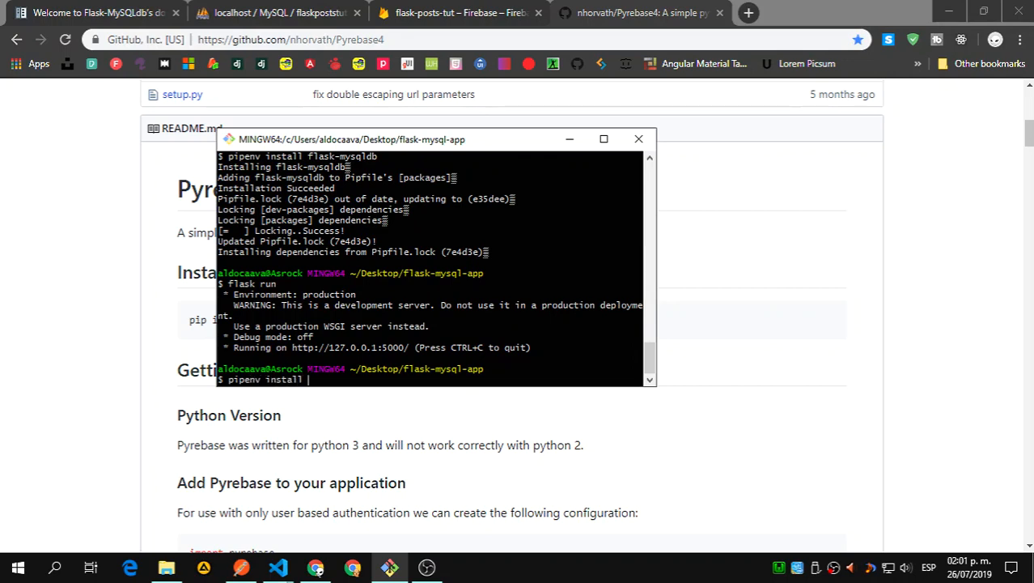
pyautogui.write('py')
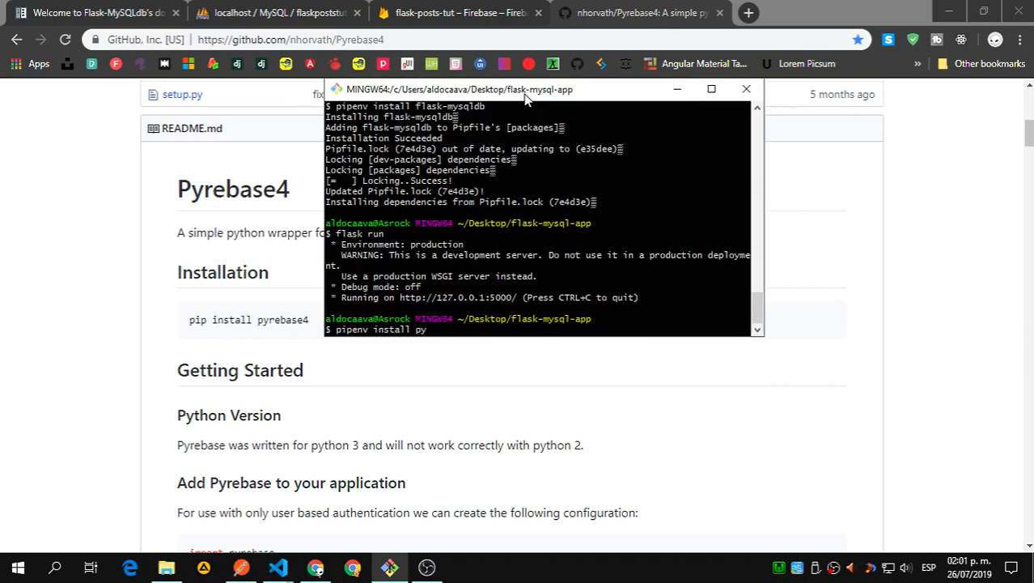
pyautogui.write('rebas')
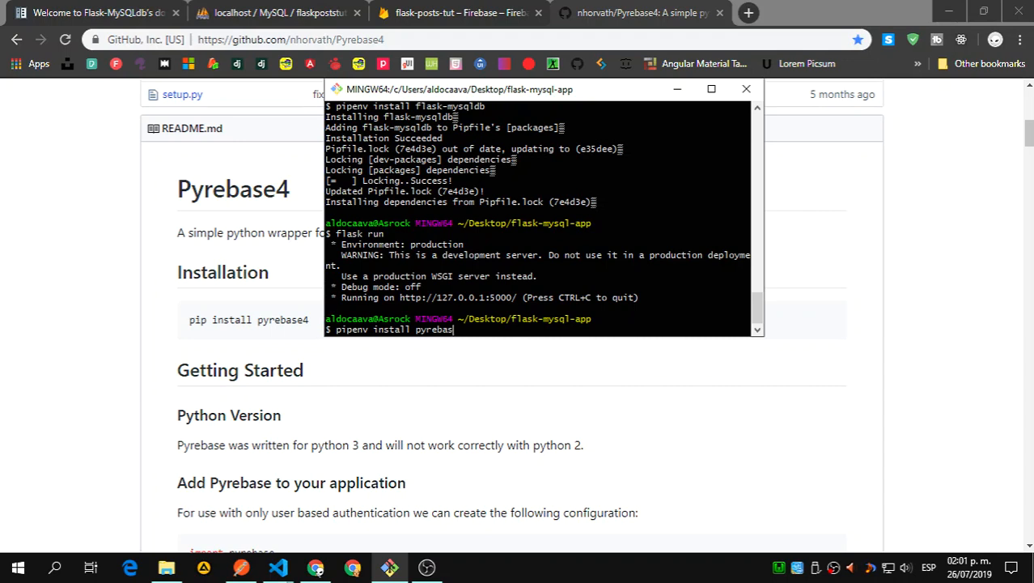
pyautogui.write('e4')
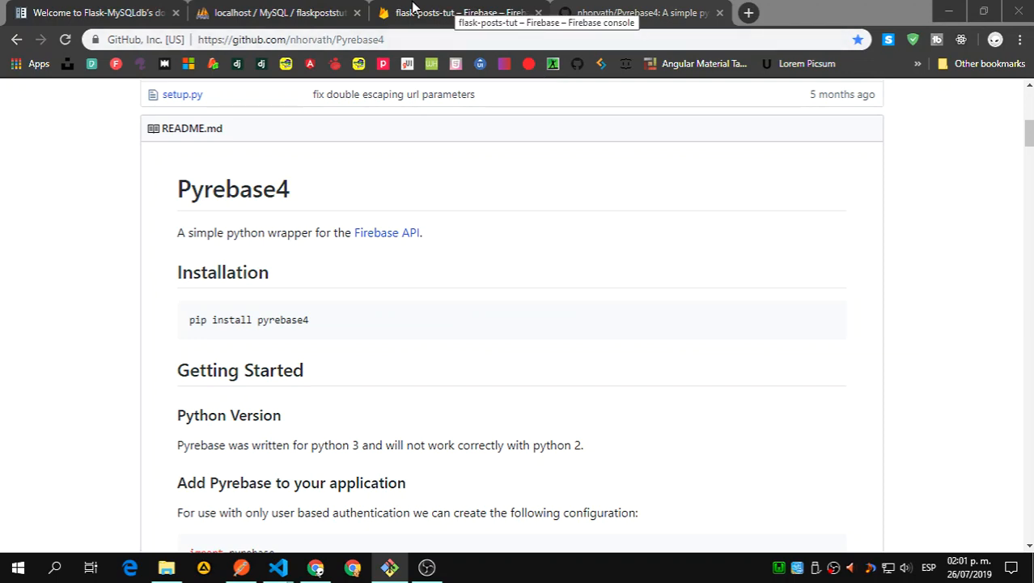
# Step: Scroll the Firebase console tab down to the web app's firebaseConfig snippet
pyautogui.click(454, 12)
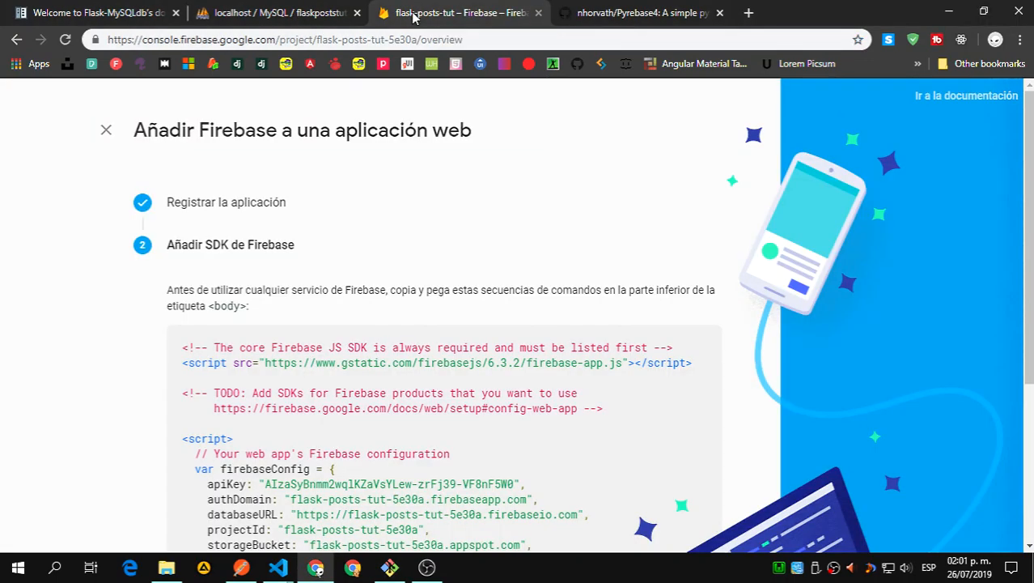
pyautogui.scroll(-3)
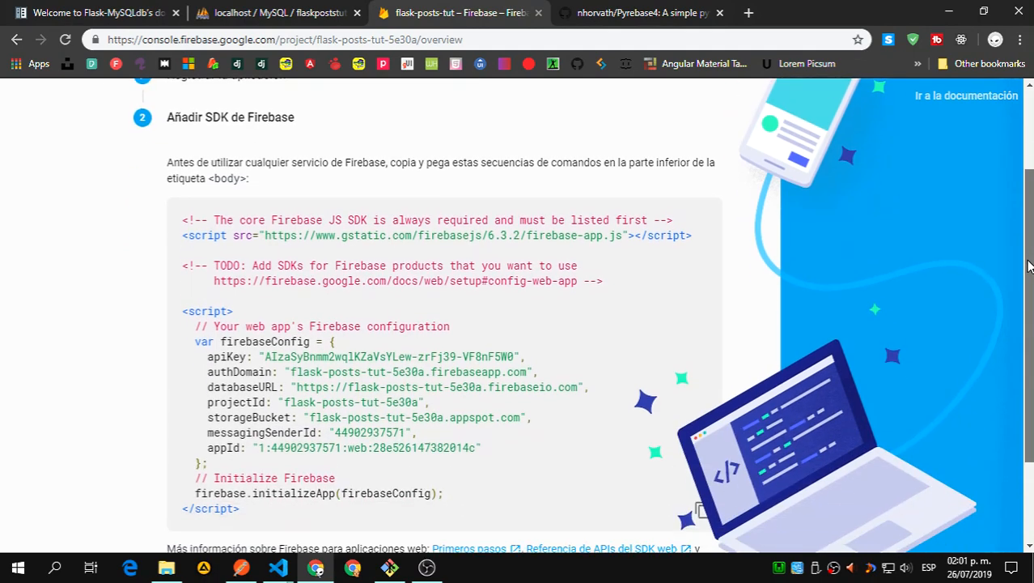
pyautogui.scroll(-3)
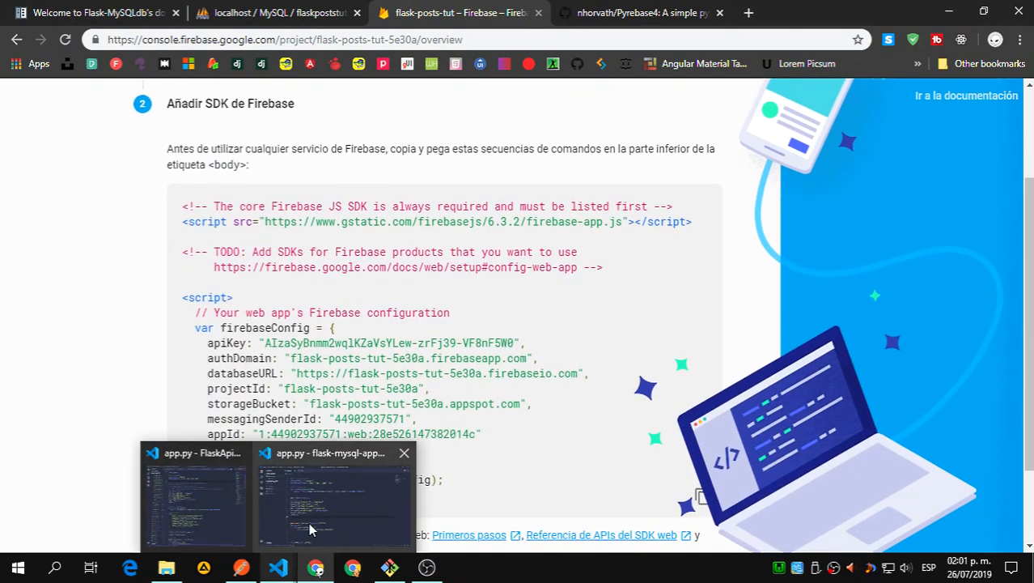
# Step: Add a #firebase config comment and an empty config = { } dictionary after CORS(app)
pyautogui.click(334, 494)
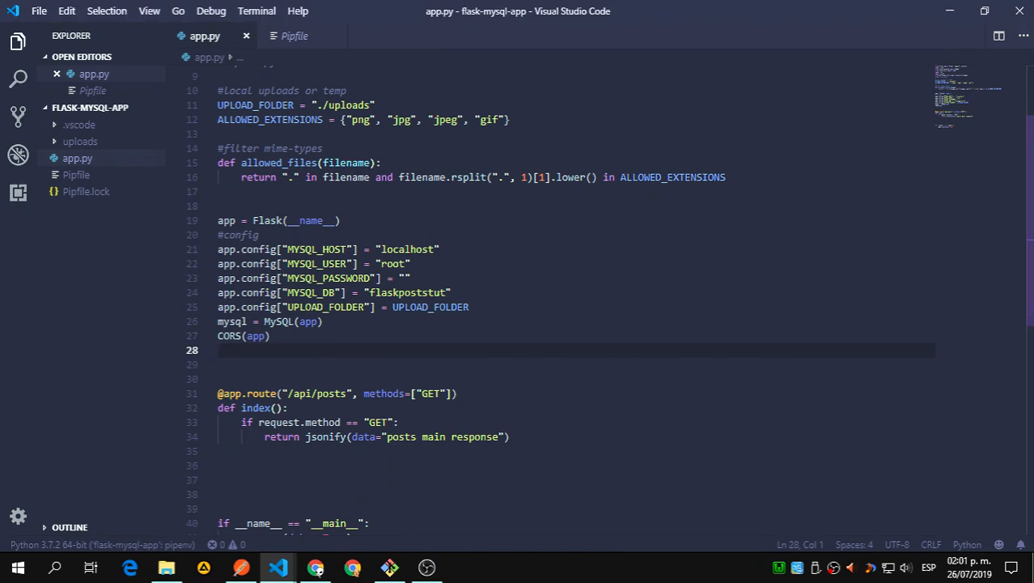
pyautogui.moveTo(507, 357)
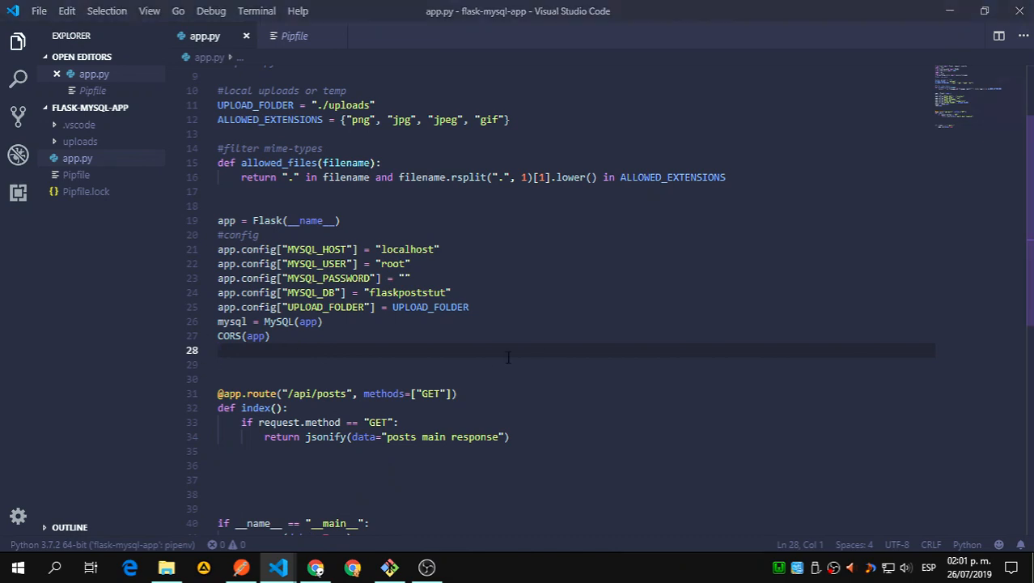
pyautogui.write('=')
pyautogui.write('#firebase ')
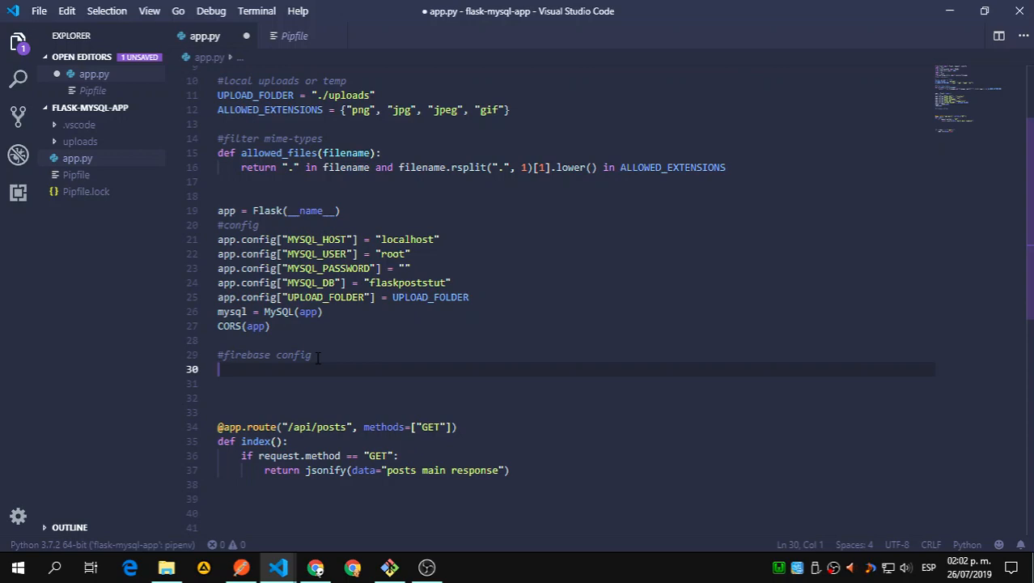
pyautogui.write('config')
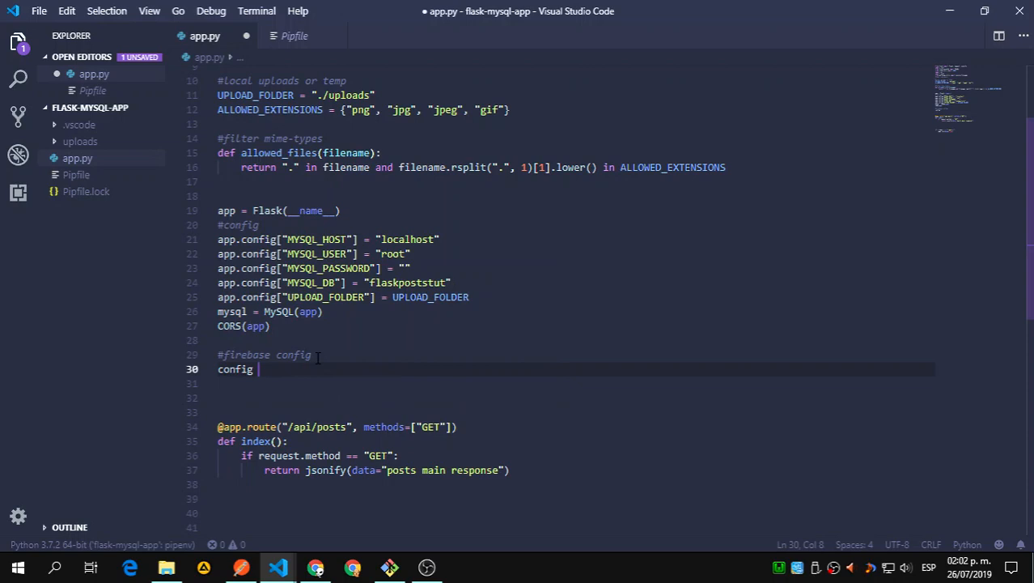
pyautogui.write('= {')
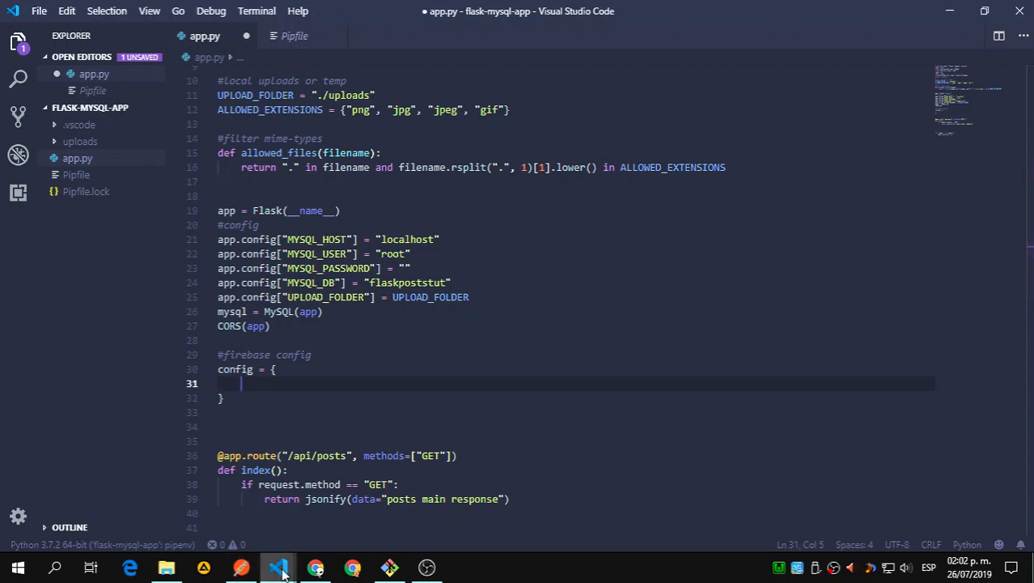
pyautogui.moveTo(315, 566)
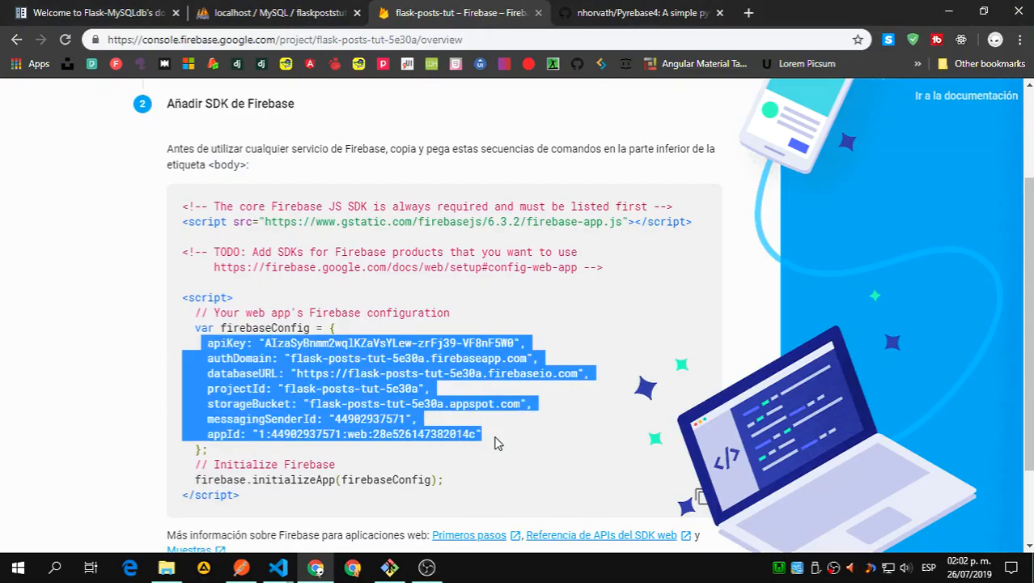
pyautogui.moveTo(278, 566)
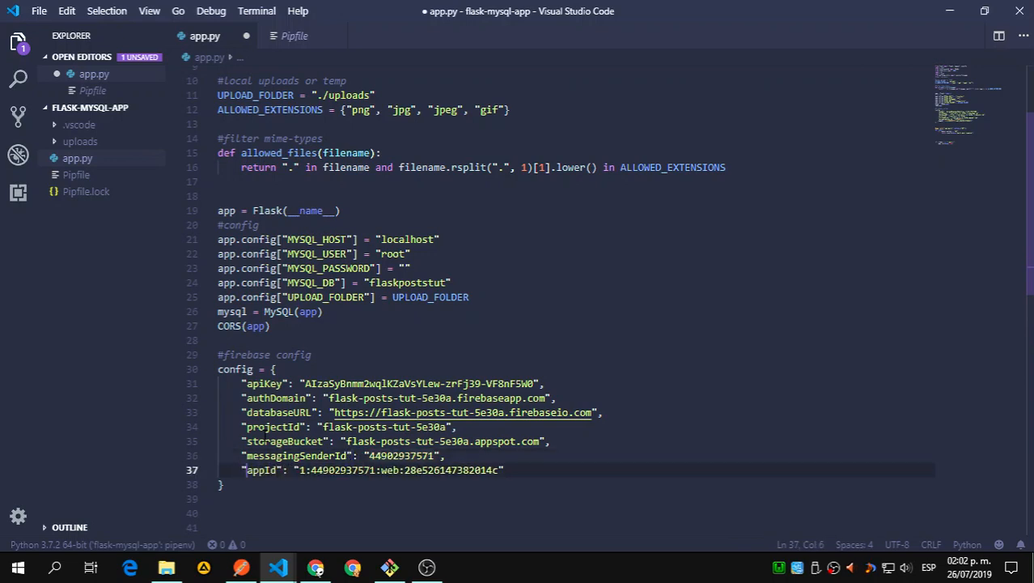
# Step: Save app.py, add an '#init firebase' comment below the config, and check Git Bash
pyautogui.press('ctrl+s')
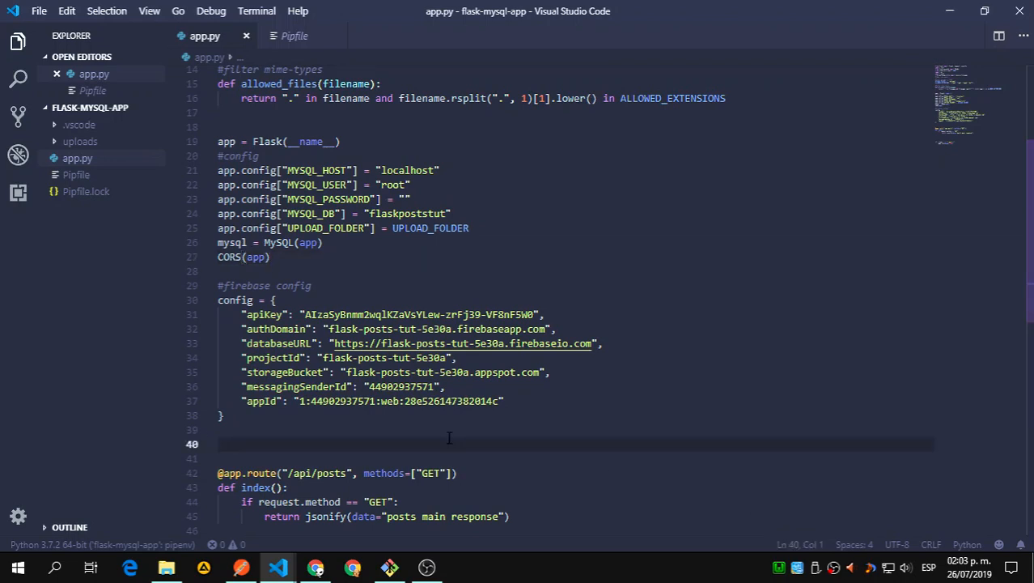
pyautogui.write('#f')
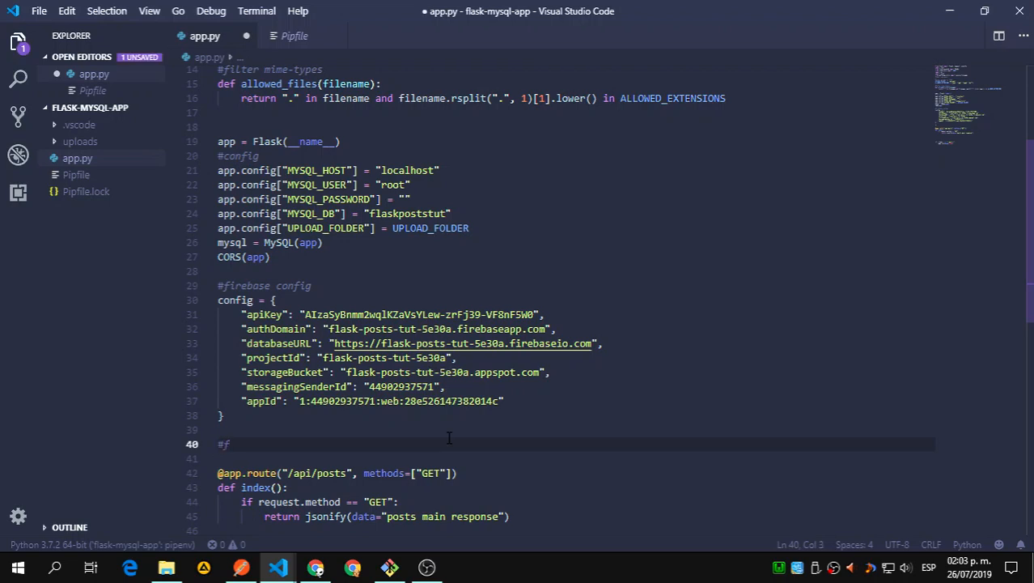
pyautogui.write('irebase')
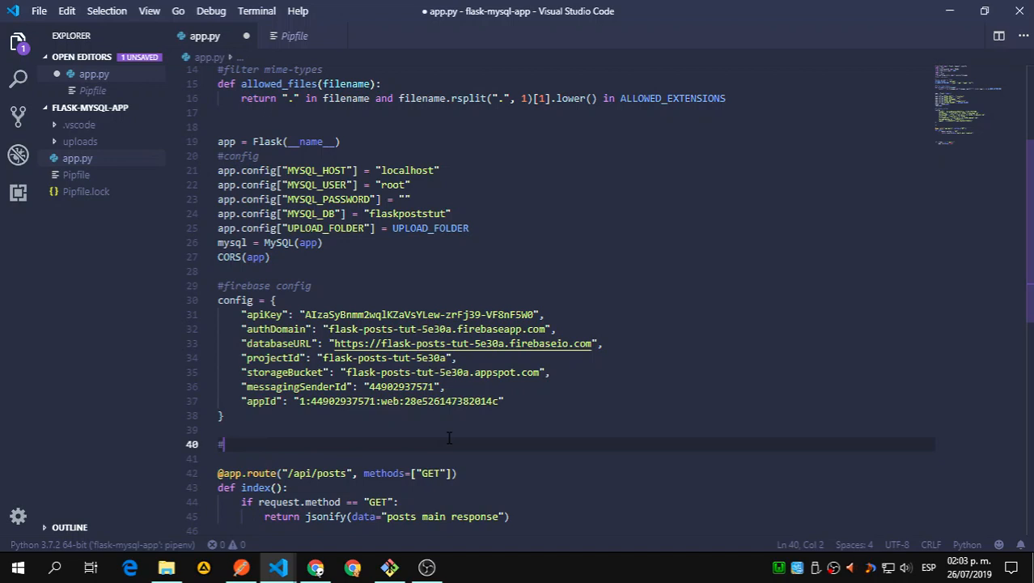
pyautogui.write('init fire')
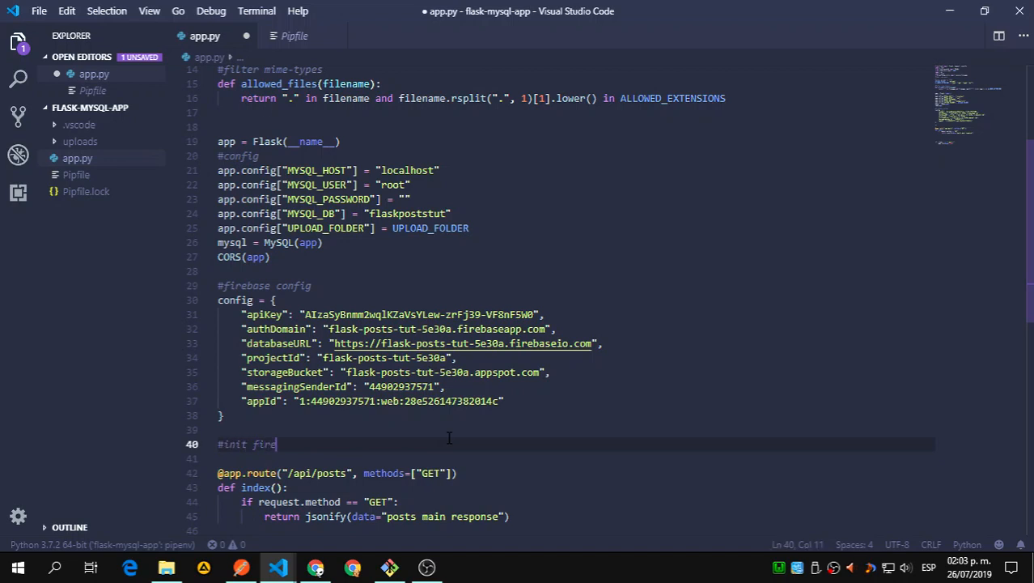
pyautogui.write('base')
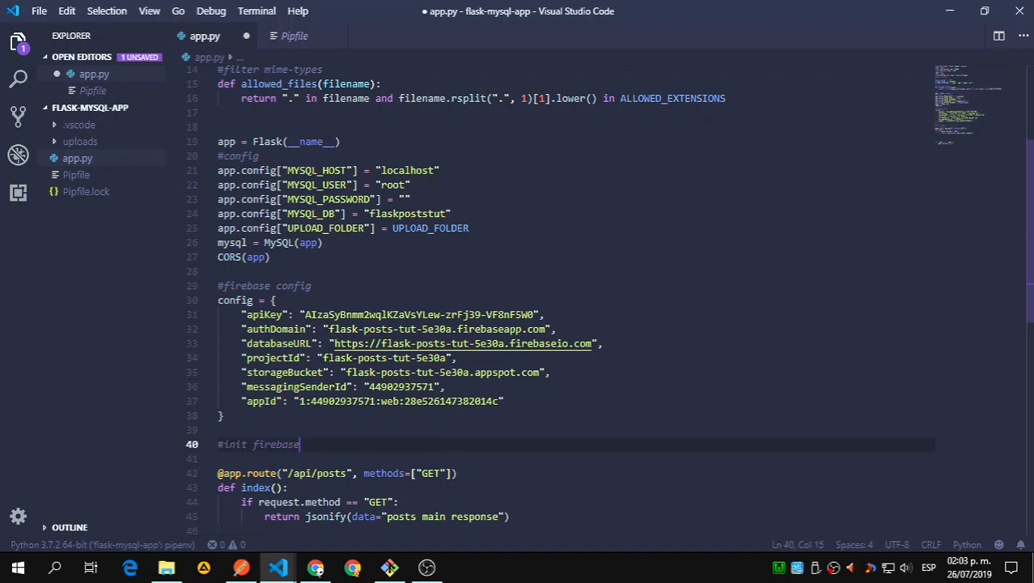
pyautogui.click(389, 566)
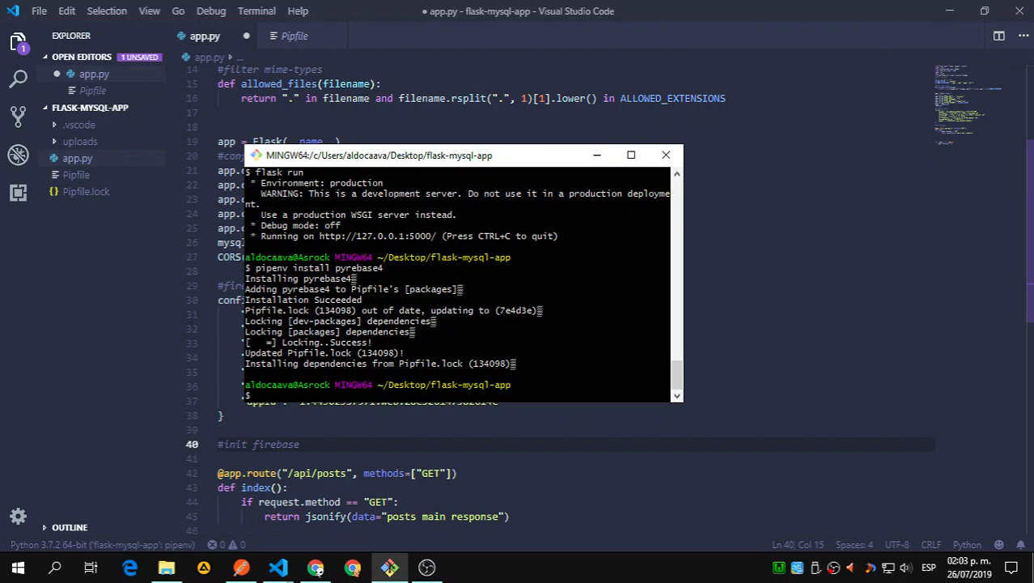
# Step: Run 'flask run' in Git Bash to restart the Flask app
pyautogui.write('flask run')
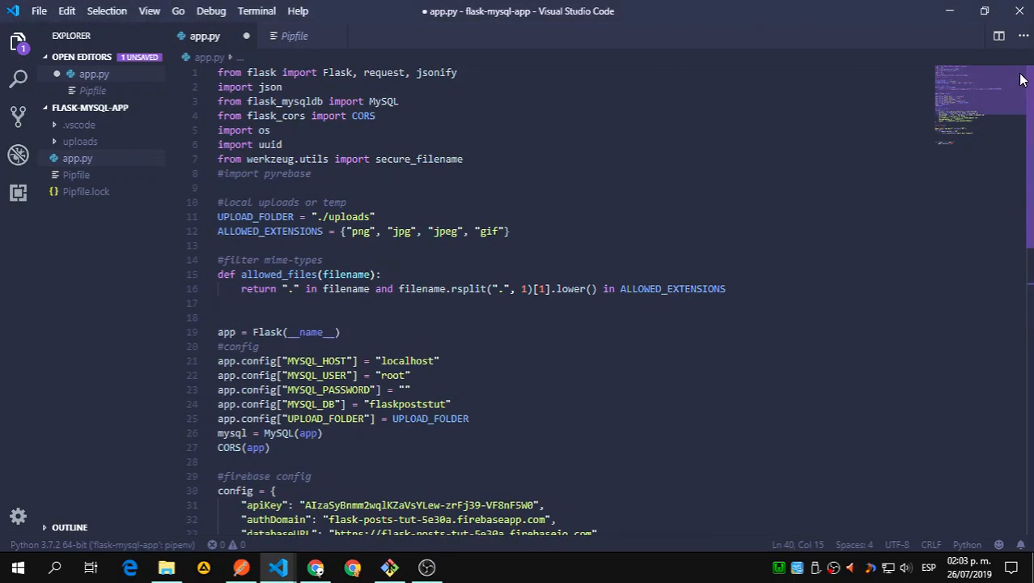
# Step: Replace the '#import pyrebase' line in app.py with 'import pyrebase'
pyautogui.tripleClick(264, 173)
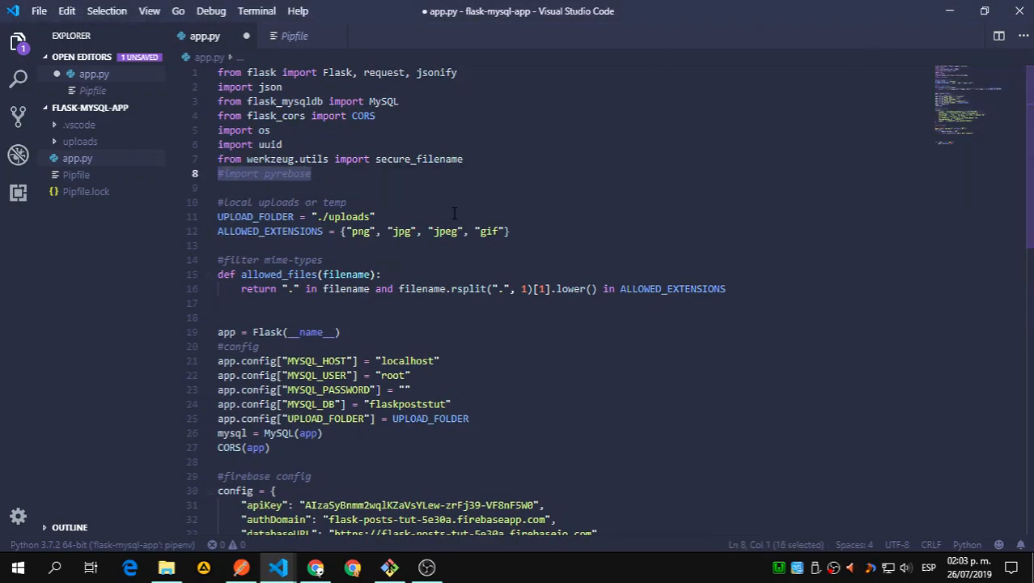
pyautogui.press('Delete')
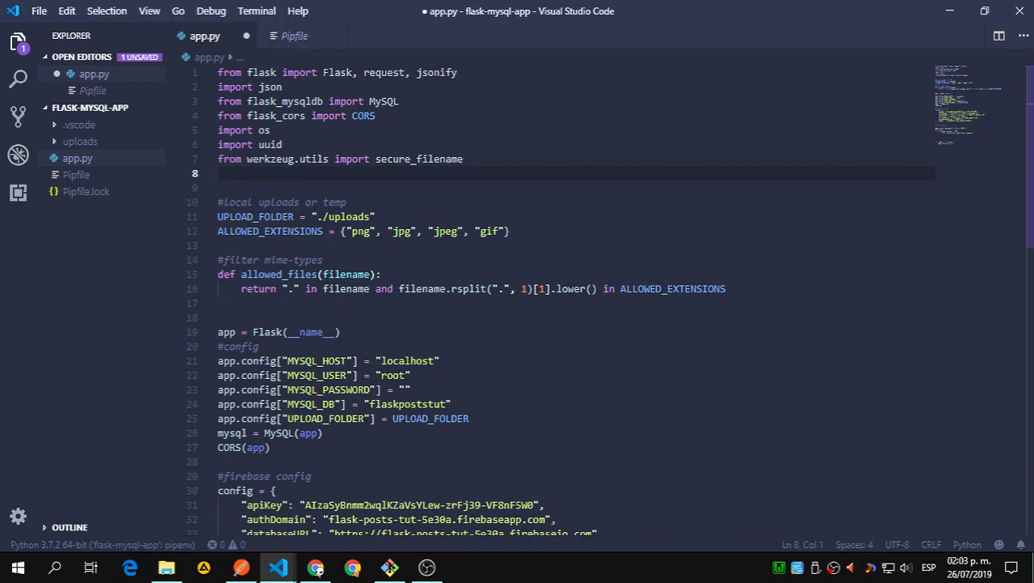
pyautogui.moveTo(388, 148)
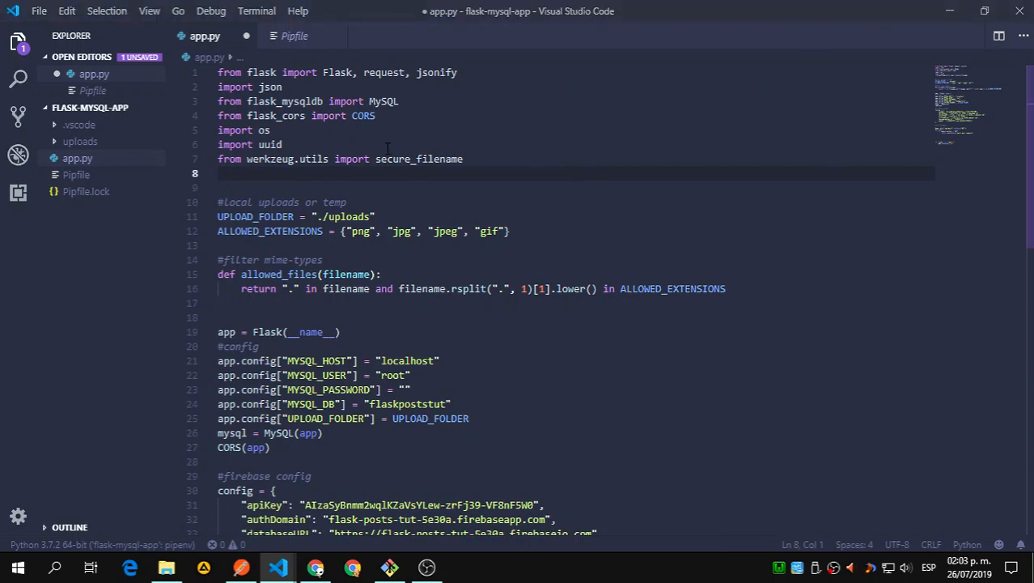
pyautogui.write('imo')
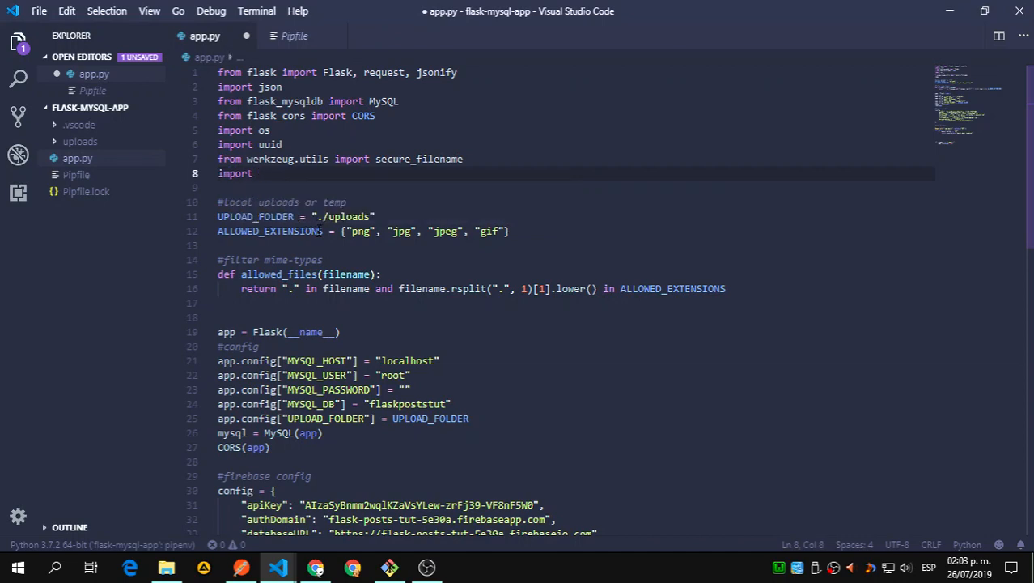
pyautogui.write('pyrebase')
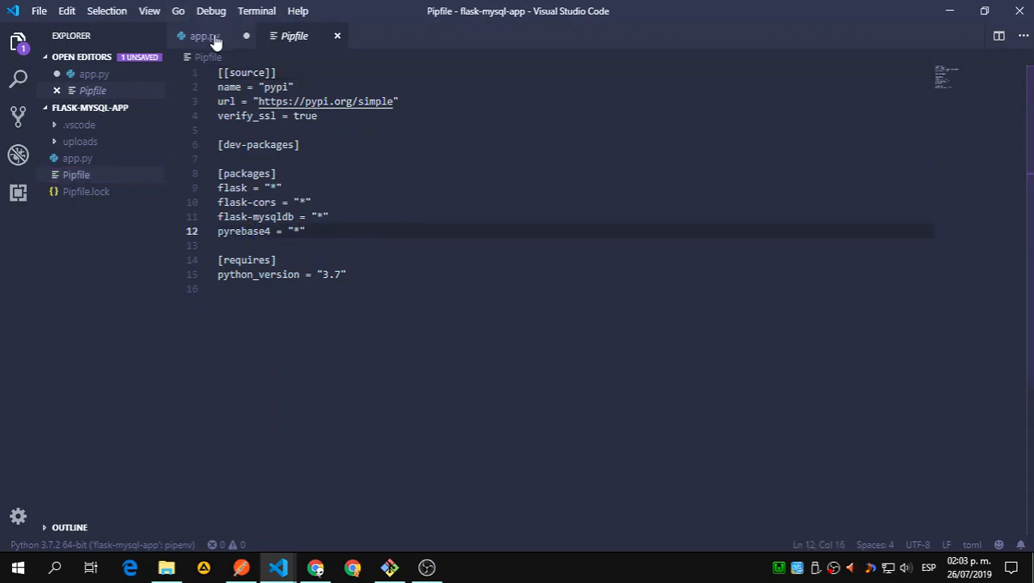
pyautogui.click(198, 36)
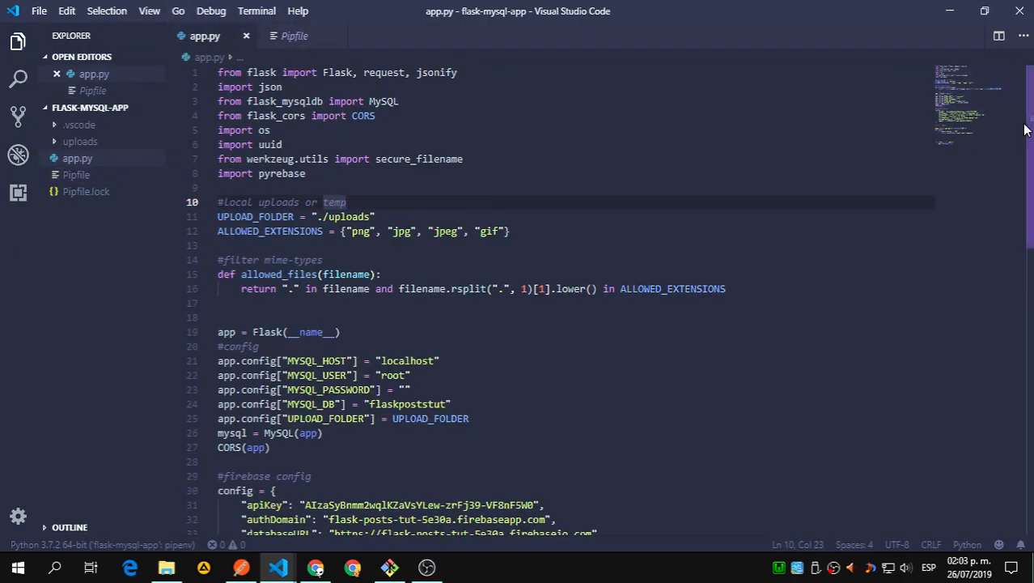
pyautogui.scroll(-3)
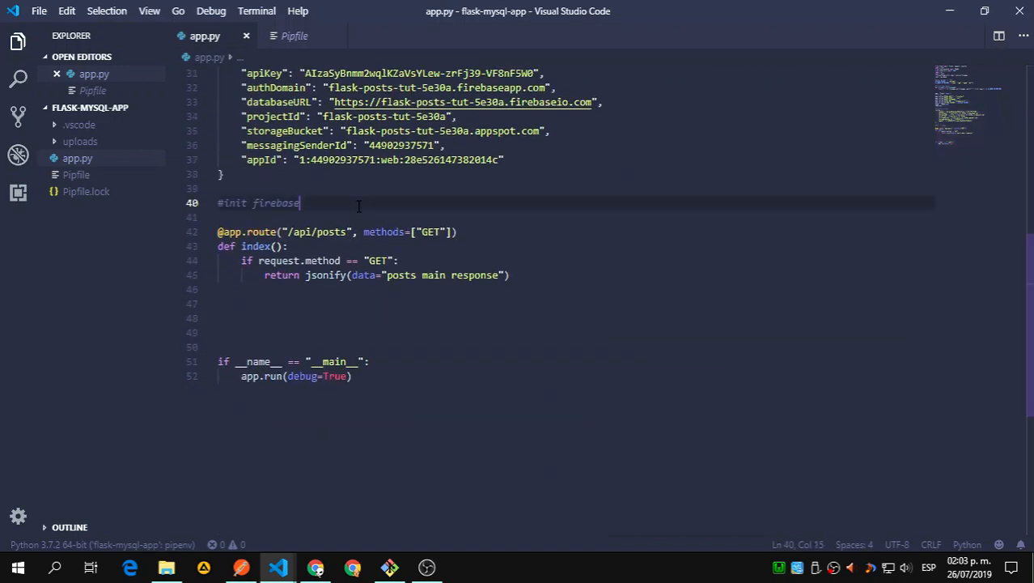
# Step: Under '#init firebase app', add firebase = pyrebase.initialize_app(config)
pyautogui.write('app')
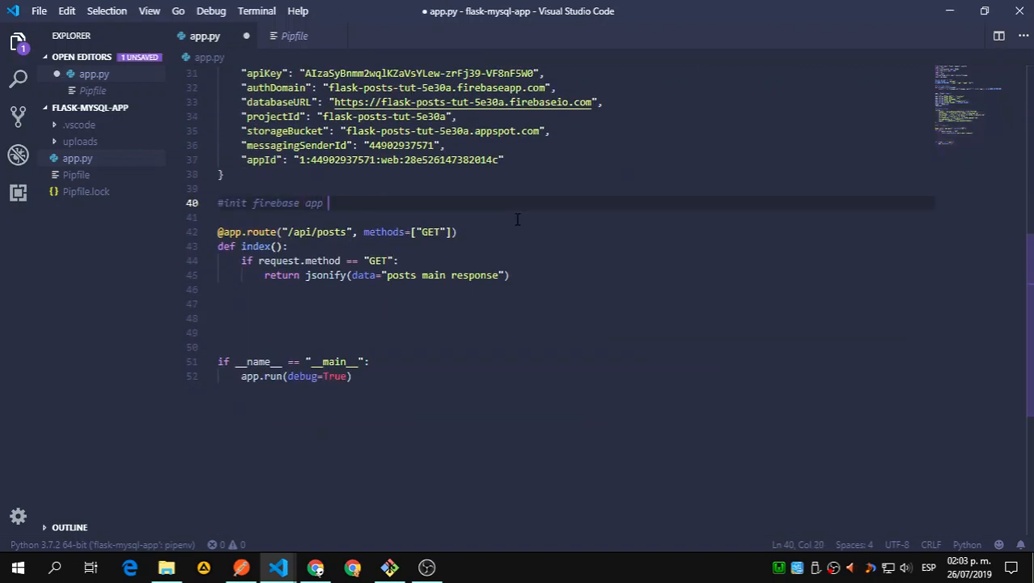
pyautogui.press('enter')
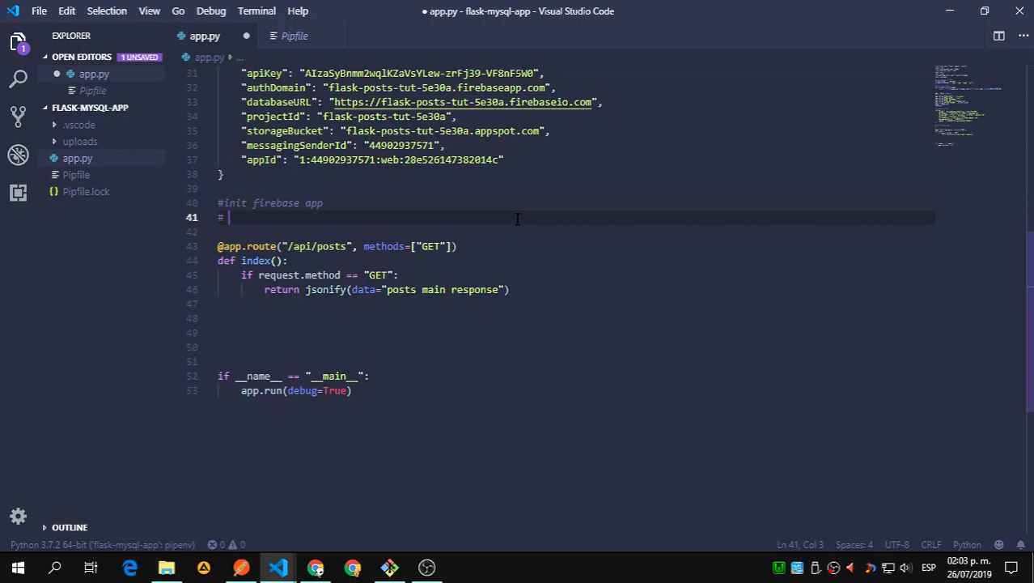
pyautogui.press('BackSpace')
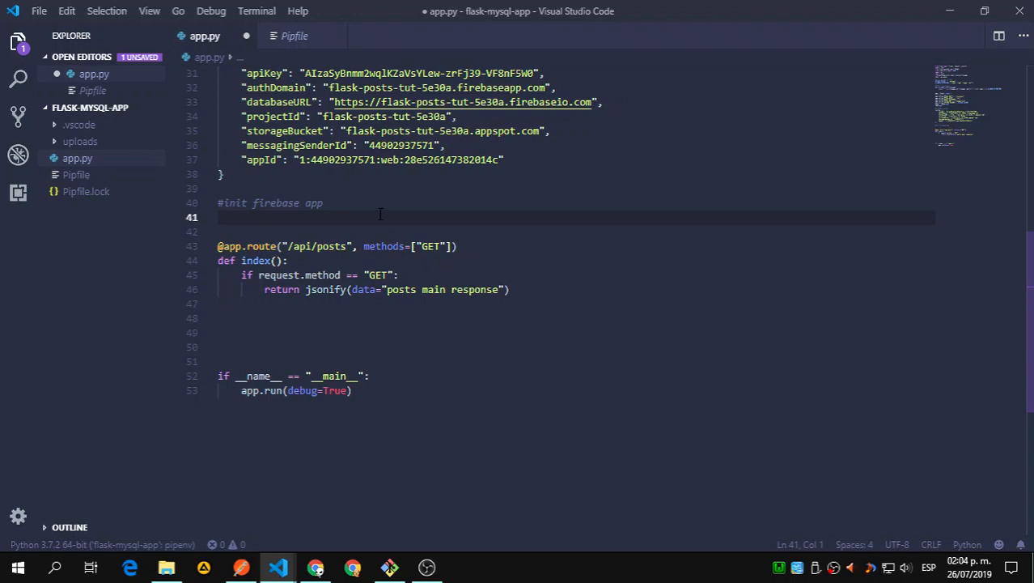
pyautogui.write('fi')
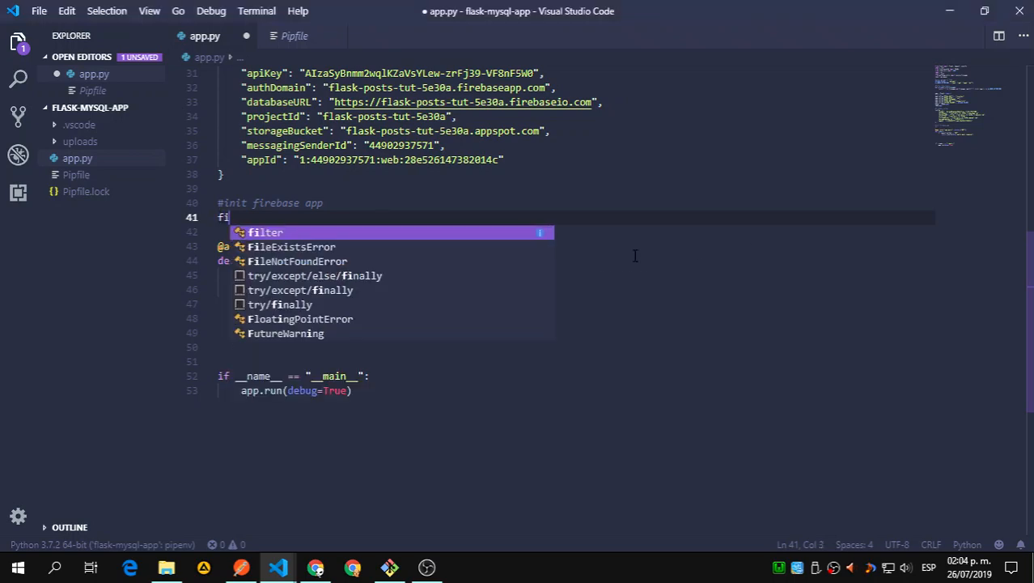
pyautogui.write('rebase =')
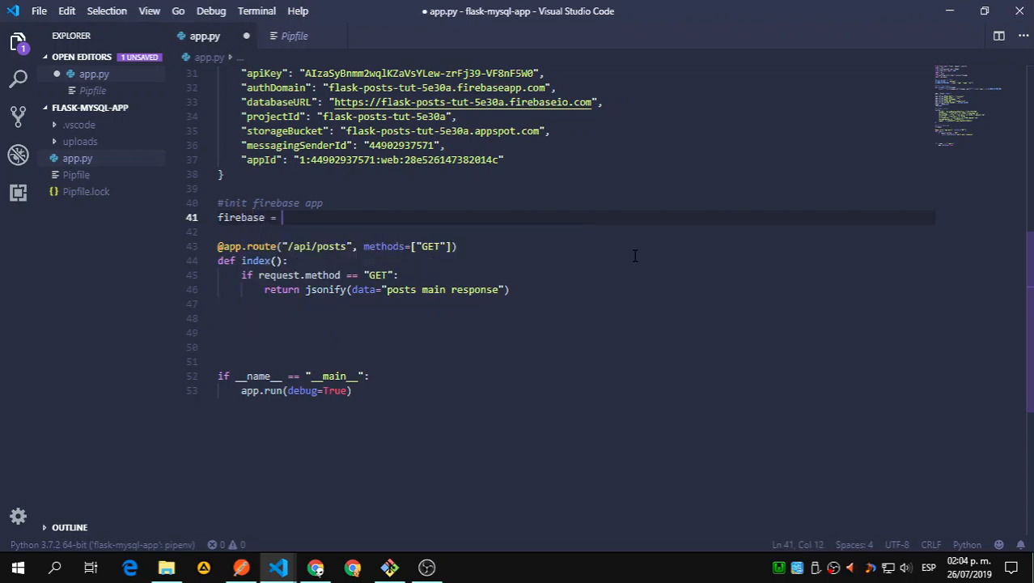
pyautogui.write('pyre')
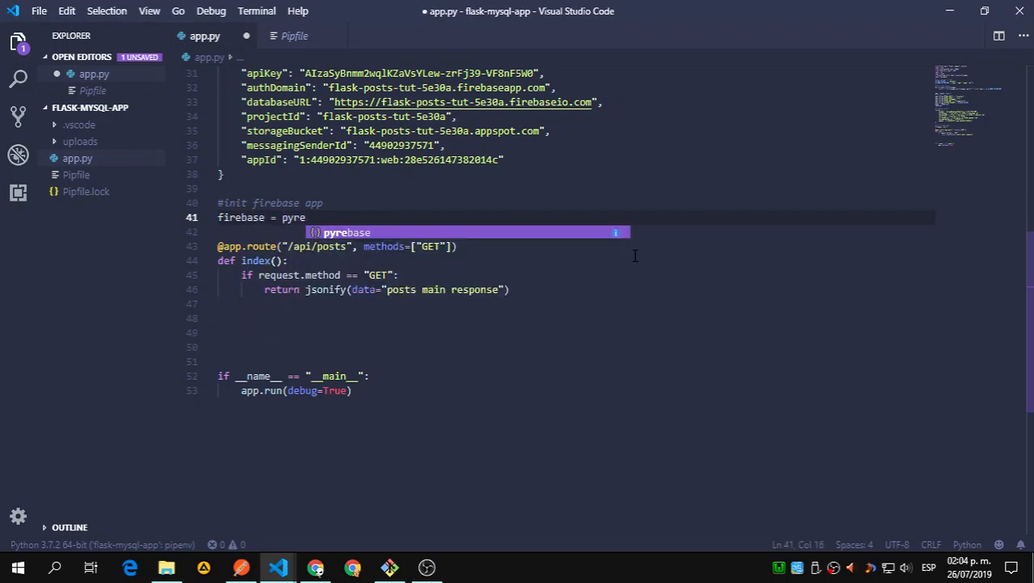
pyautogui.write('base.')
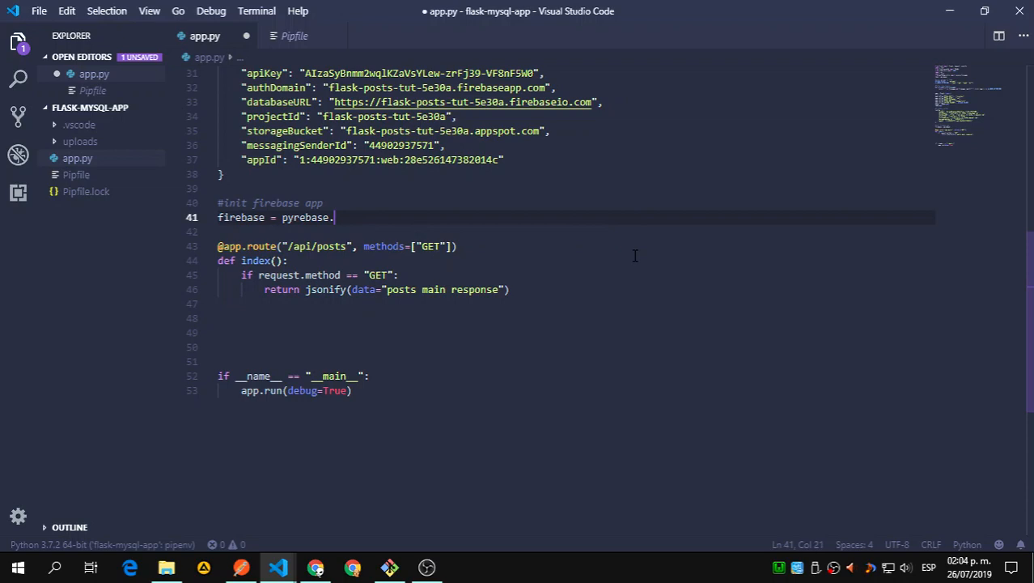
pyautogui.write('initialize_app()')
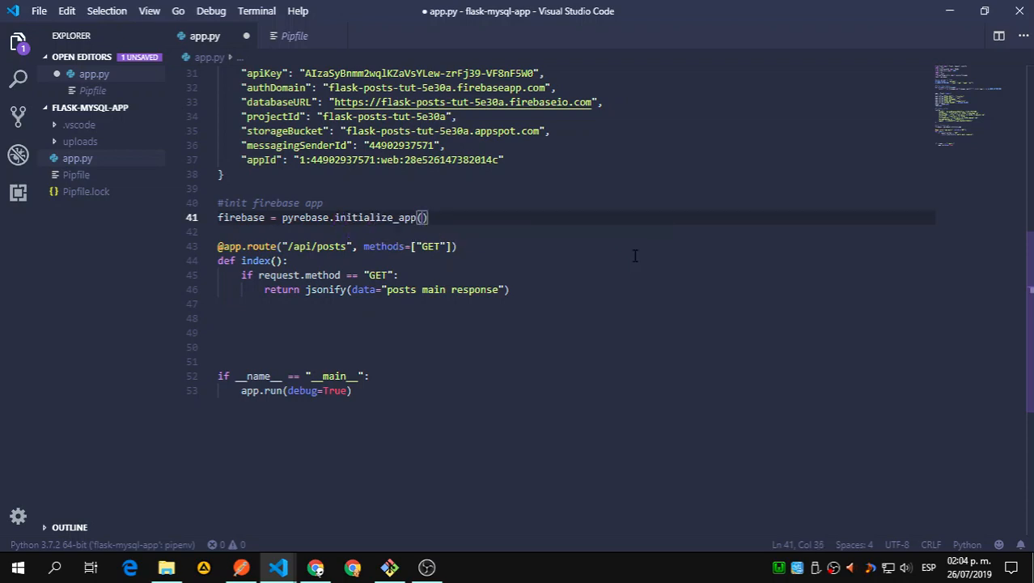
pyautogui.write('config')
pyautogui.write('#')
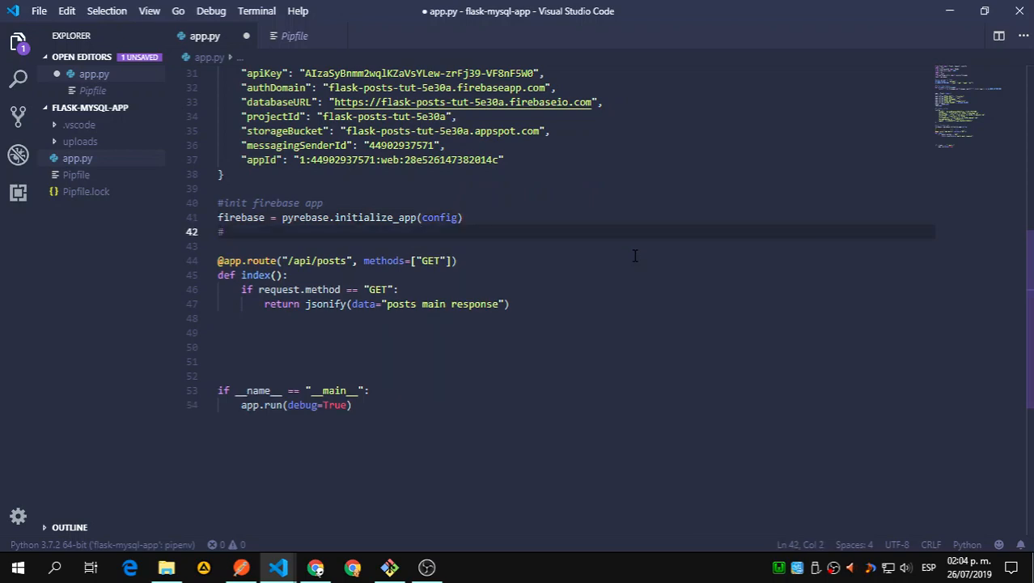
pyautogui.write('se storage')
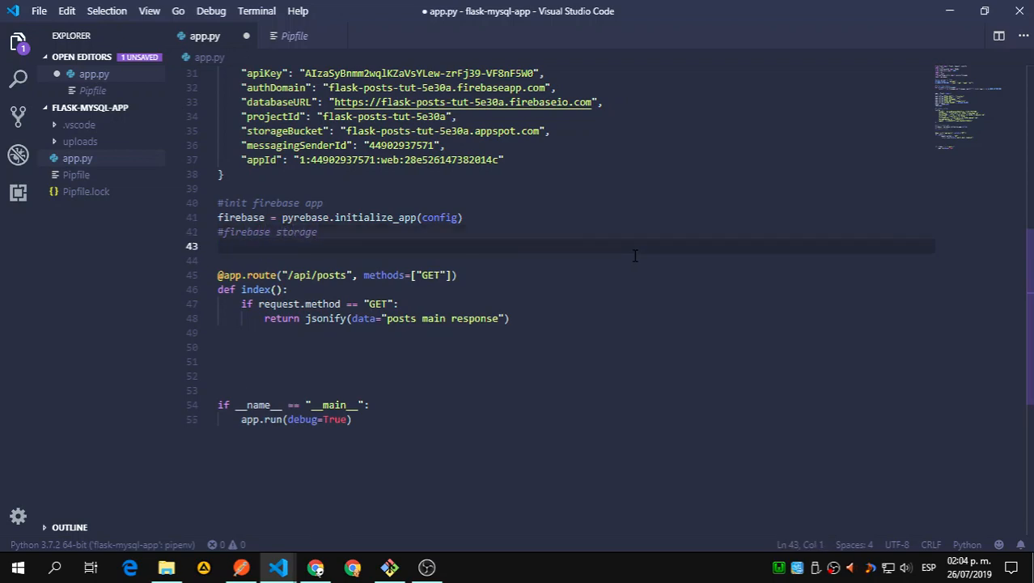
pyautogui.write('sd')
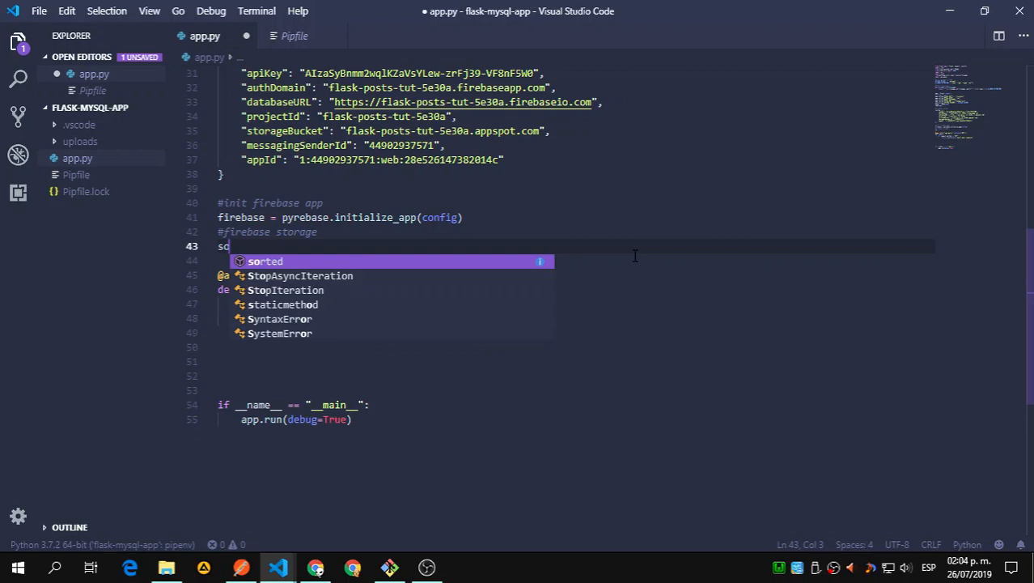
pyautogui.write('torage =')
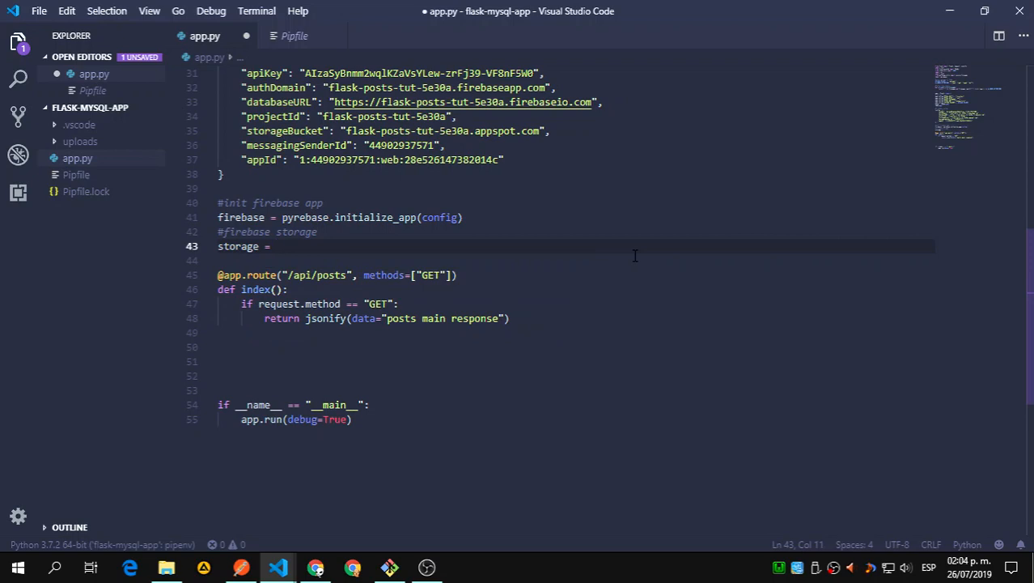
pyautogui.write('firebase')
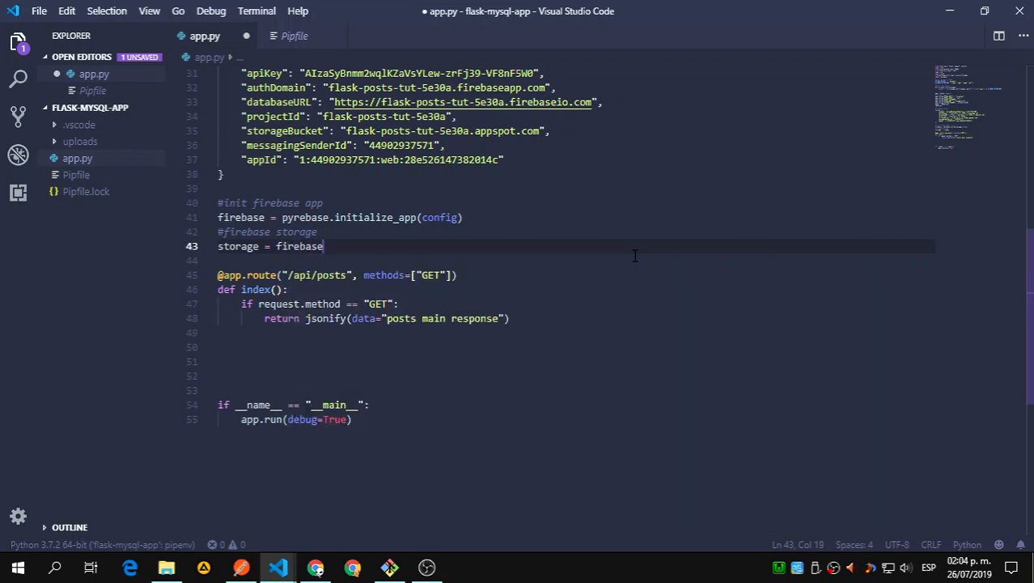
pyautogui.write('.storage()')
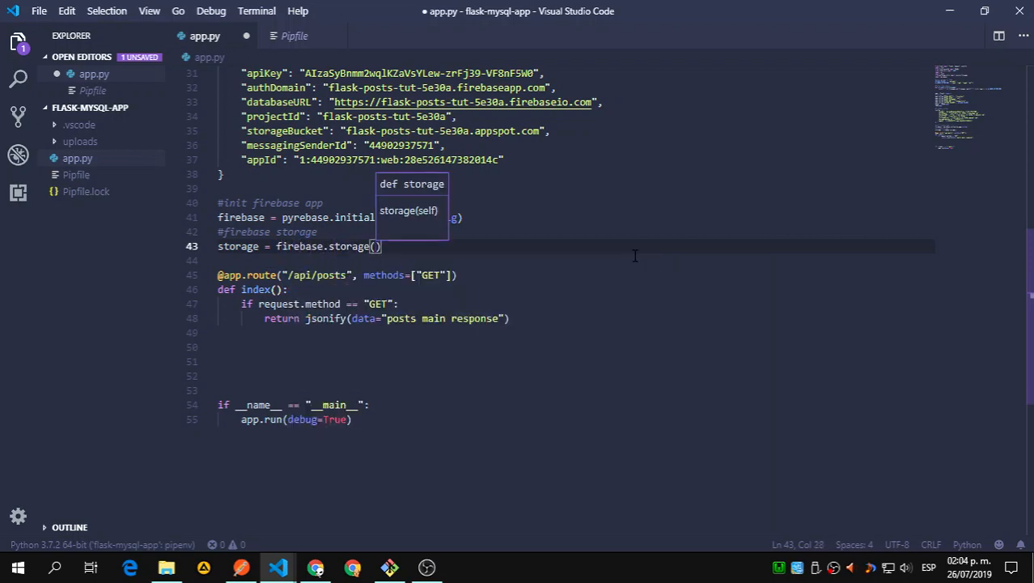
pyautogui.press('ctrl+s')
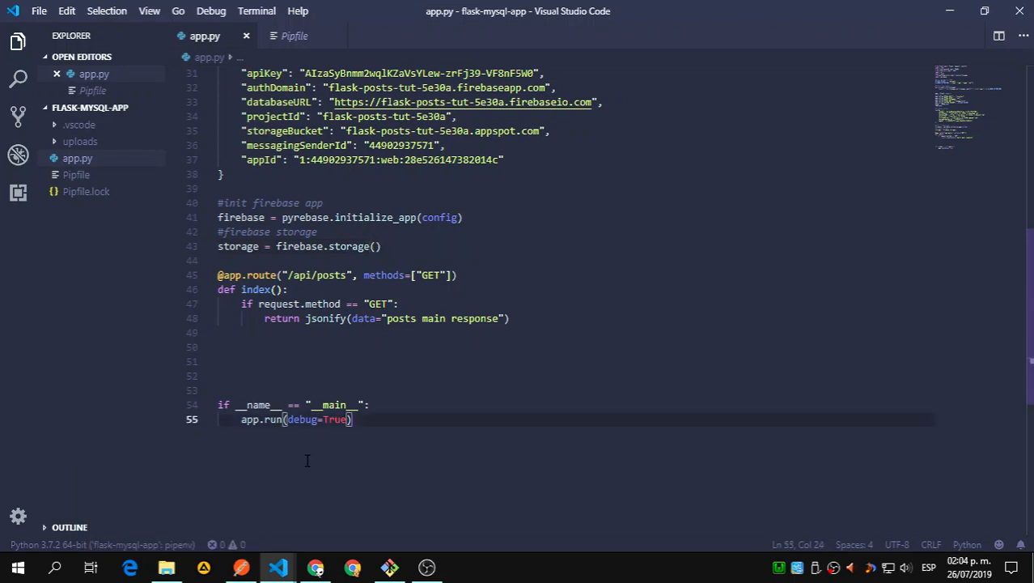
pyautogui.moveTo(317, 364)
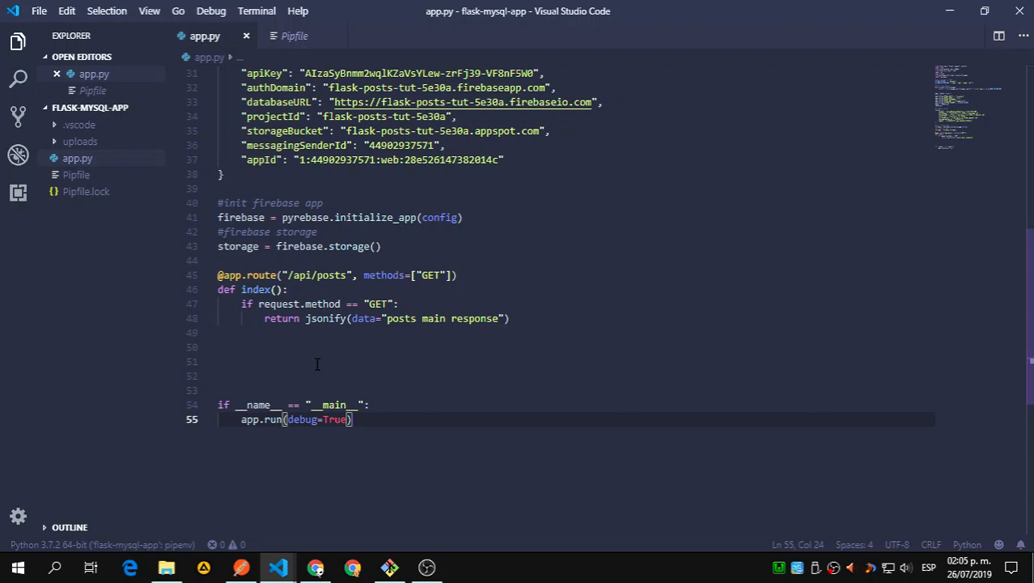
pyautogui.moveTo(597, 440)
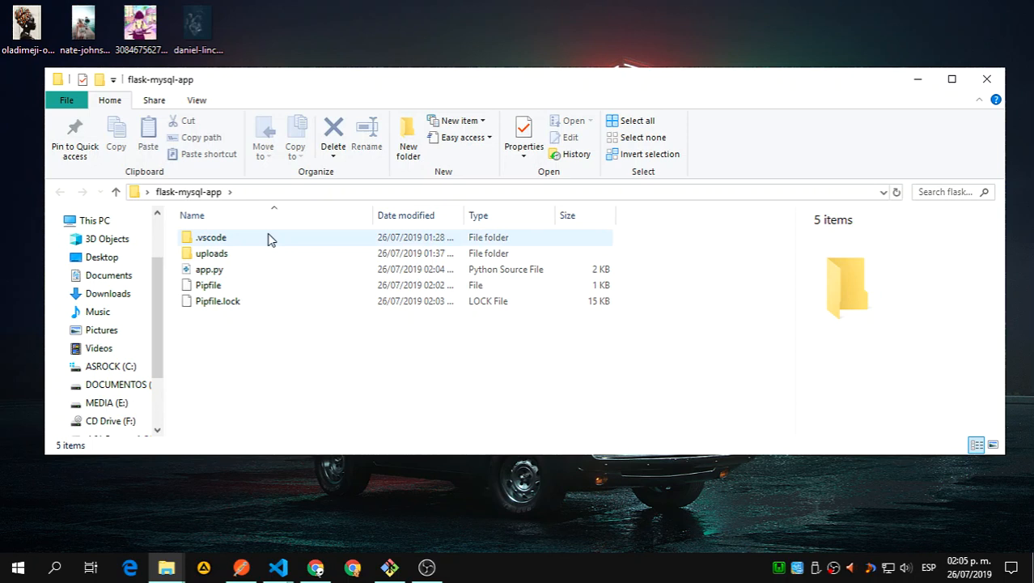
# Step: Select and open the uploads folder inside flask-mysql-app, which turns out empty
pyautogui.click(221, 354)
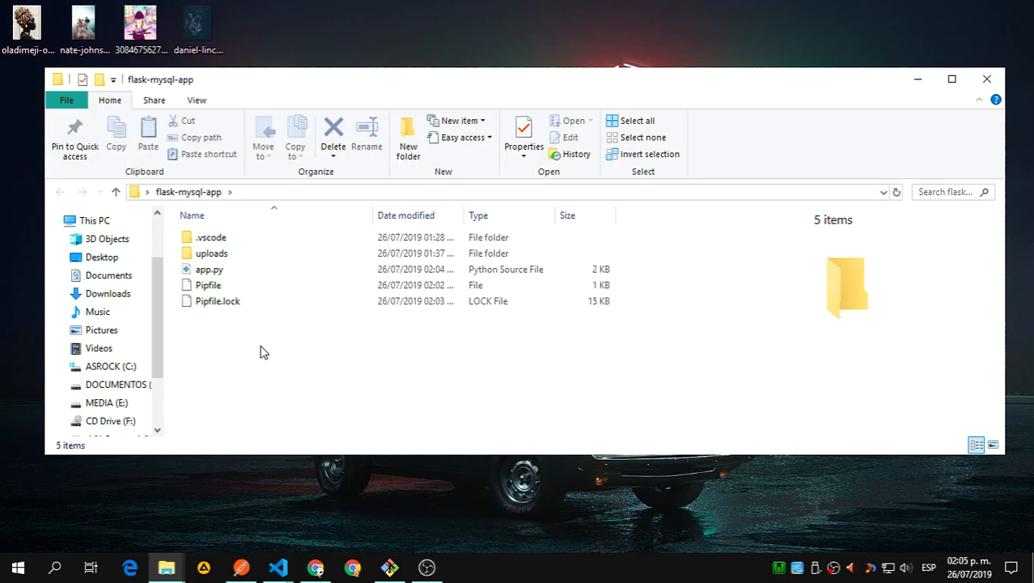
pyautogui.moveTo(231, 350)
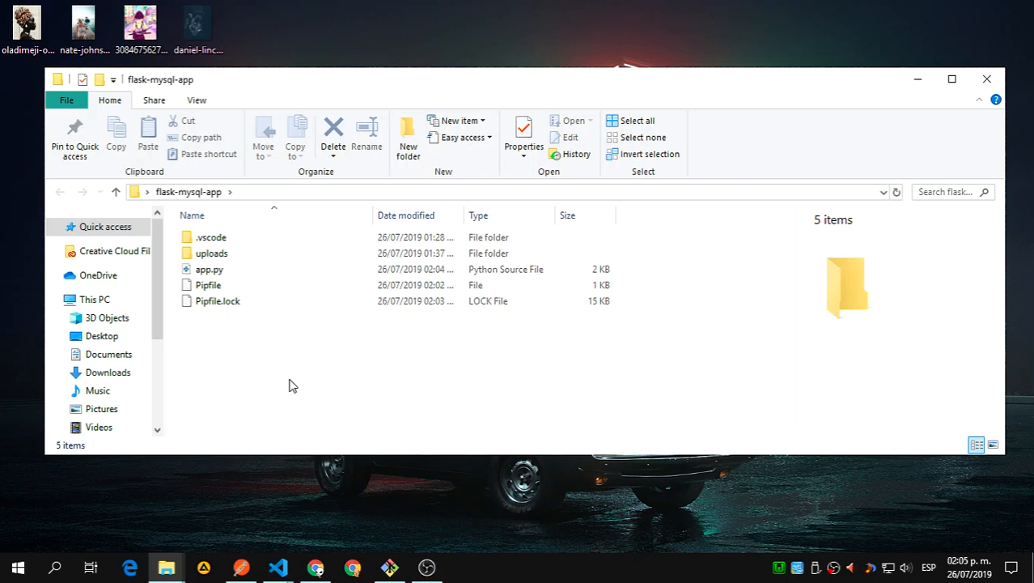
pyautogui.moveTo(284, 378)
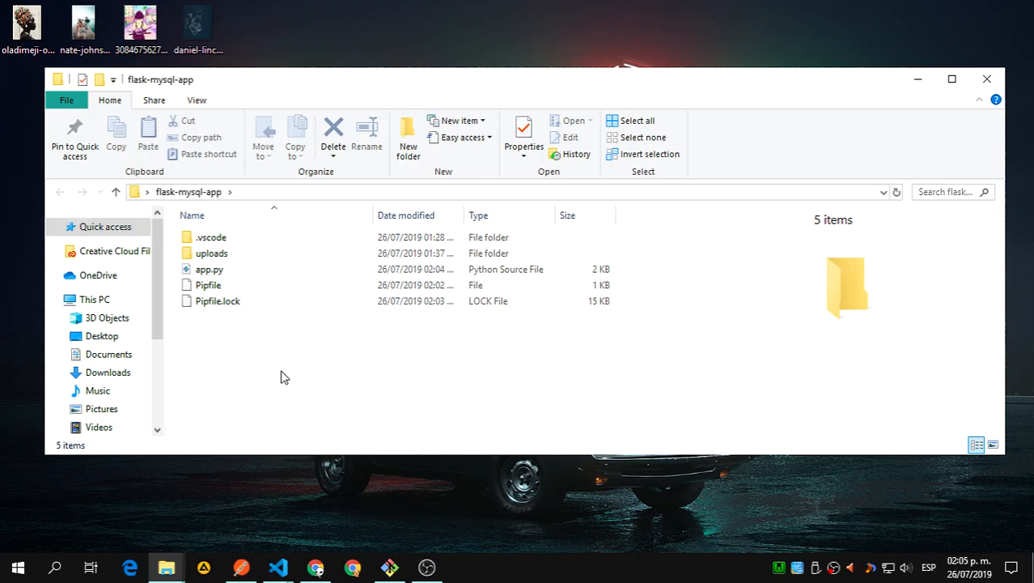
pyautogui.moveTo(292, 366)
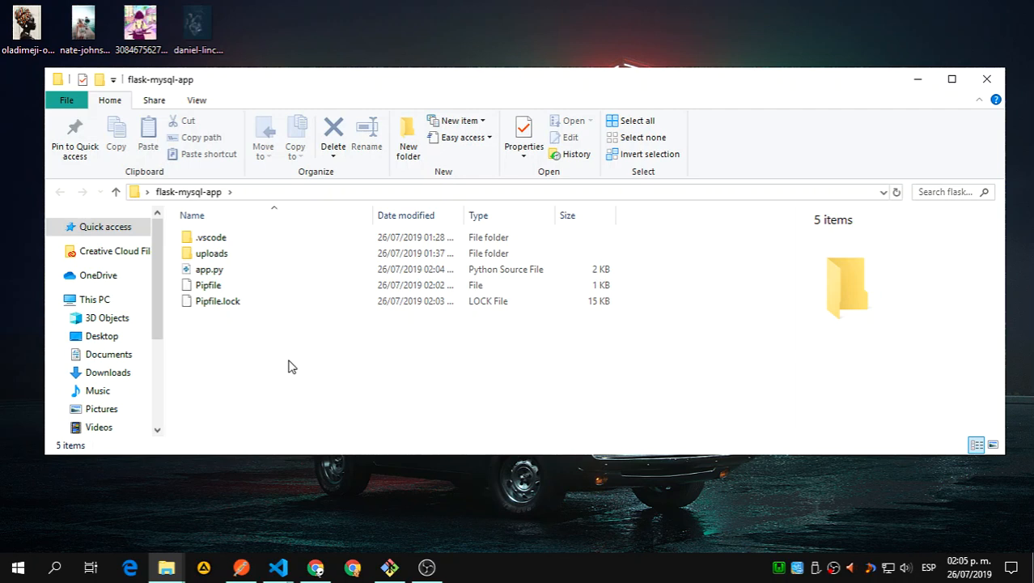
pyautogui.moveTo(273, 346)
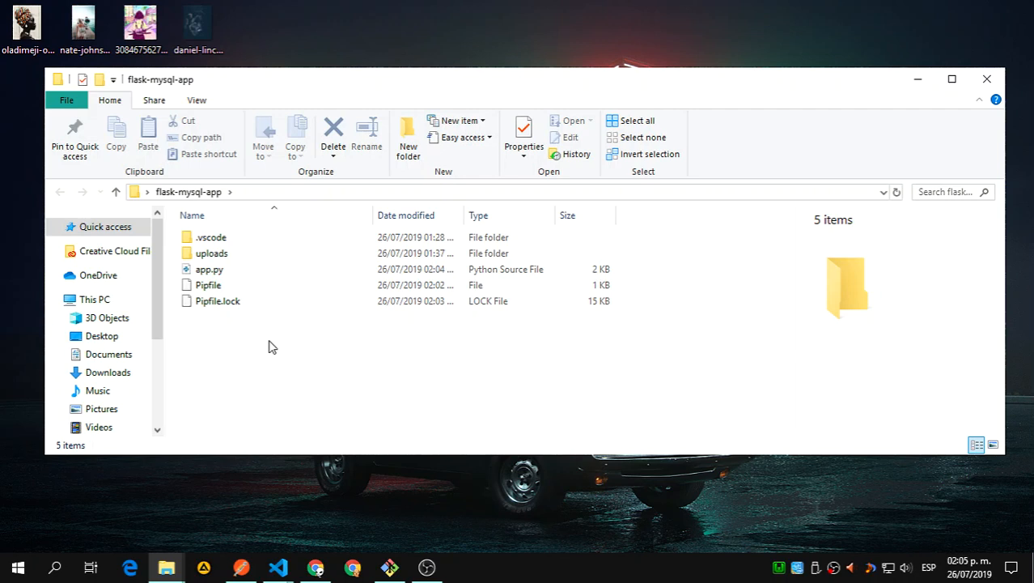
pyautogui.moveTo(288, 382)
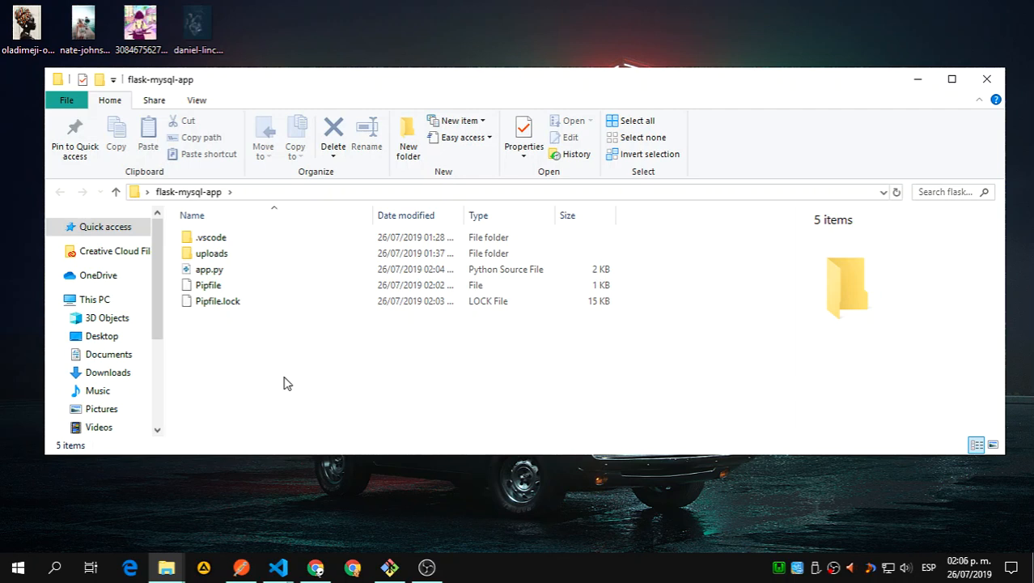
pyautogui.moveTo(266, 373)
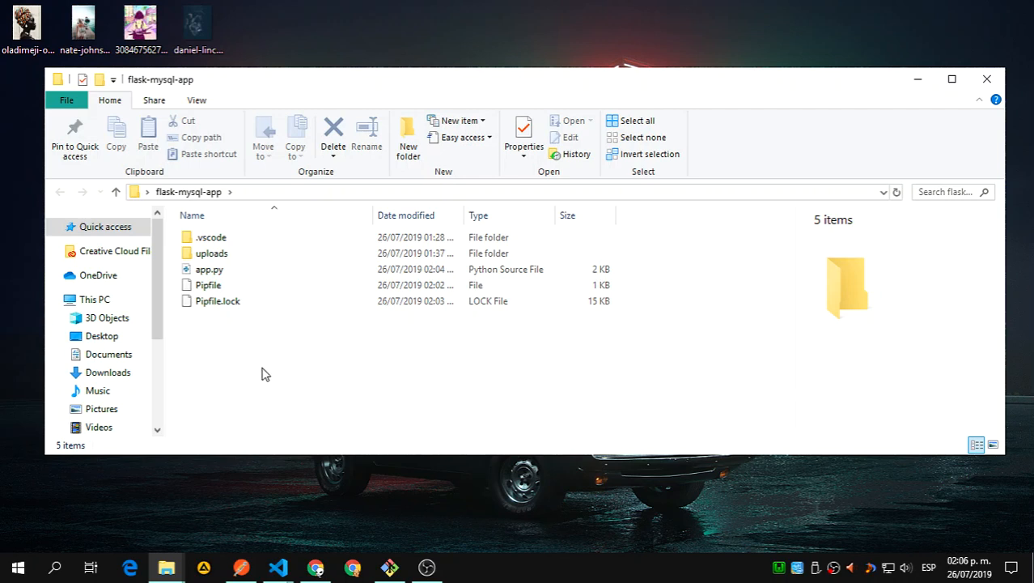
pyautogui.moveTo(225, 256)
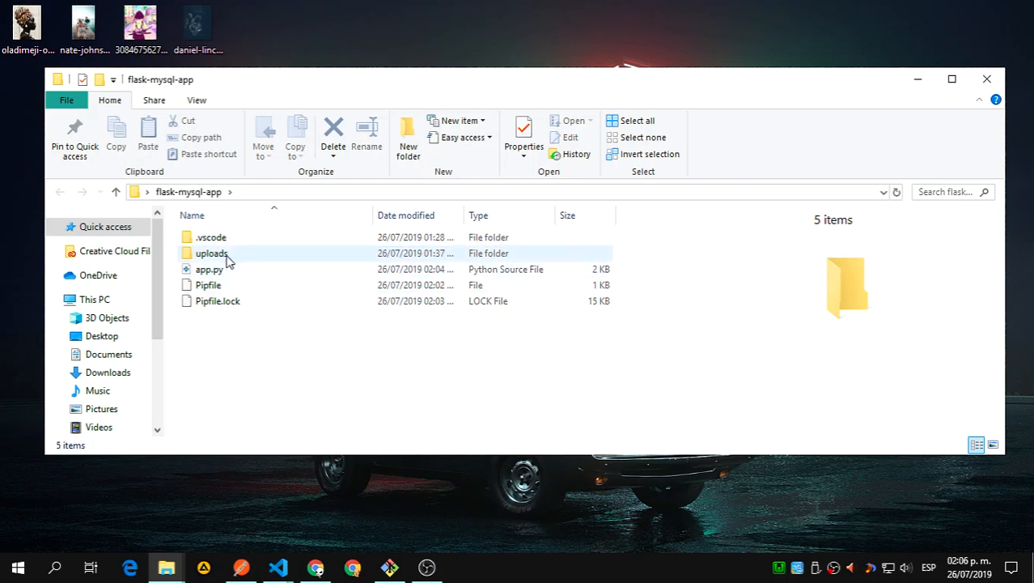
pyautogui.click(212, 253)
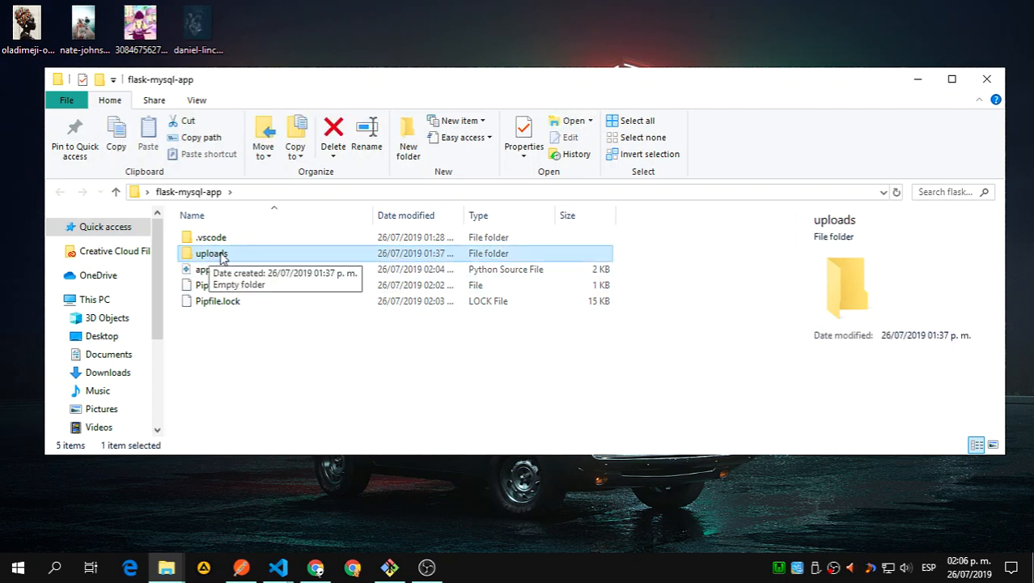
pyautogui.moveTo(313, 404)
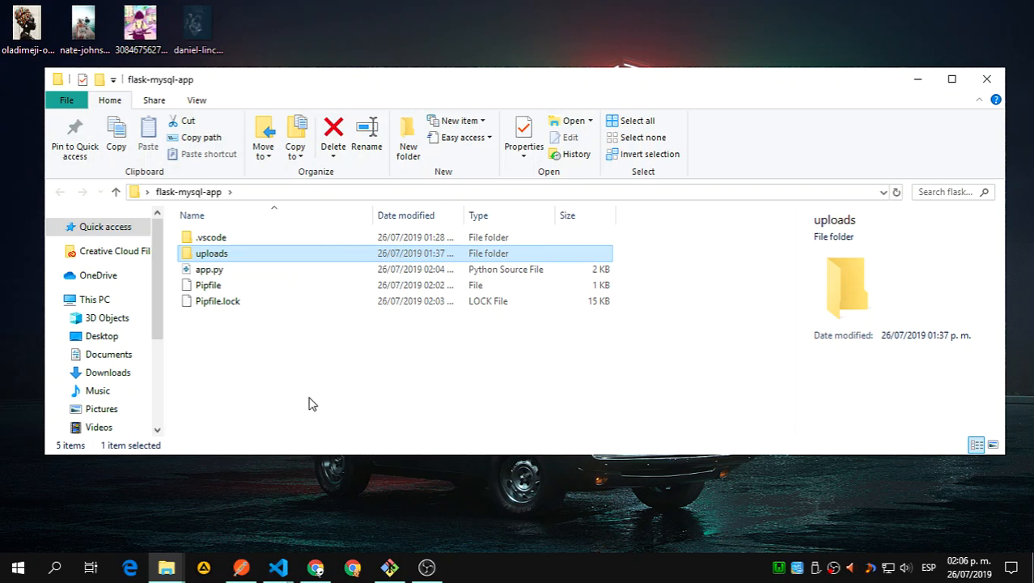
pyautogui.click(313, 403)
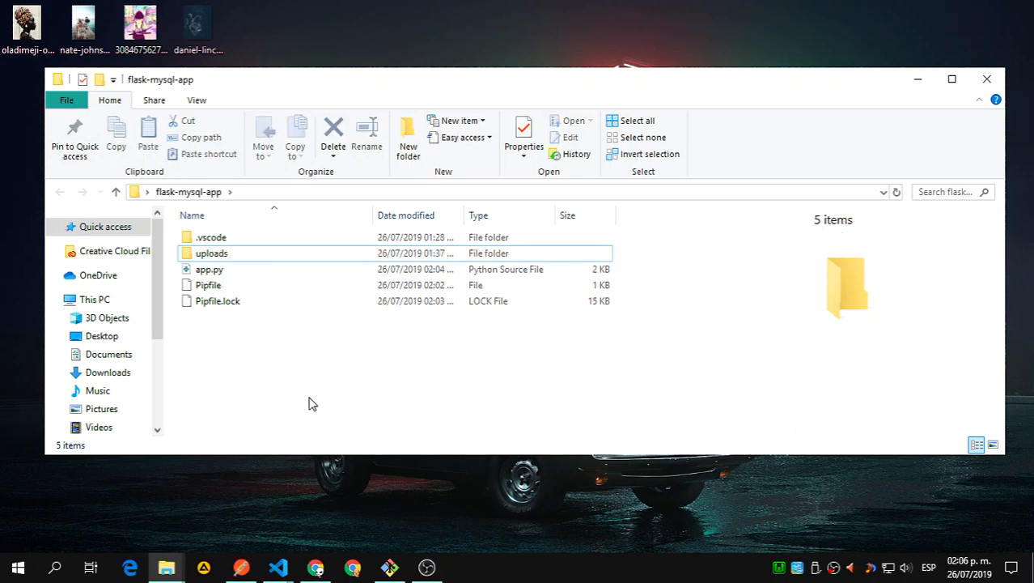
pyautogui.click(212, 253)
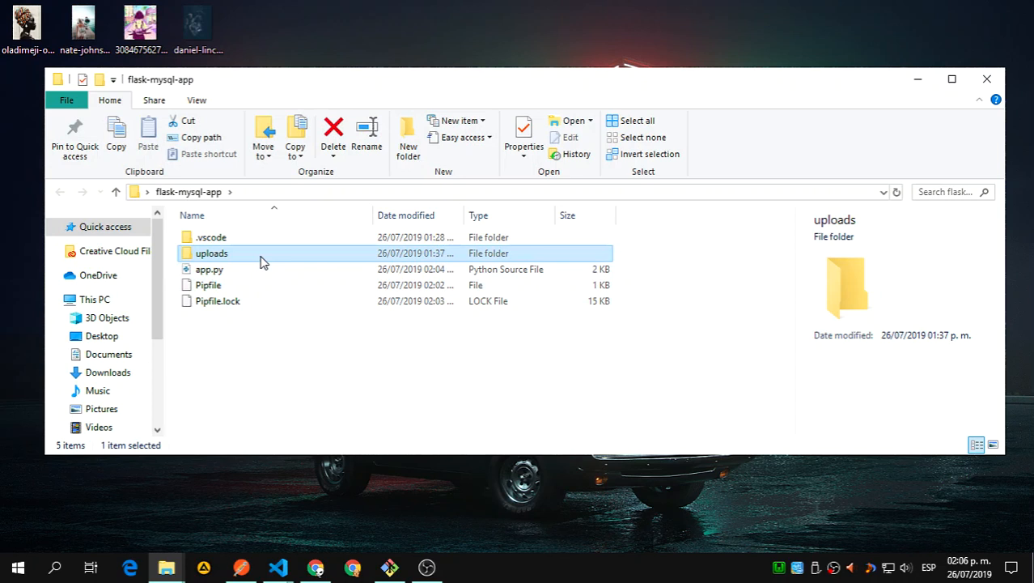
pyautogui.moveTo(259, 259)
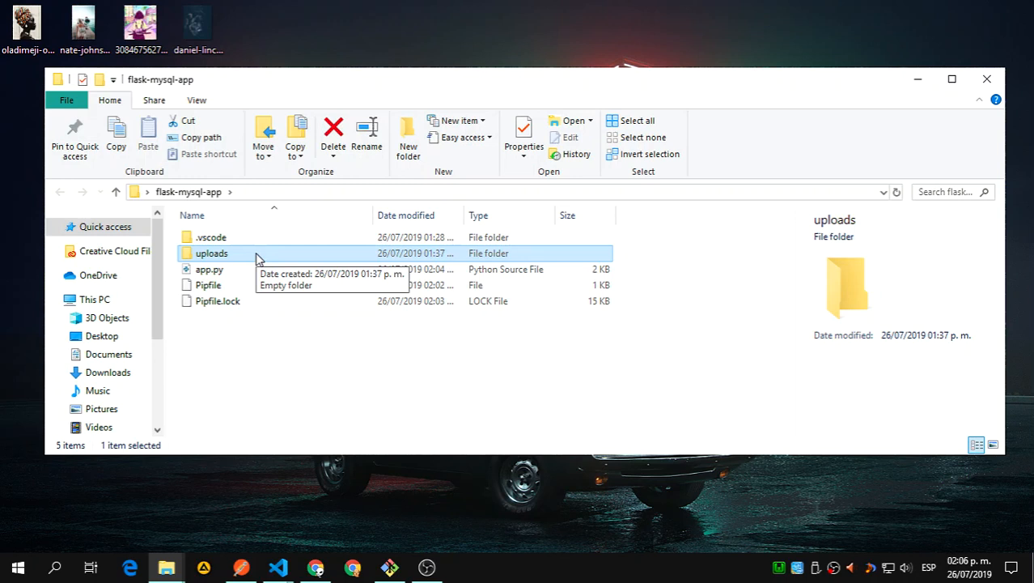
pyautogui.moveTo(239, 257)
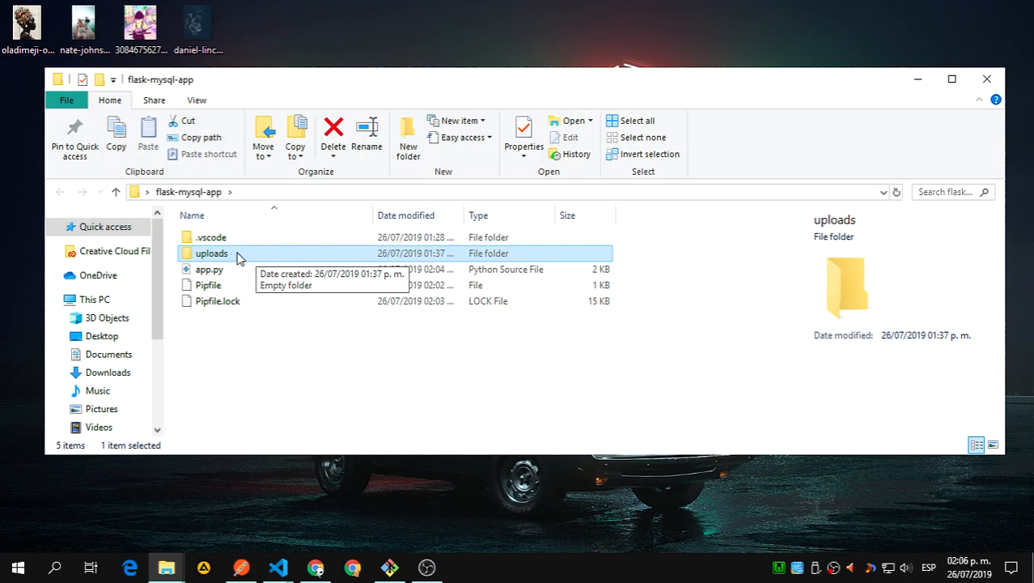
pyautogui.moveTo(488, 163)
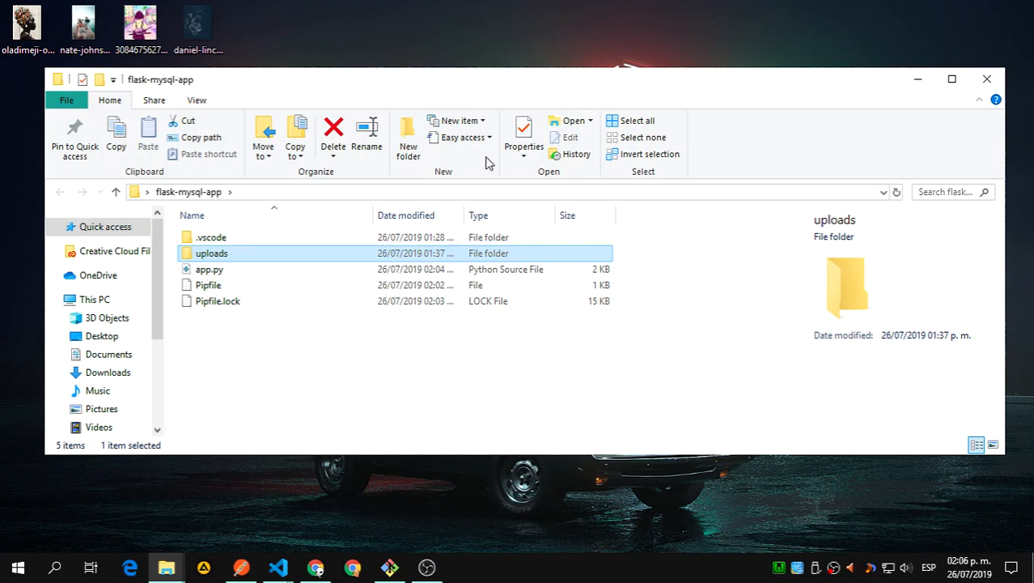
pyautogui.moveTo(323, 381)
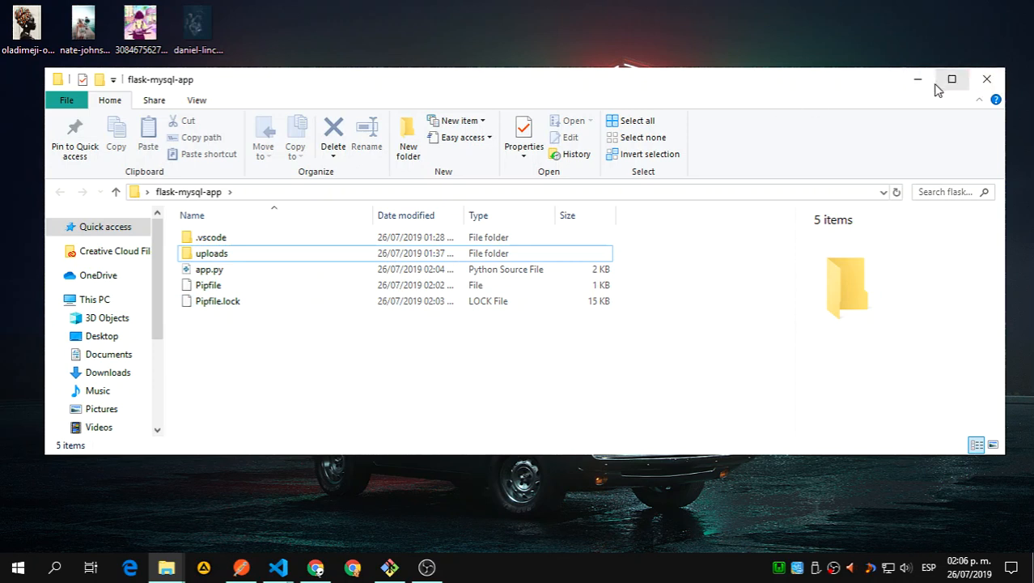
pyautogui.click(211, 254)
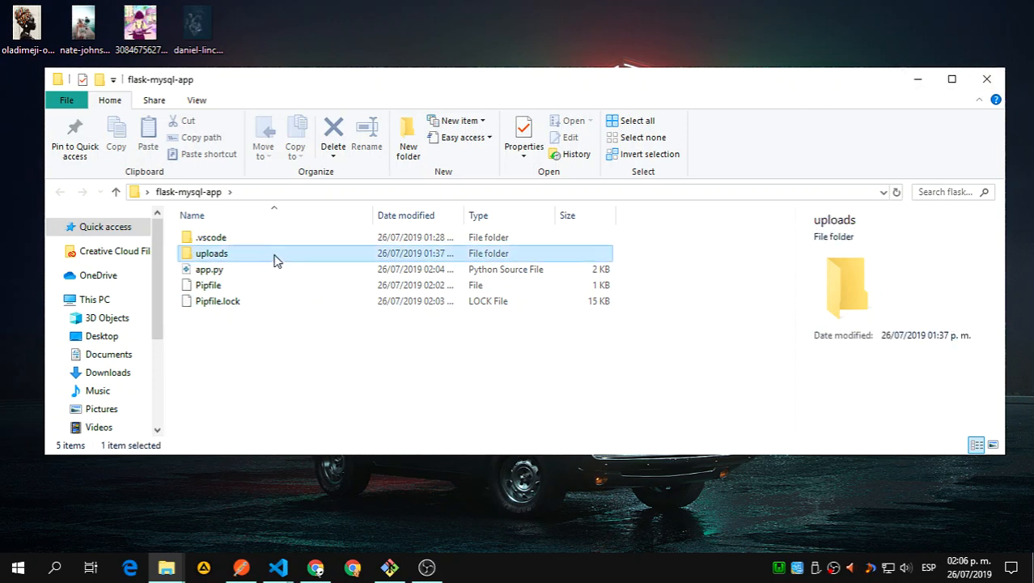
pyautogui.moveTo(234, 257)
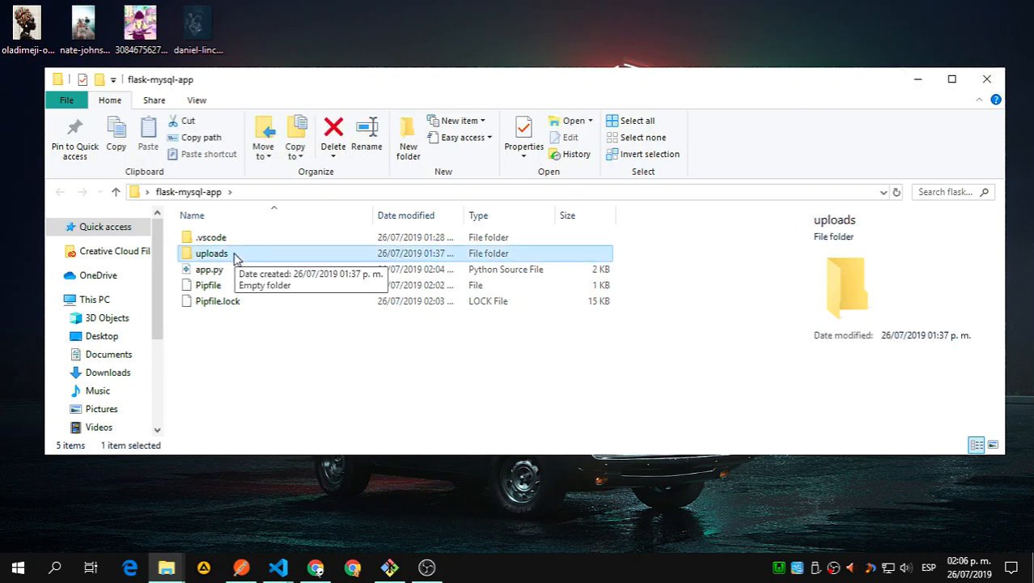
pyautogui.moveTo(217, 261)
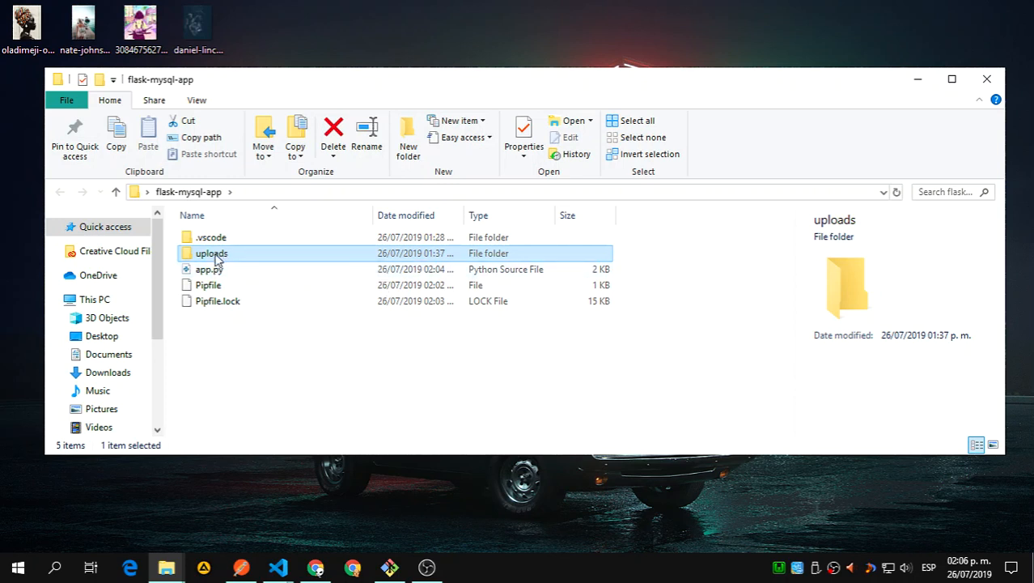
pyautogui.doubleClick(212, 253)
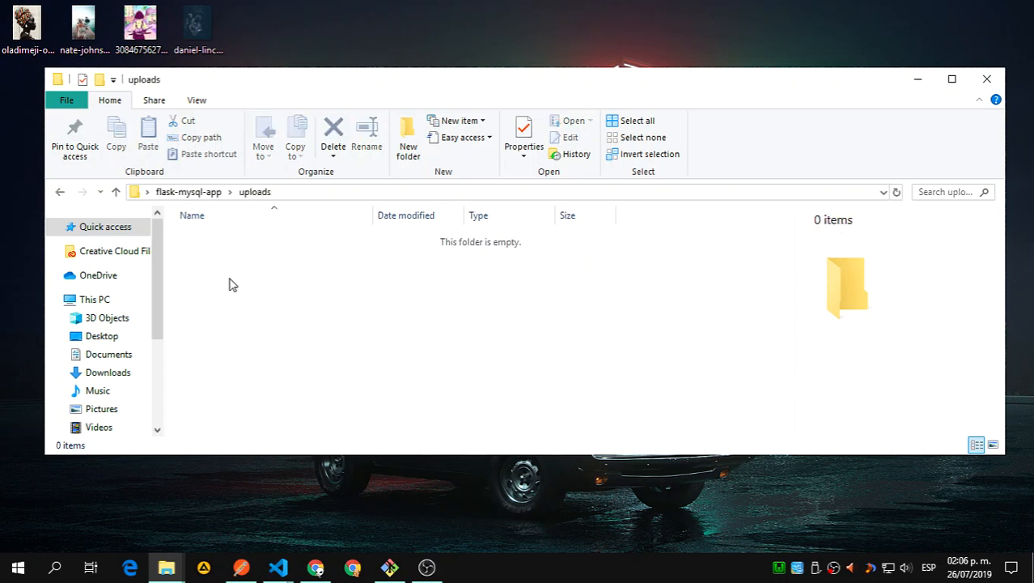
pyautogui.moveTo(238, 287)
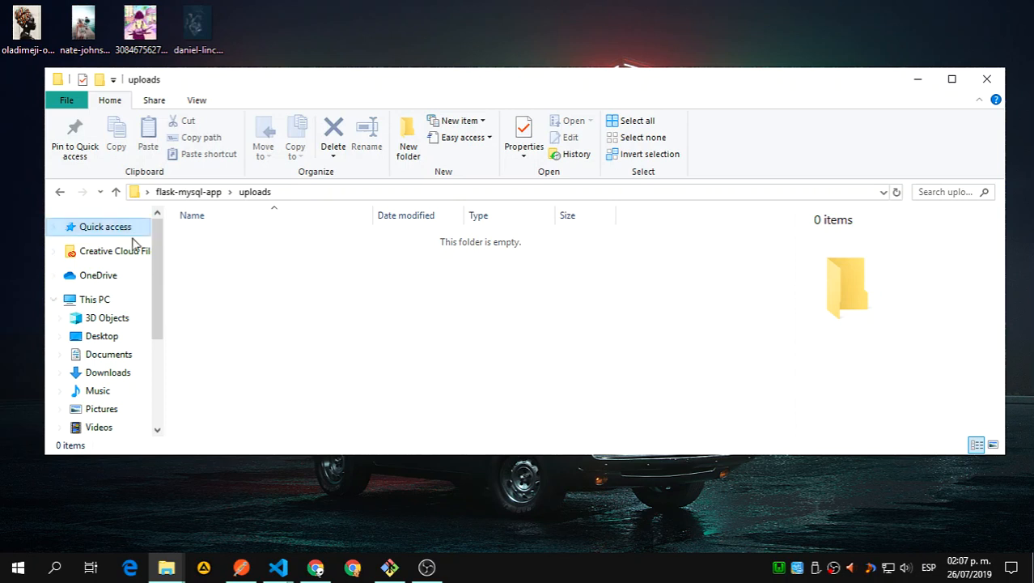
# Step: Return to the flask-mysql-app folder and minimize the File Explorer window
pyautogui.click(116, 192)
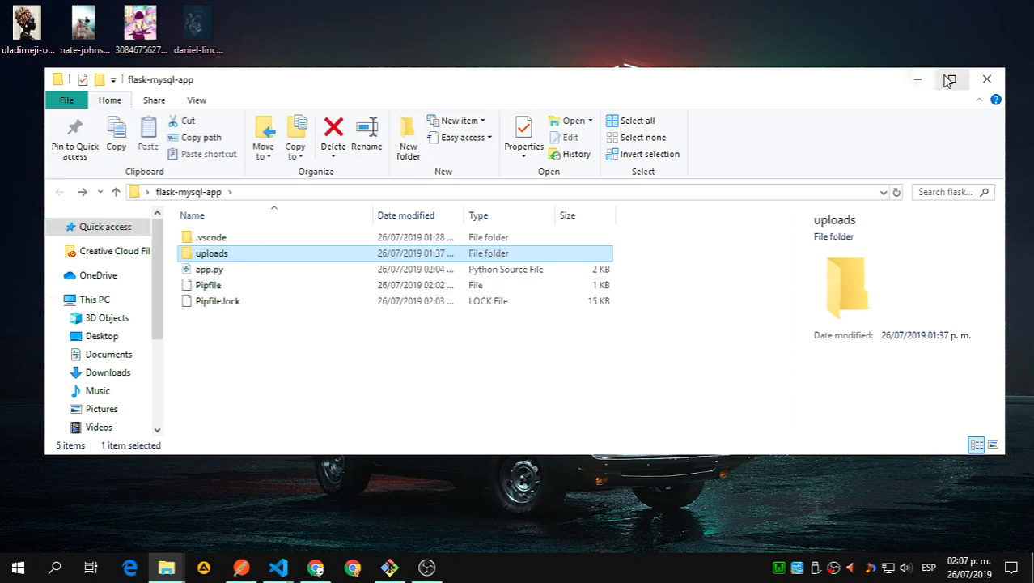
pyautogui.moveTo(918, 79)
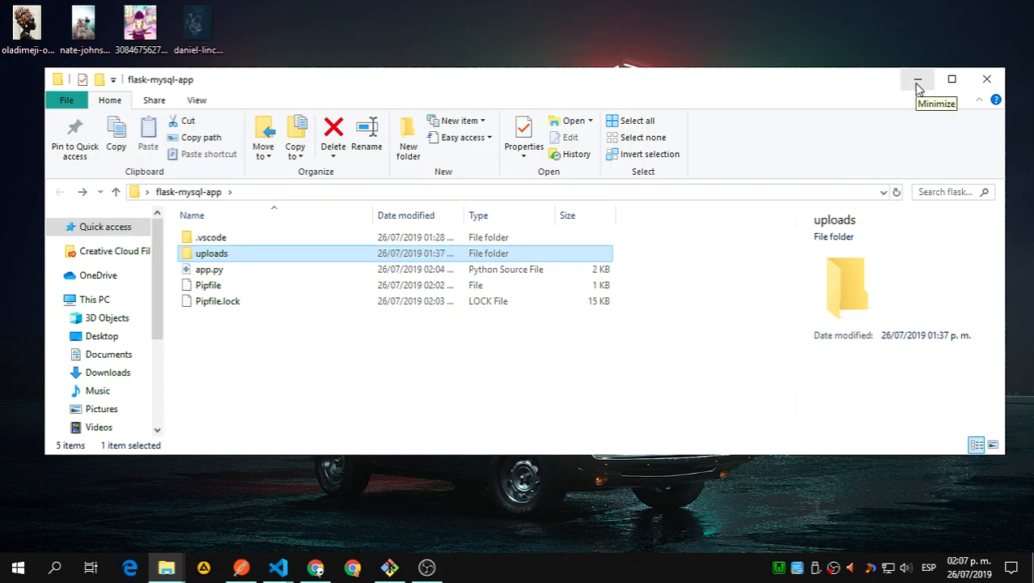
pyautogui.moveTo(260, 361)
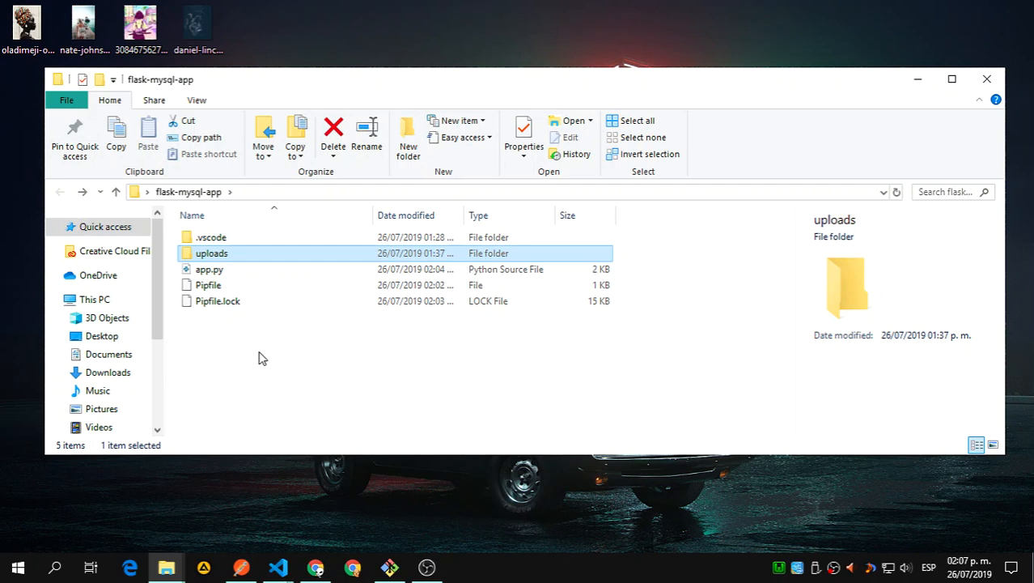
pyautogui.moveTo(219, 285)
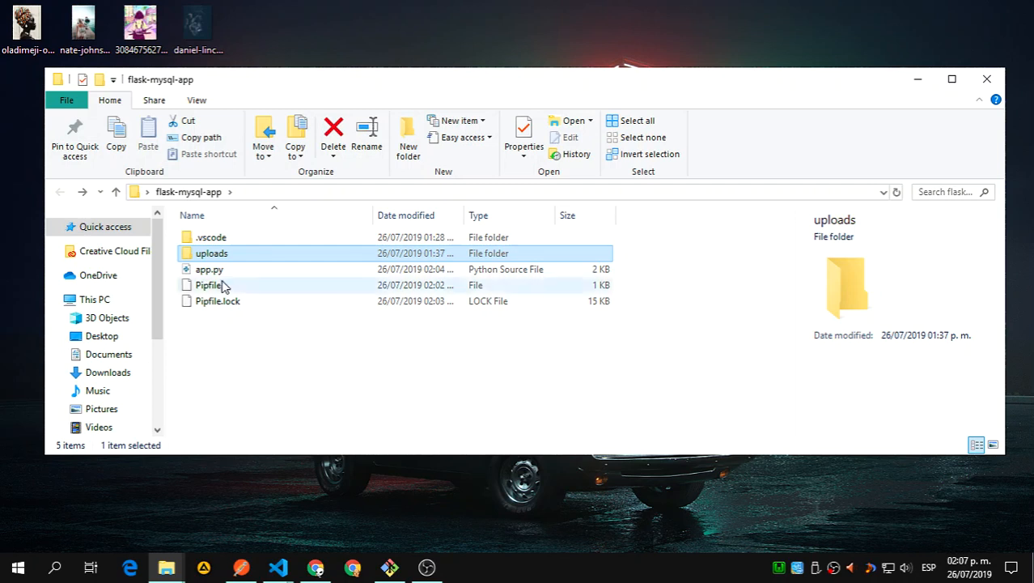
pyautogui.moveTo(317, 393)
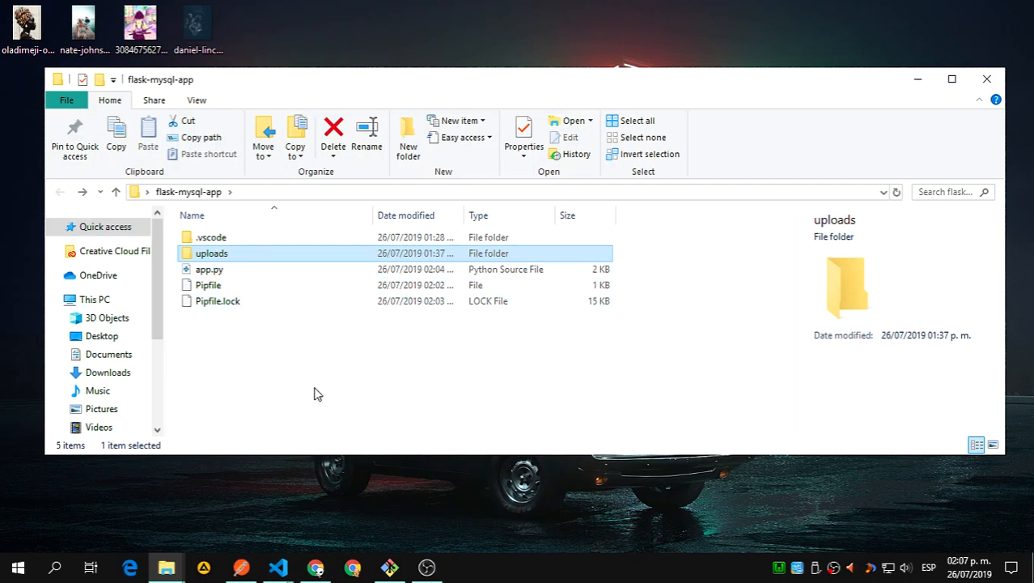
pyautogui.click(556, 354)
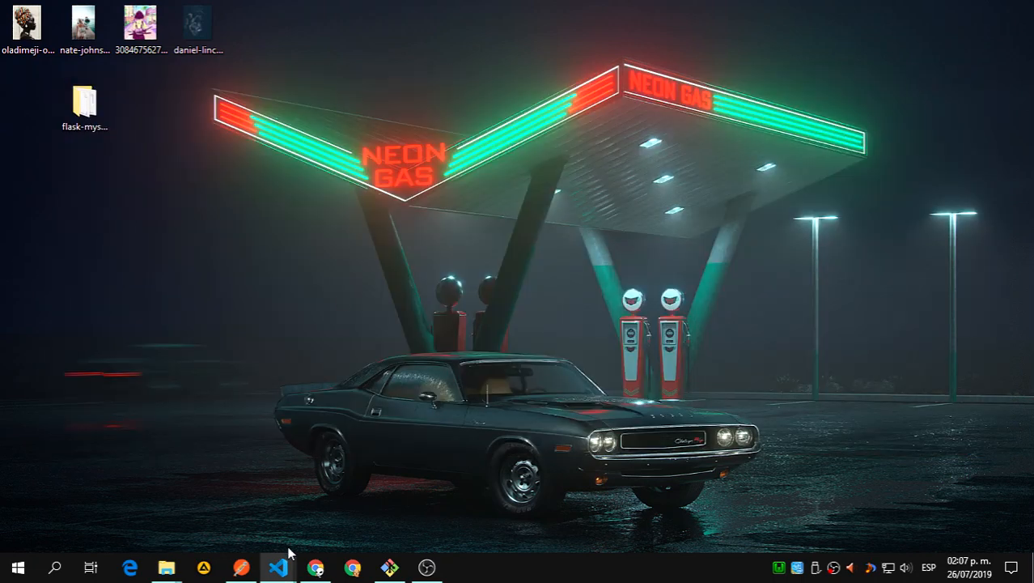
pyautogui.moveTo(315, 567)
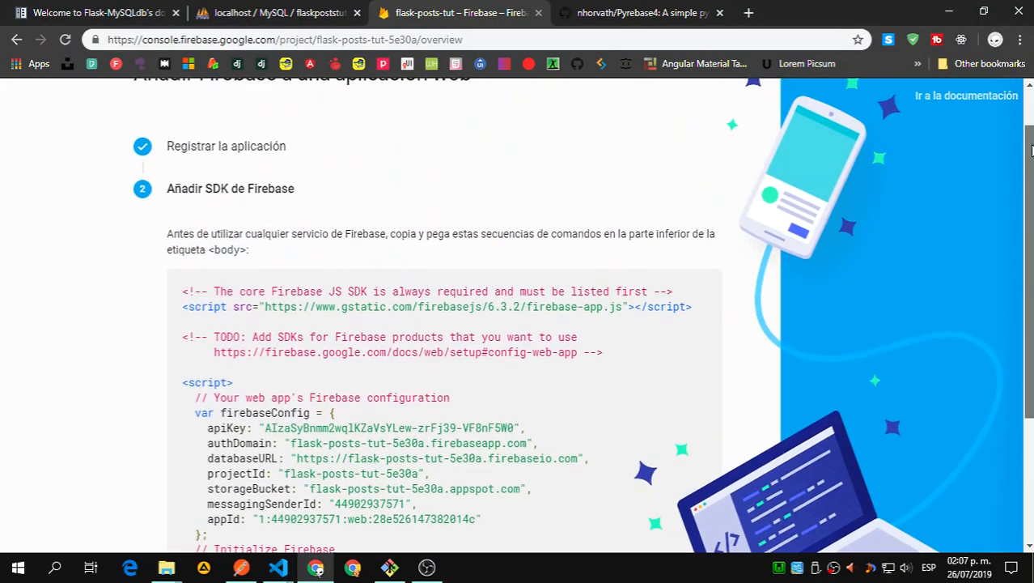
# Step: Open the settings gear menu beside Project Overview for flask-posts-tut
pyautogui.scroll(-3)
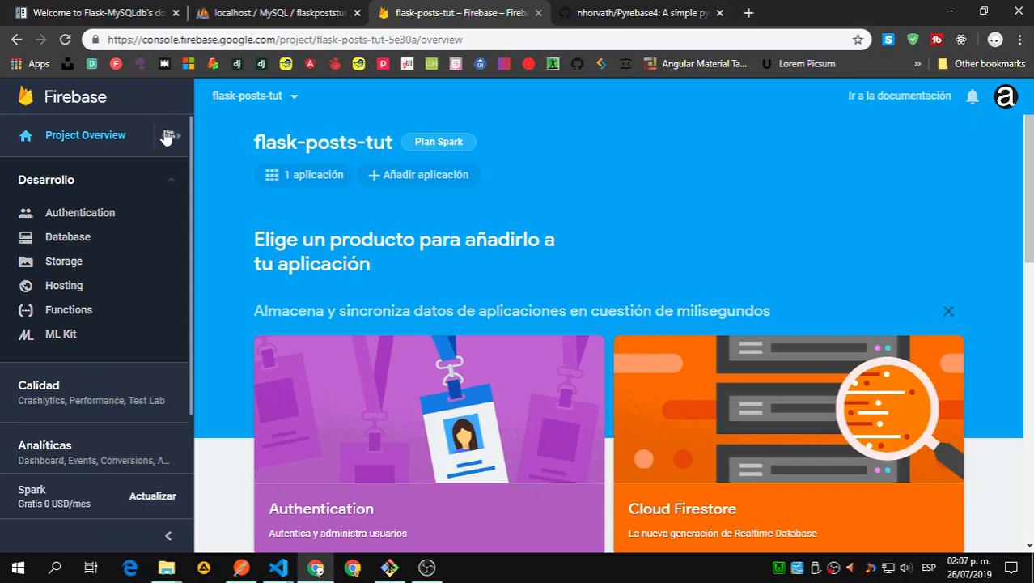
pyautogui.click(171, 135)
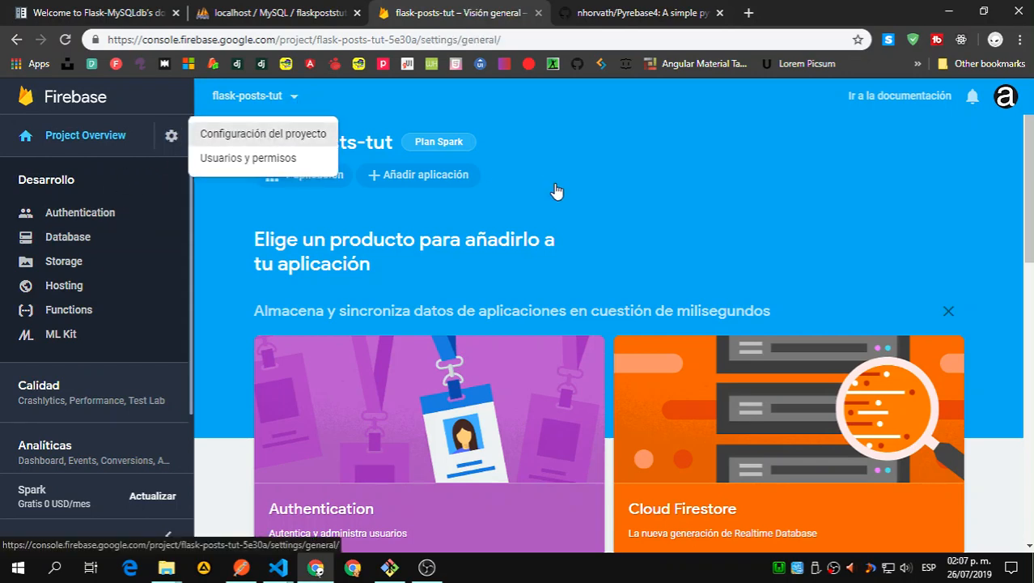
# Step: Generate and download a new Admin SDK private key from Cuentas de servicio
pyautogui.click(264, 134)
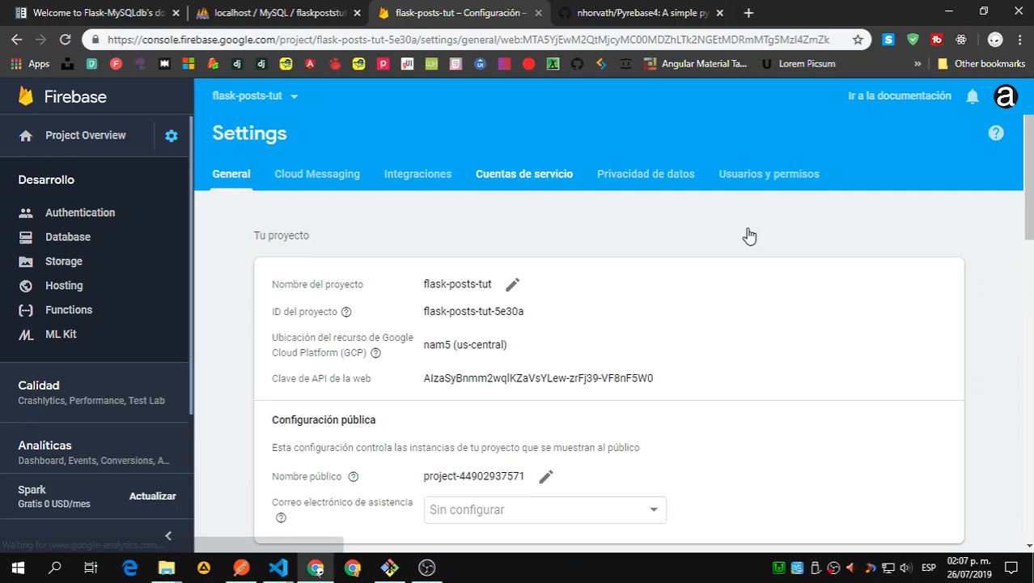
pyautogui.click(524, 173)
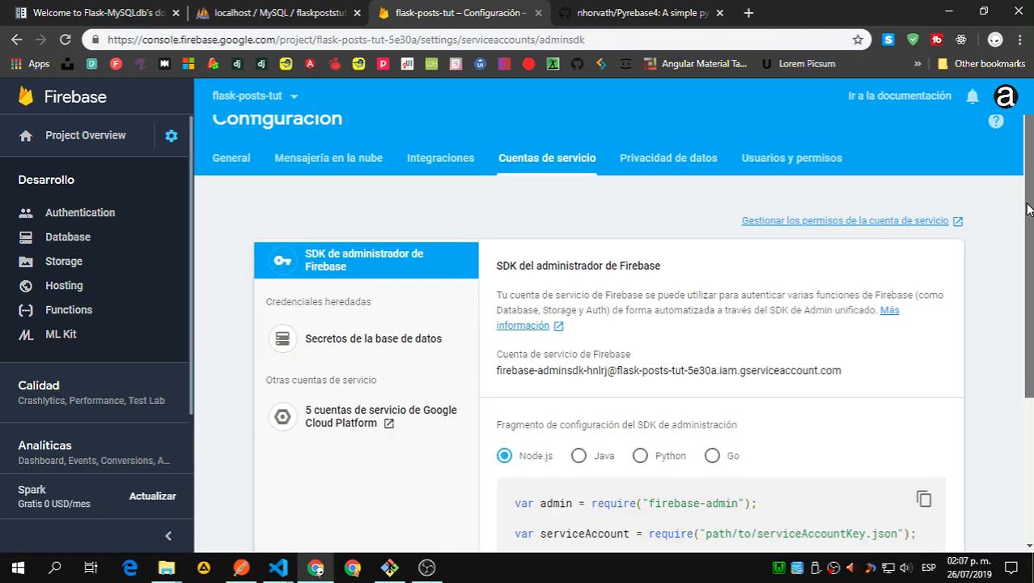
pyautogui.scroll(-3)
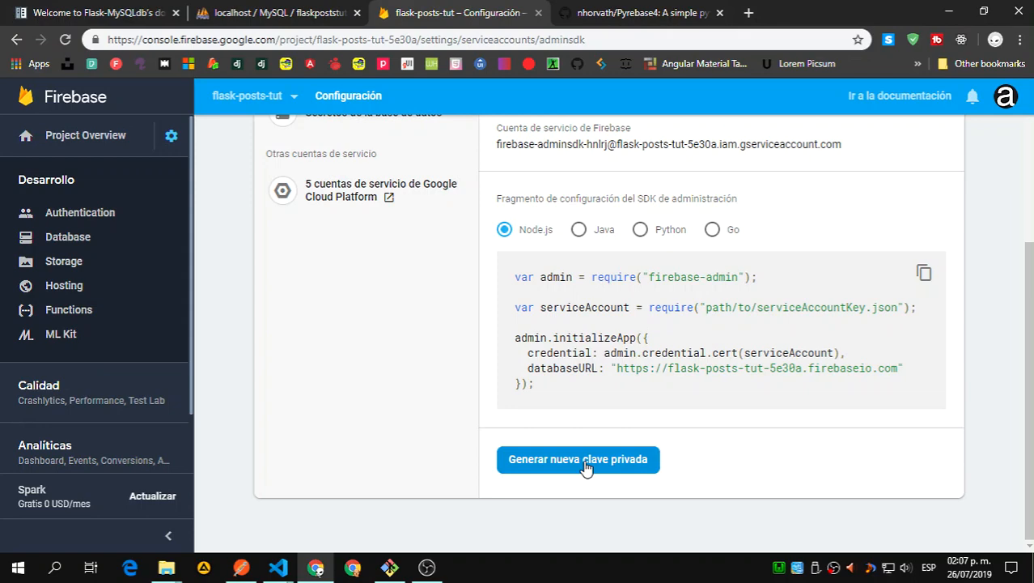
pyautogui.moveTo(670, 472)
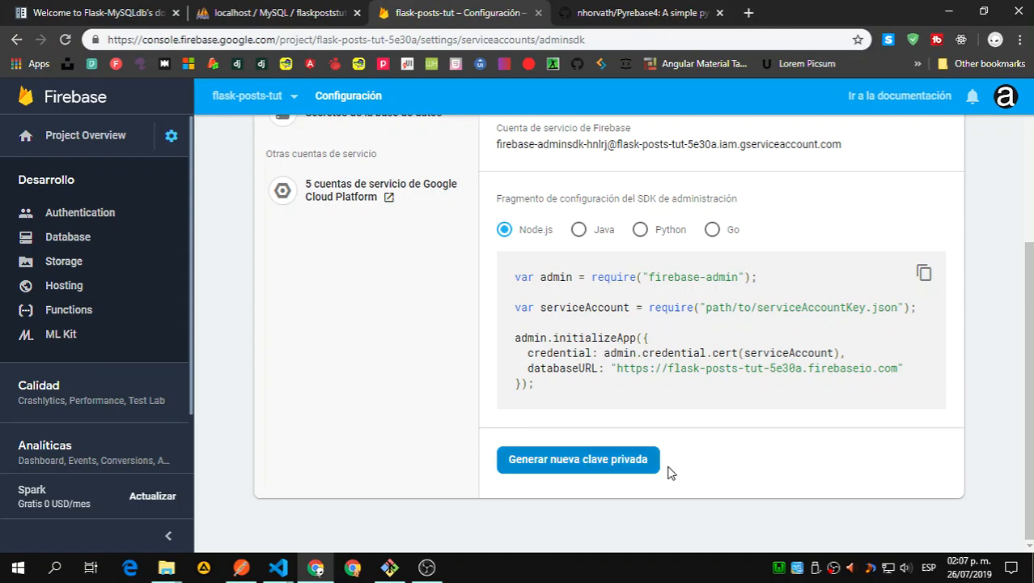
pyautogui.click(578, 459)
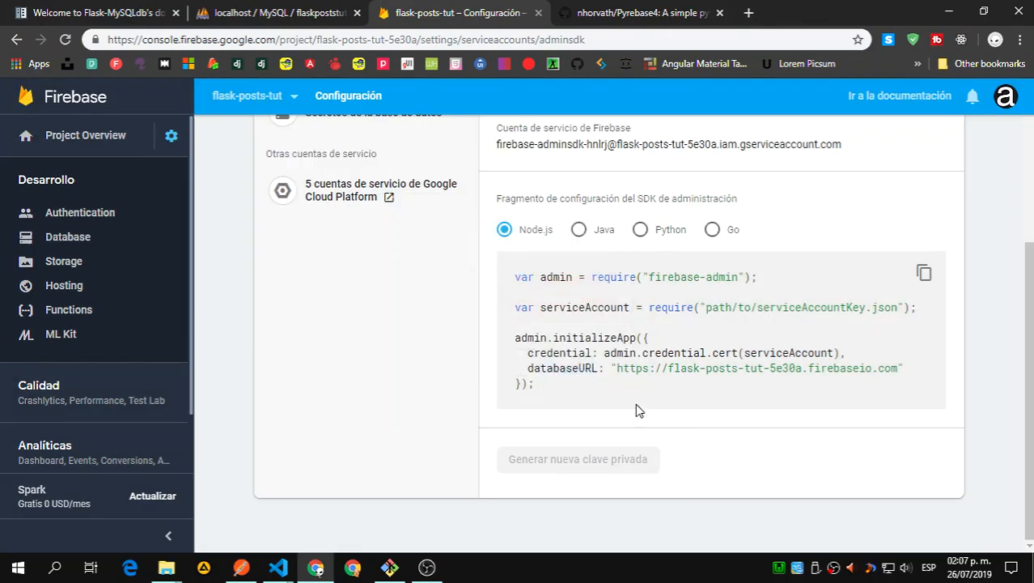
pyautogui.click(578, 459)
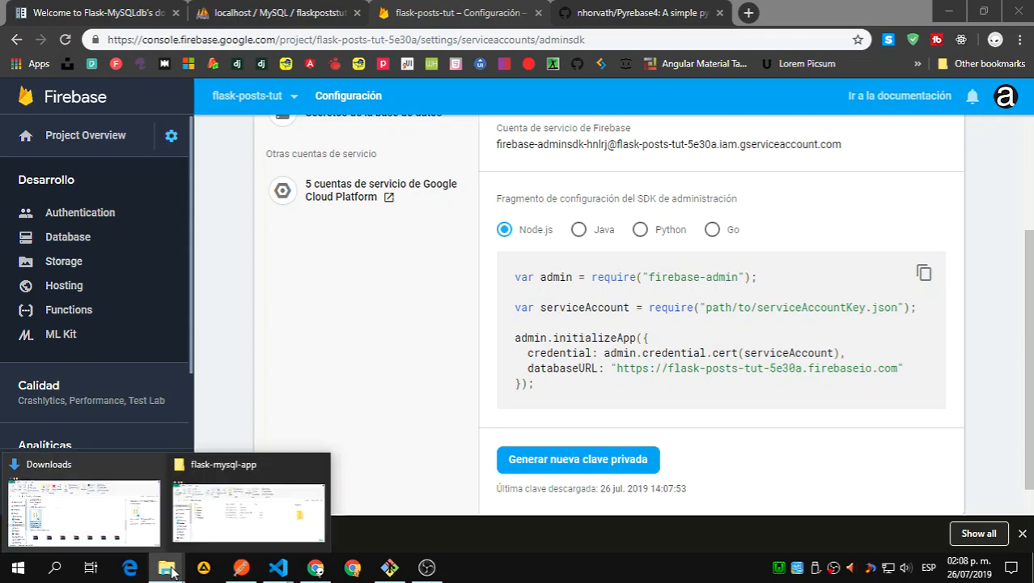
pyautogui.click(246, 510)
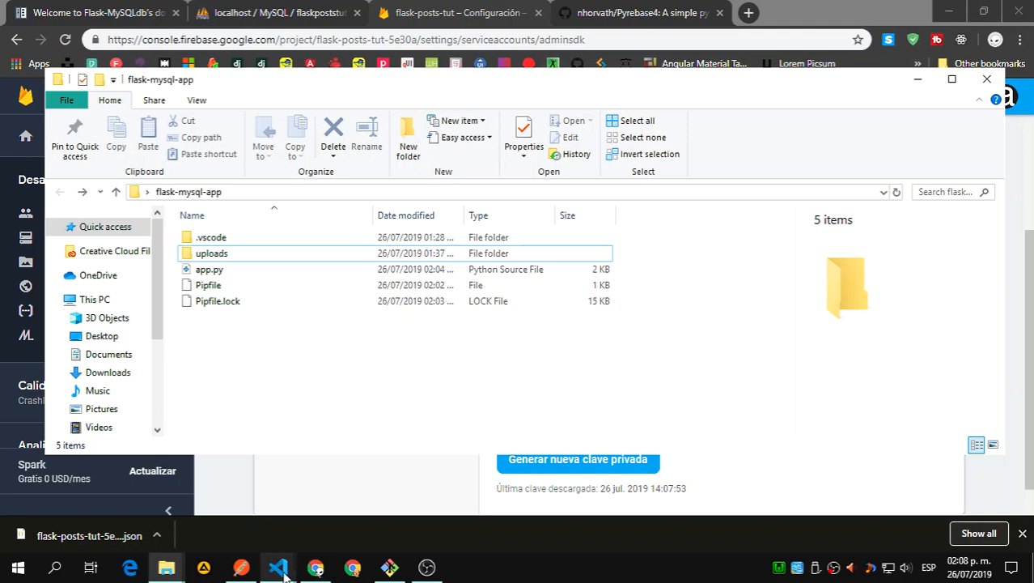
# Step: Switch to VS Code's app.py and deselect the Firebase config block
pyautogui.click(278, 566)
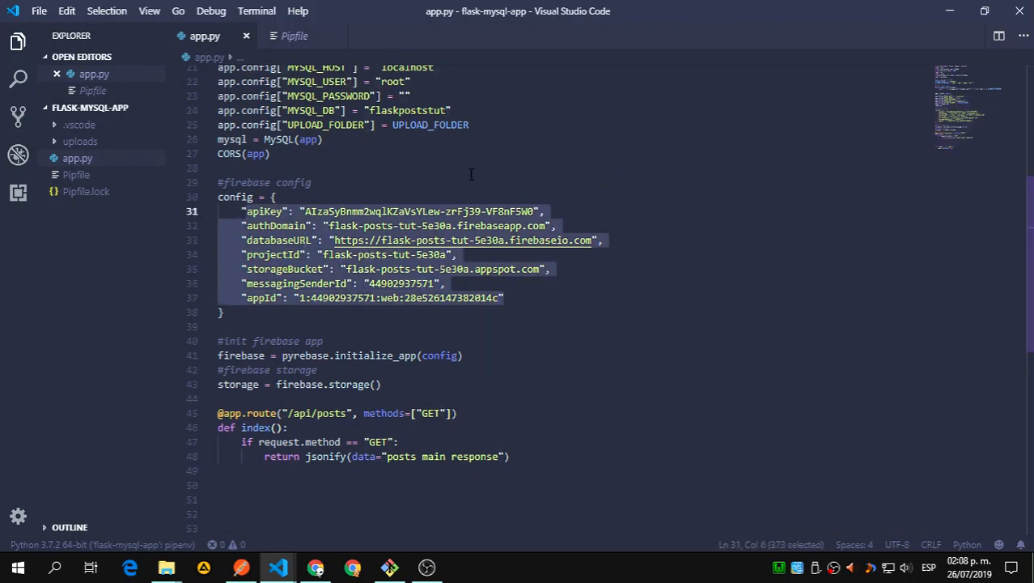
pyautogui.click(324, 167)
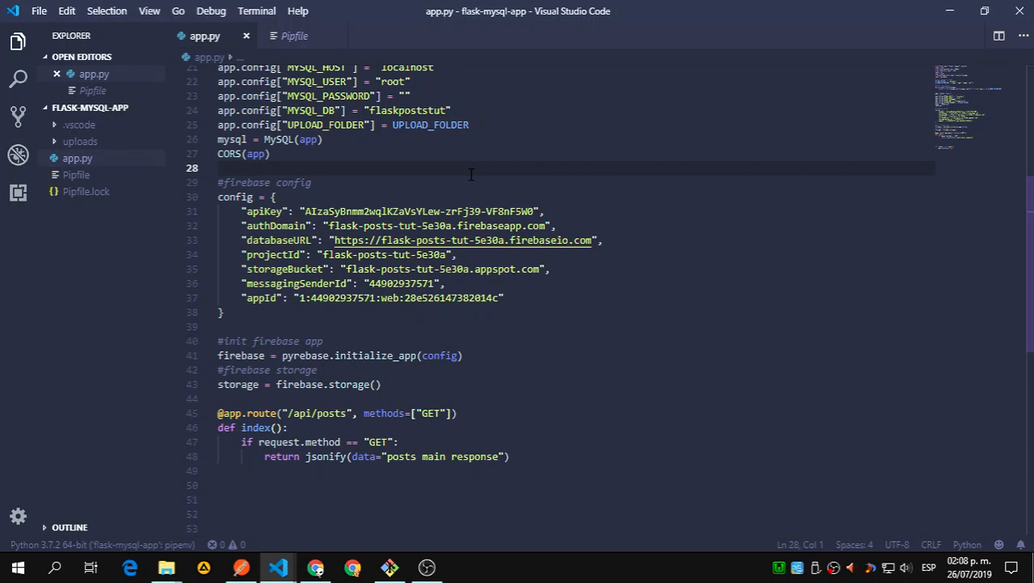
pyautogui.moveTo(635, 264)
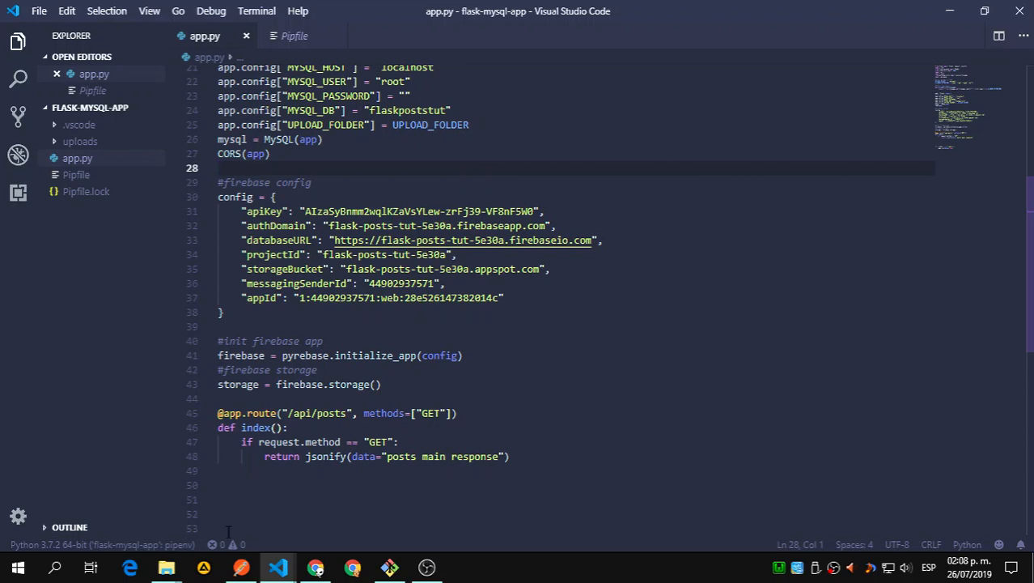
# Step: Drag the downloaded key JSON from Chrome's download bar into flask-mysql-app as keyfile.json
pyautogui.click(166, 567)
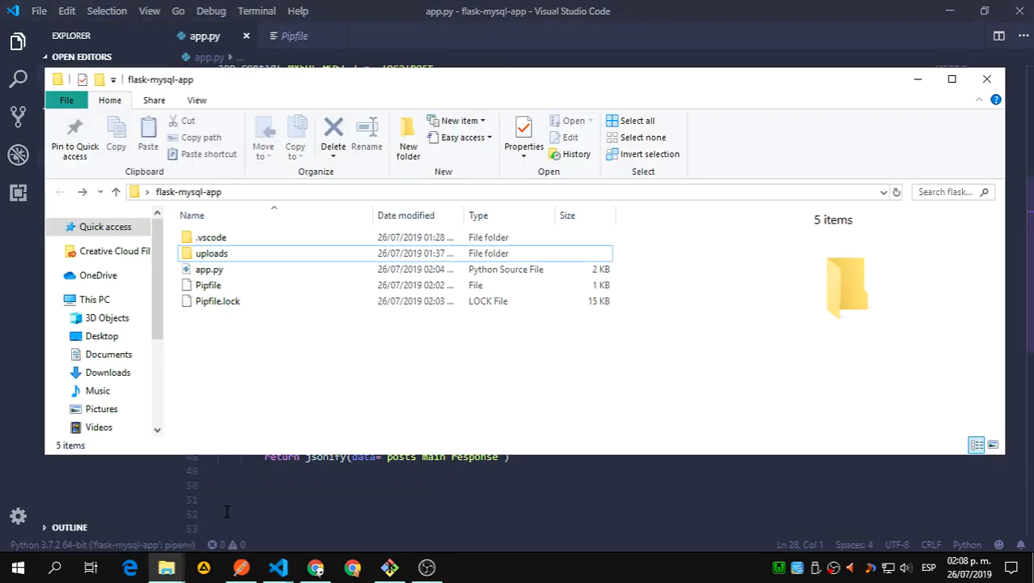
pyautogui.moveTo(311, 363)
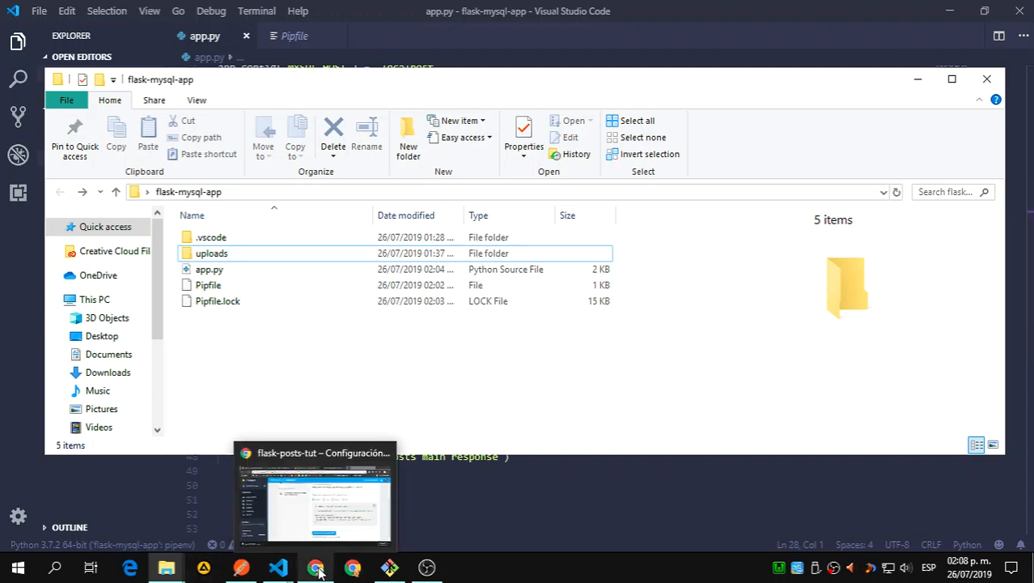
pyautogui.click(316, 567)
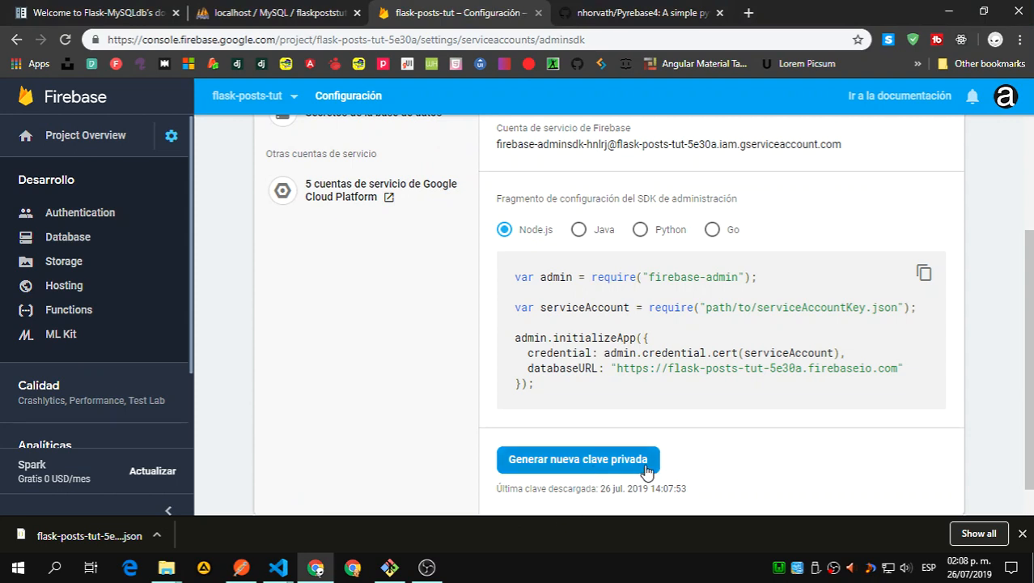
pyautogui.moveTo(284, 551)
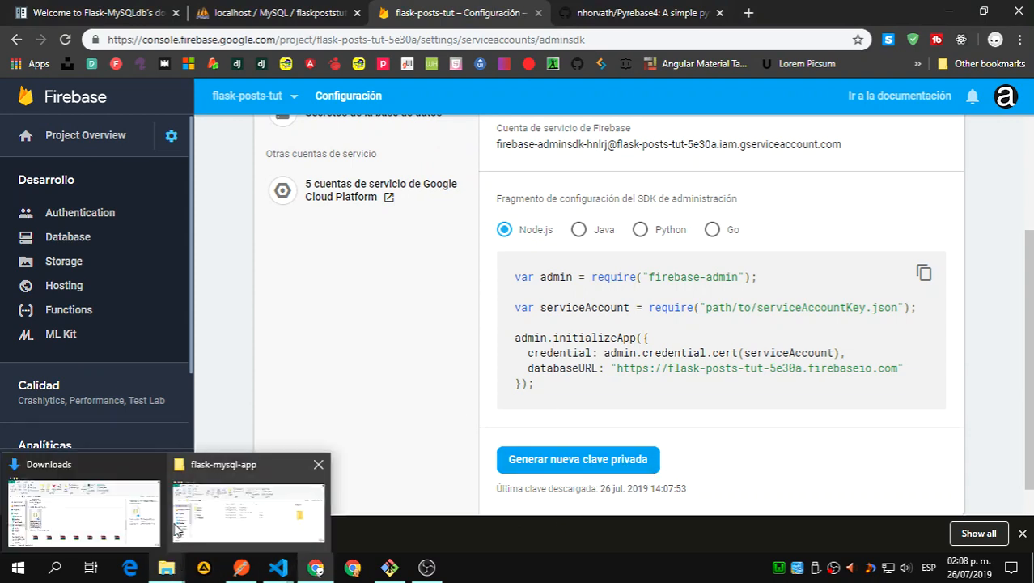
pyautogui.click(249, 509)
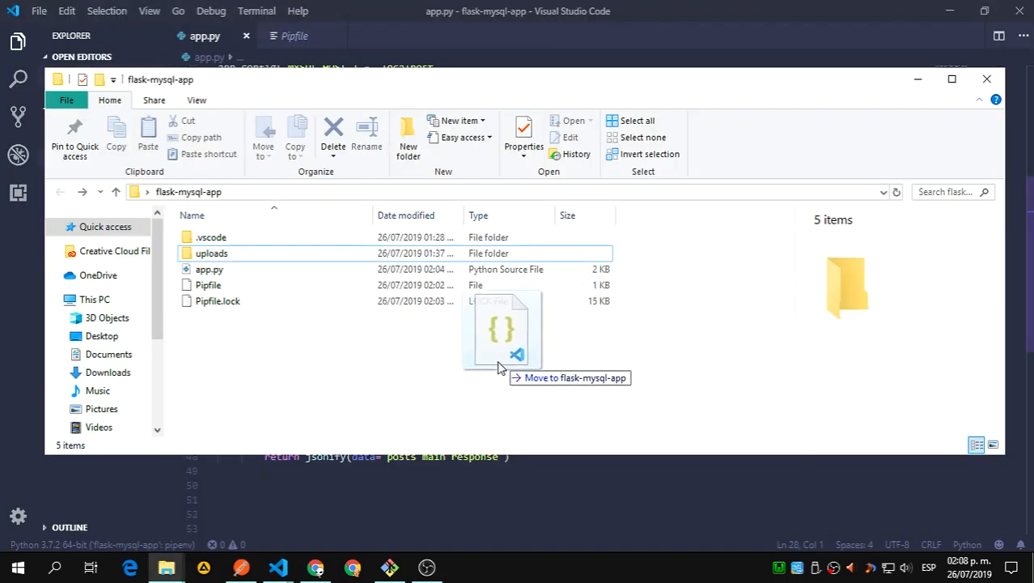
pyautogui.moveTo(498, 352); pyautogui.dragTo(372, 397)
pyautogui.write('"s')
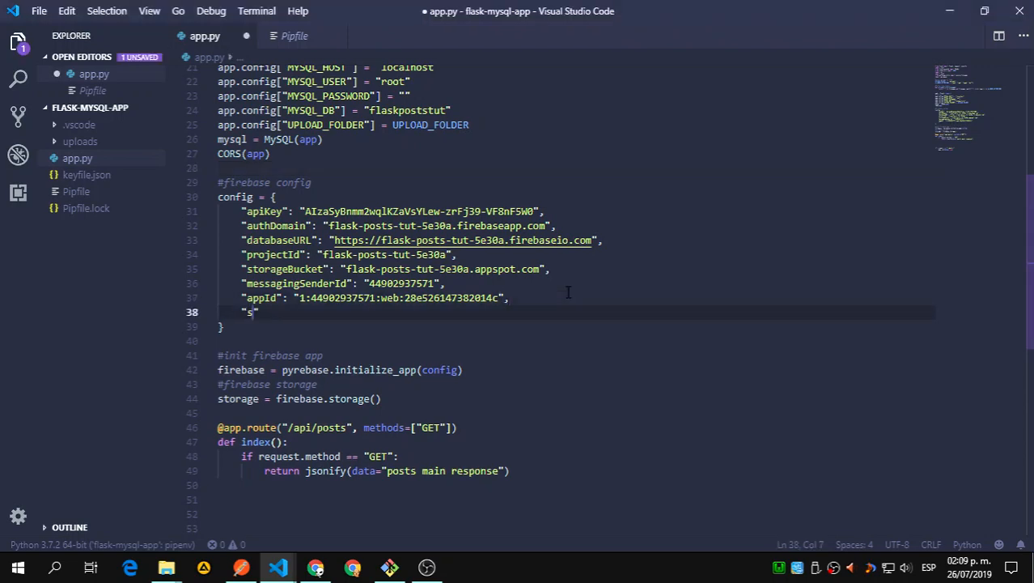
# Step: Add "serviceAccount": "./keyfile.json" to the Firebase config and save app.py
pyautogui.write('erviceAccou')
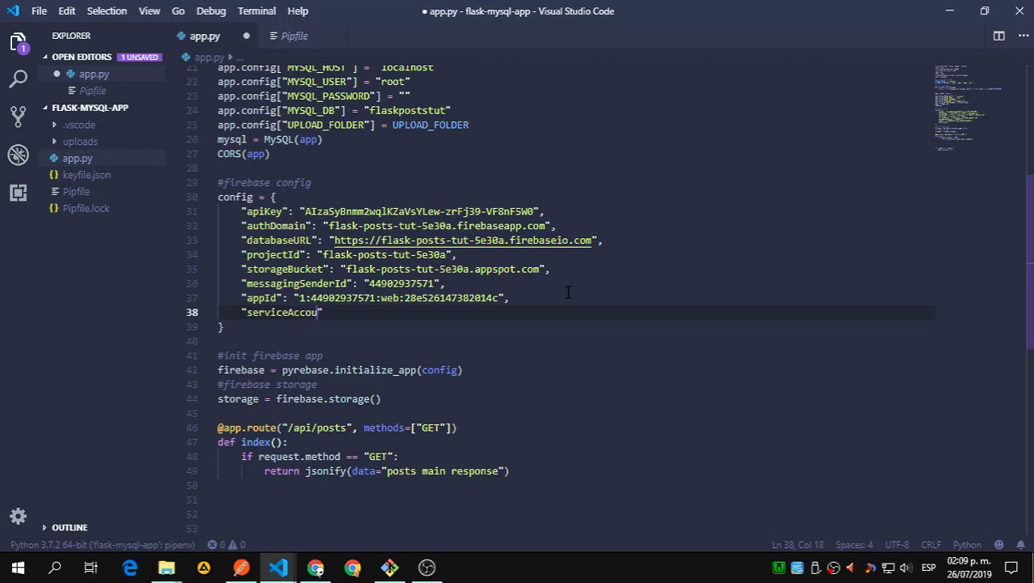
pyautogui.write('nt')
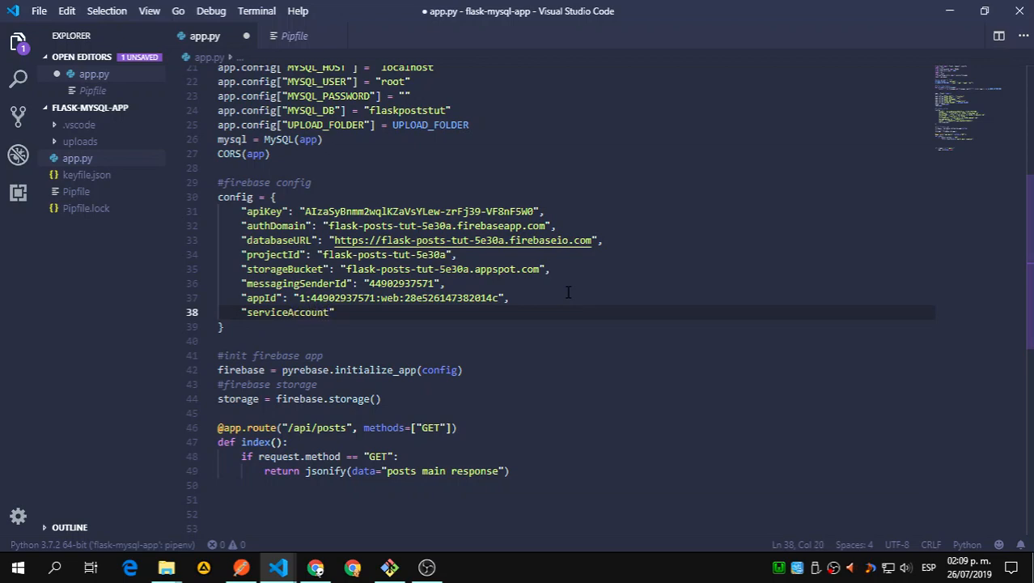
pyautogui.write('":')
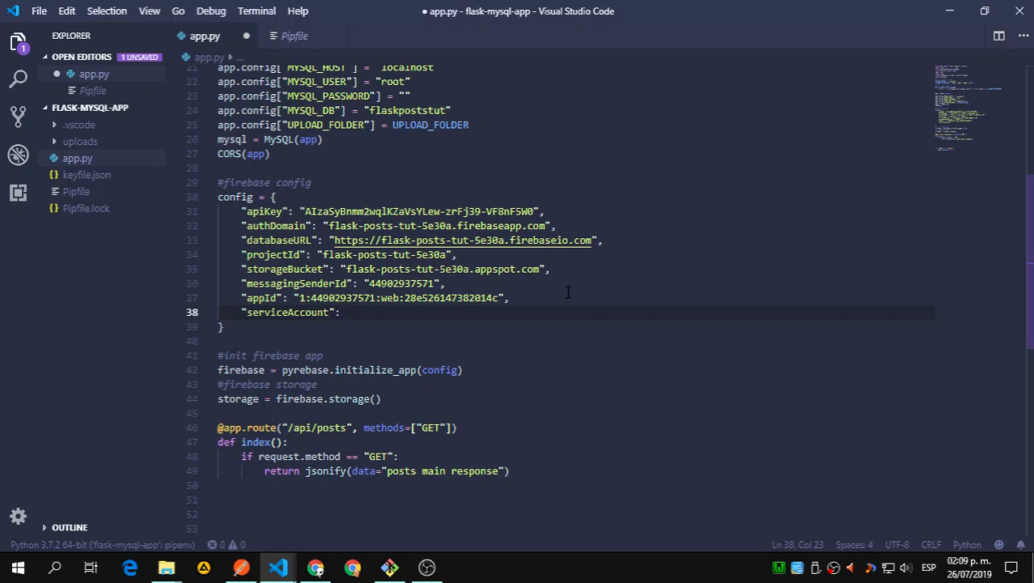
pyautogui.write('"./"')
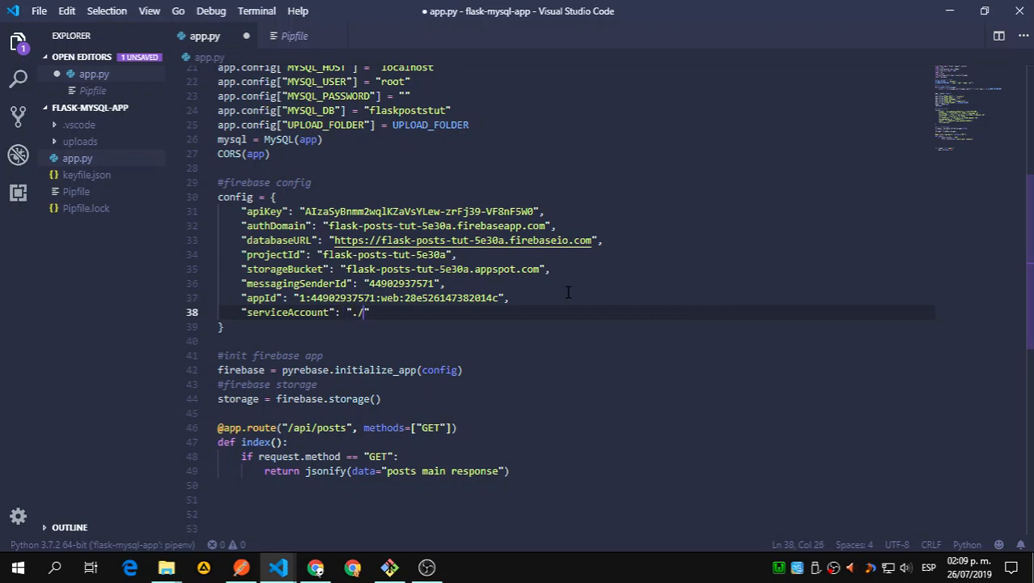
pyautogui.write('ke')
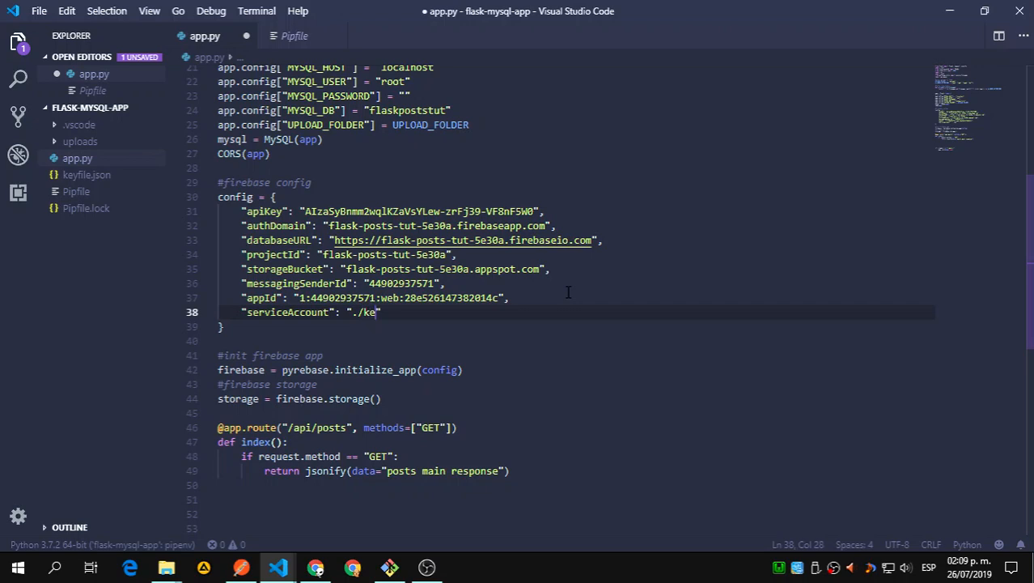
pyautogui.write('file')
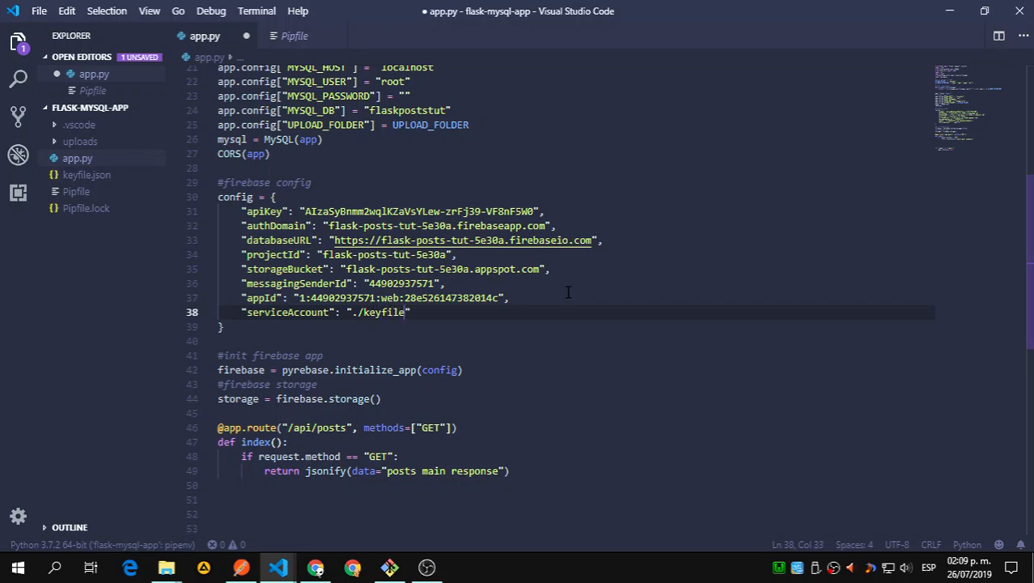
pyautogui.write('.json')
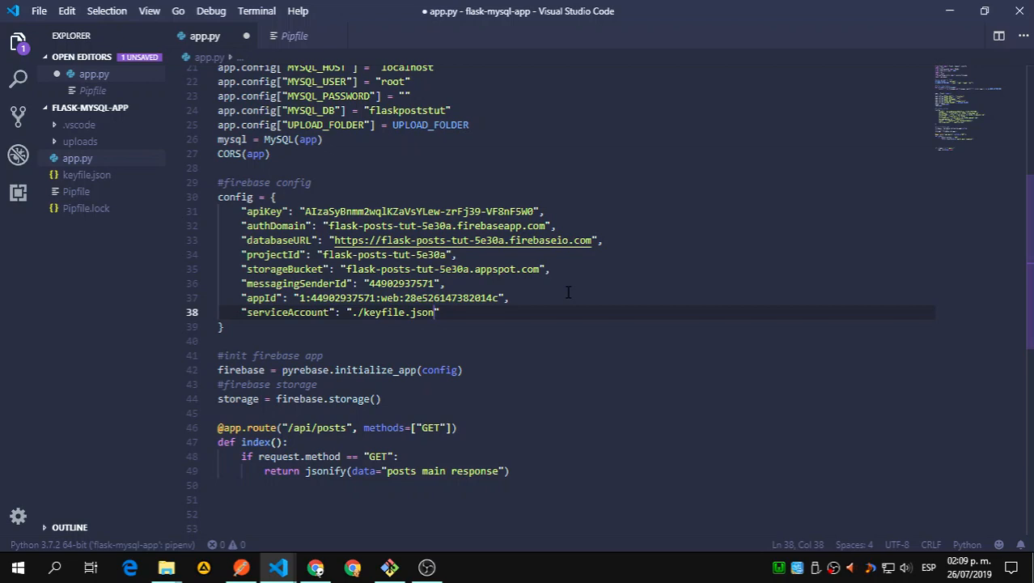
pyautogui.press('ctrl+s')
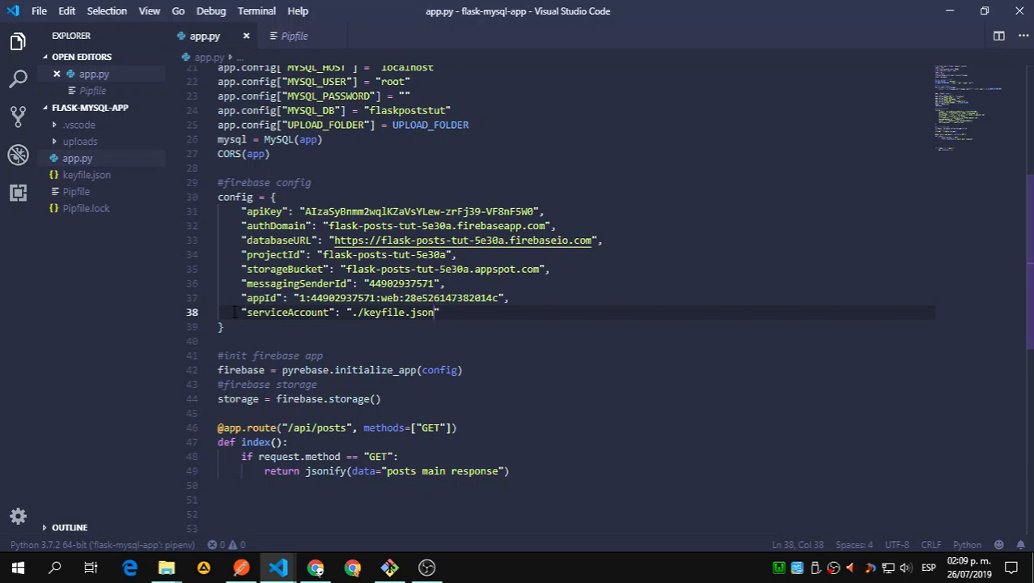
pyautogui.moveTo(245, 313); pyautogui.dragTo(440, 313)
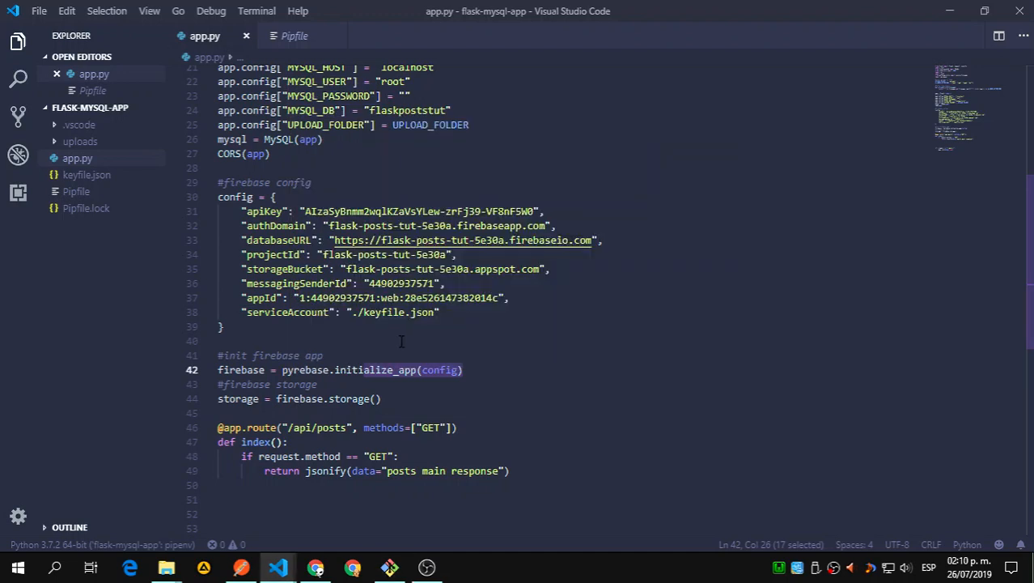
pyautogui.moveTo(416, 193)
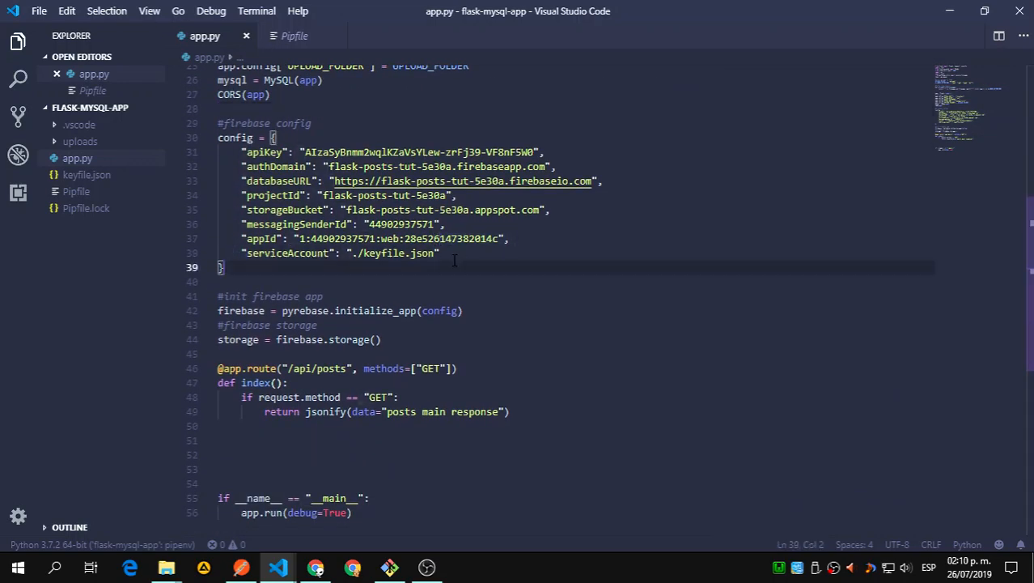
pyautogui.moveTo(244, 252); pyautogui.dragTo(439, 252)
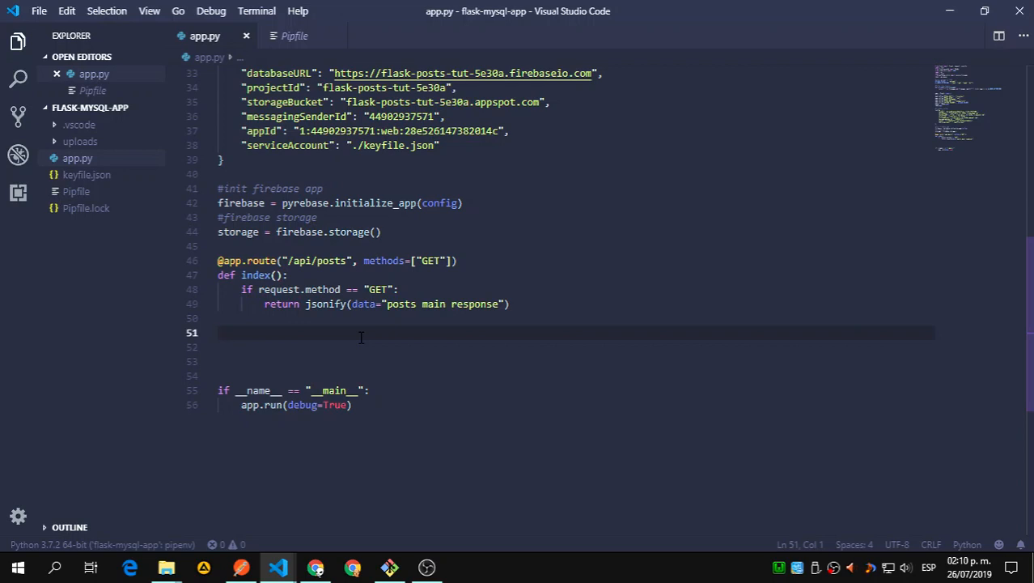
pyautogui.moveTo(241, 567)
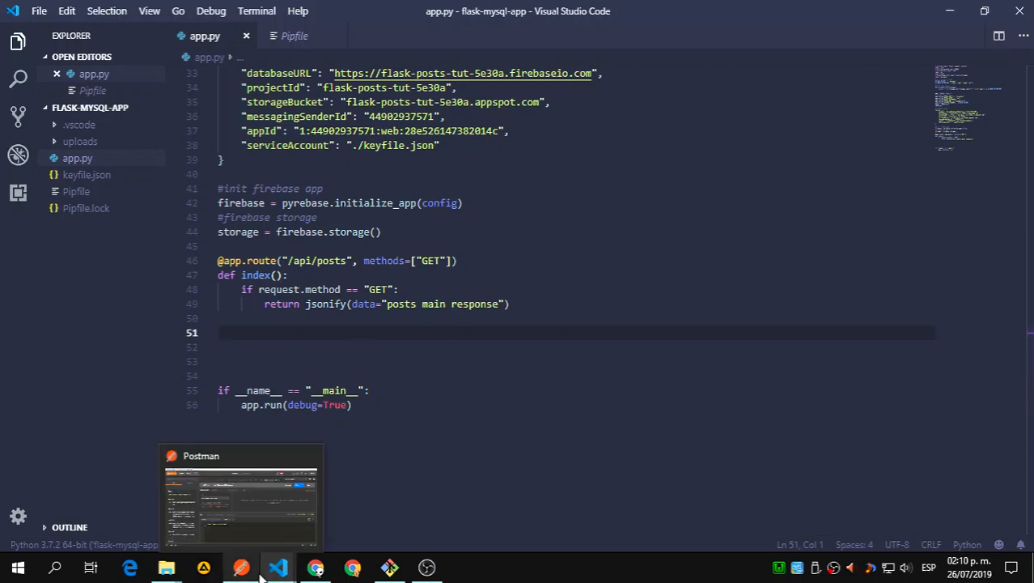